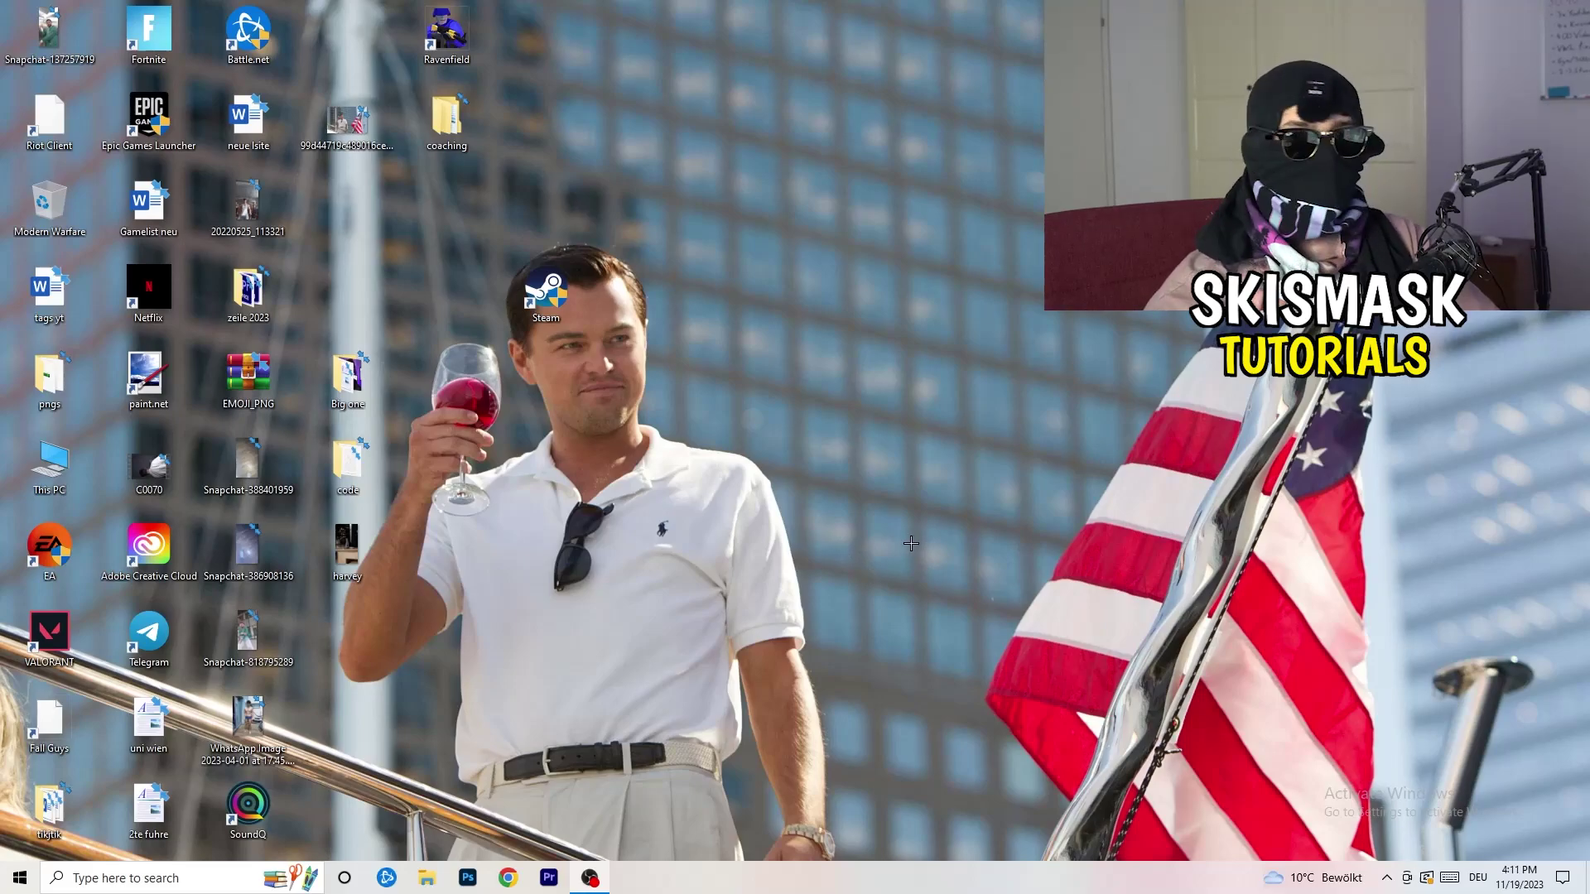
pyautogui.moveTo(802, 409)
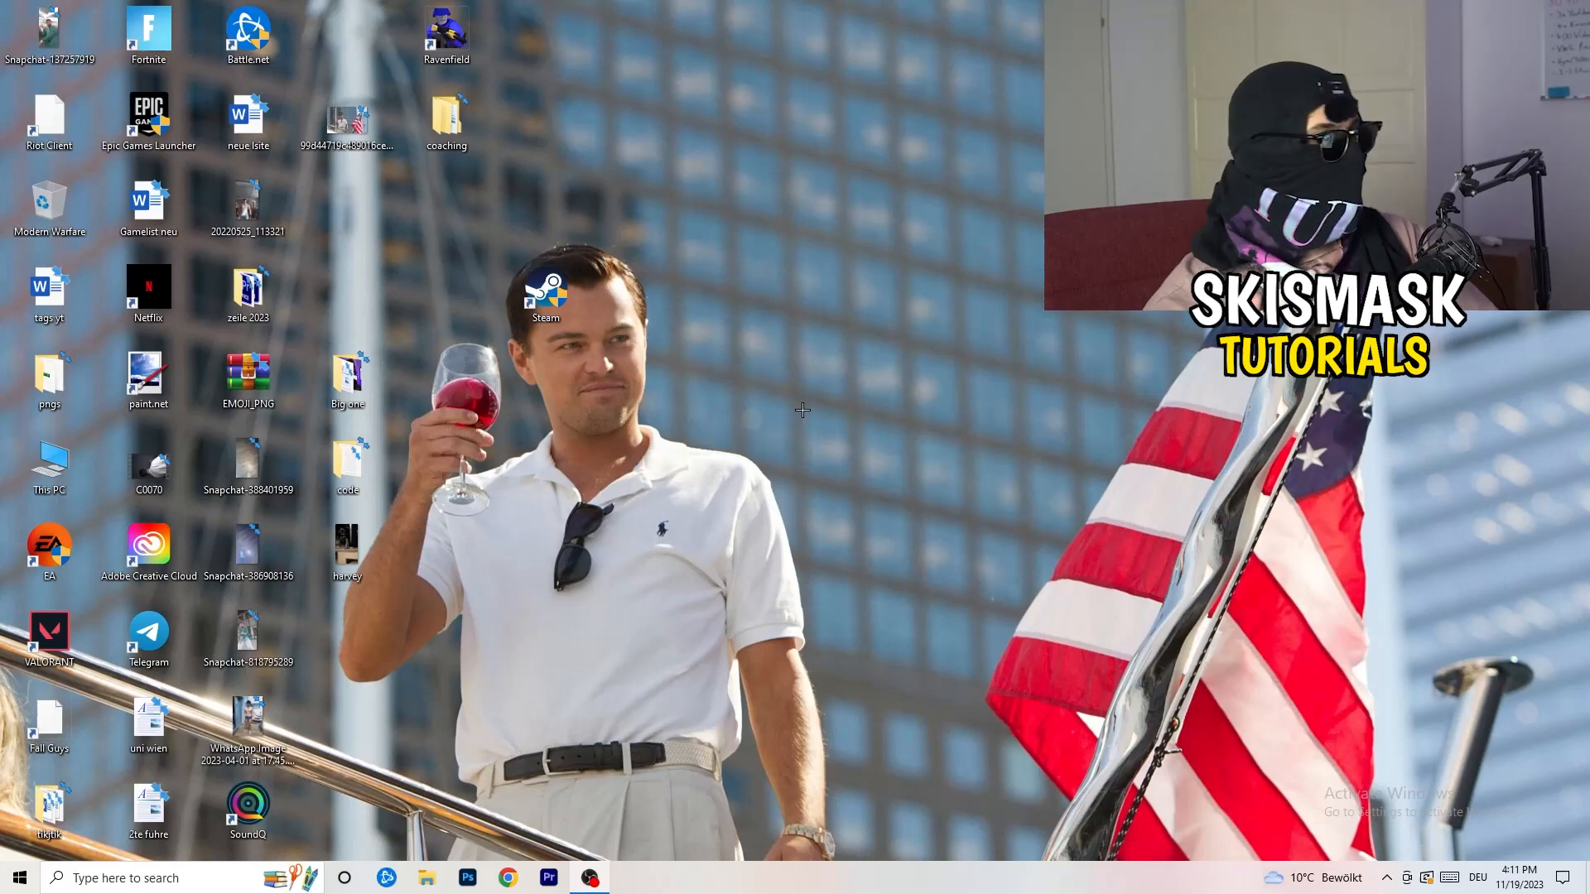
# - Launch the NVIDIA Control Panel from the desktop context menu
pyautogui.rightClick(909, 270)
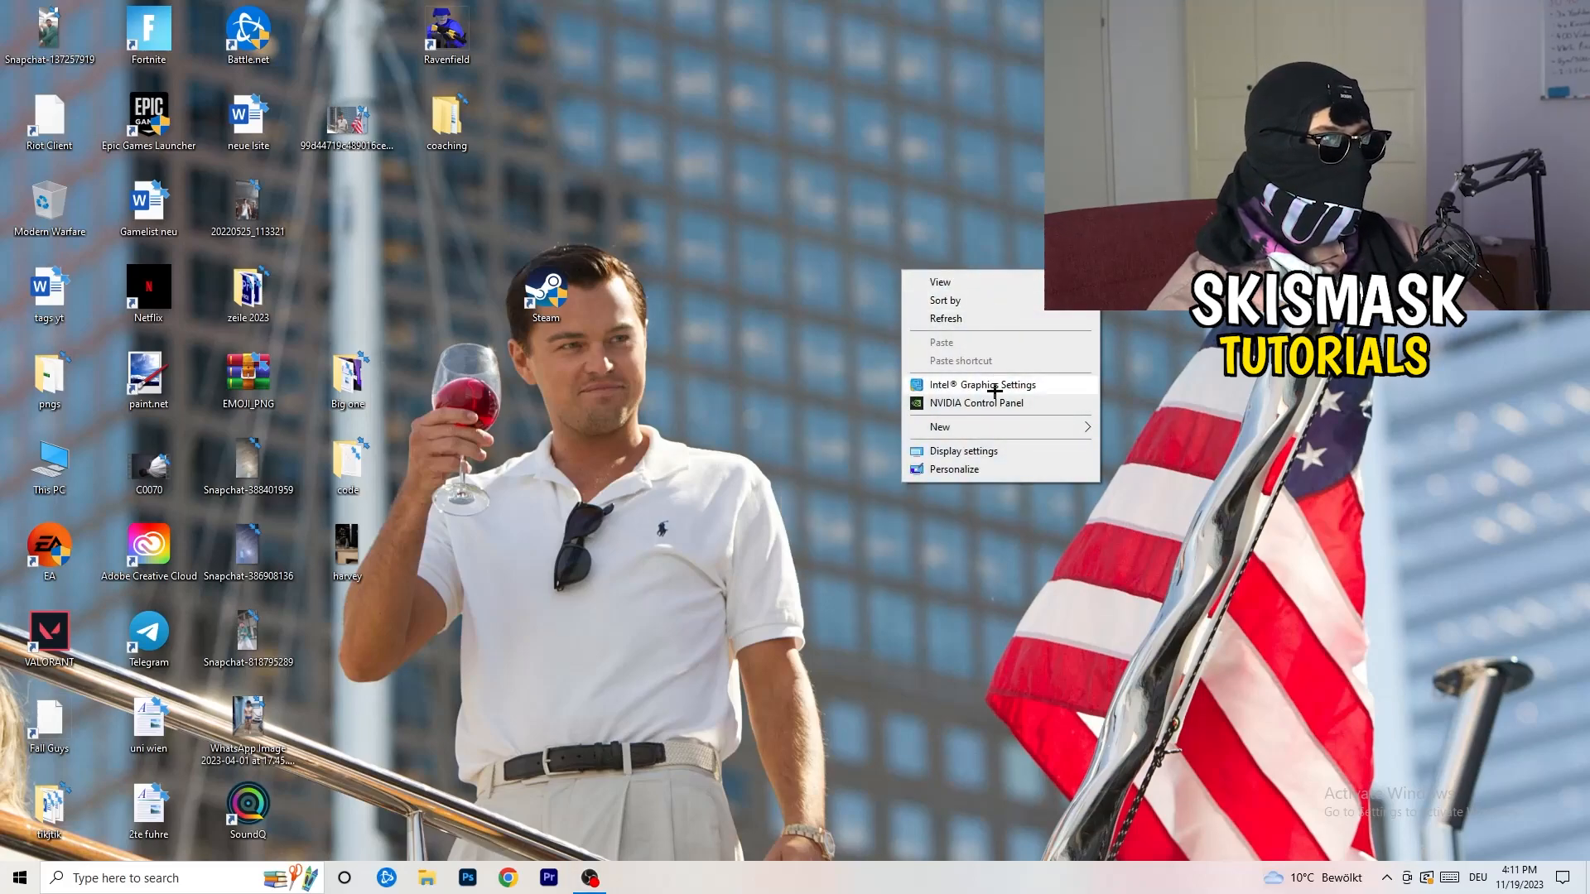
pyautogui.click(1071, 593)
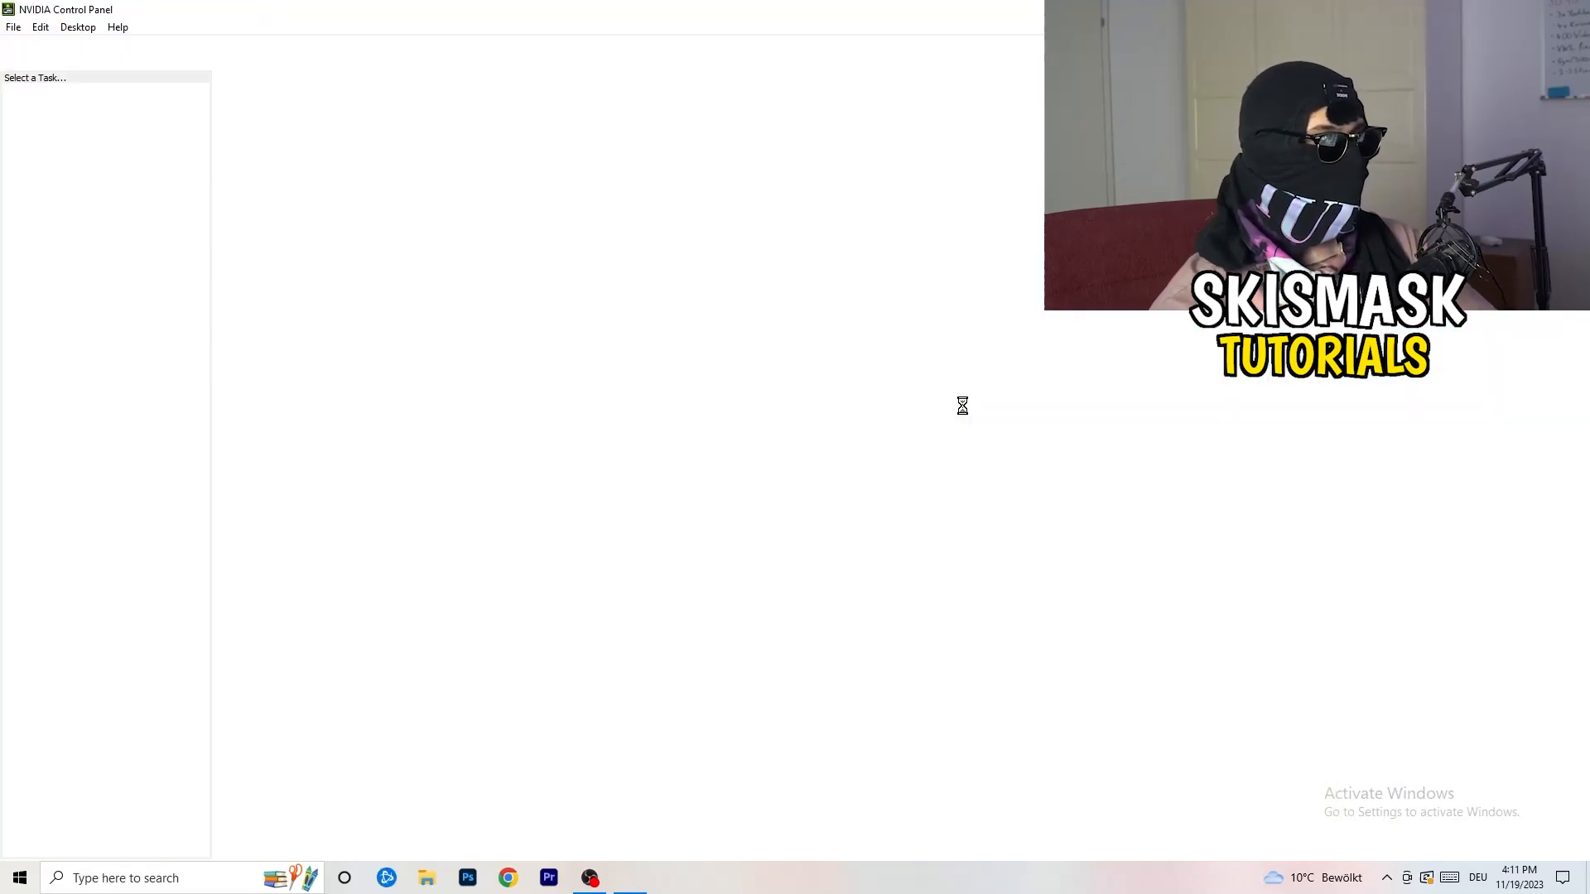
# - Show 'Adjust image settings with preview', keeping 'Let the 3D application decide' selected
pyautogui.click(105, 108)
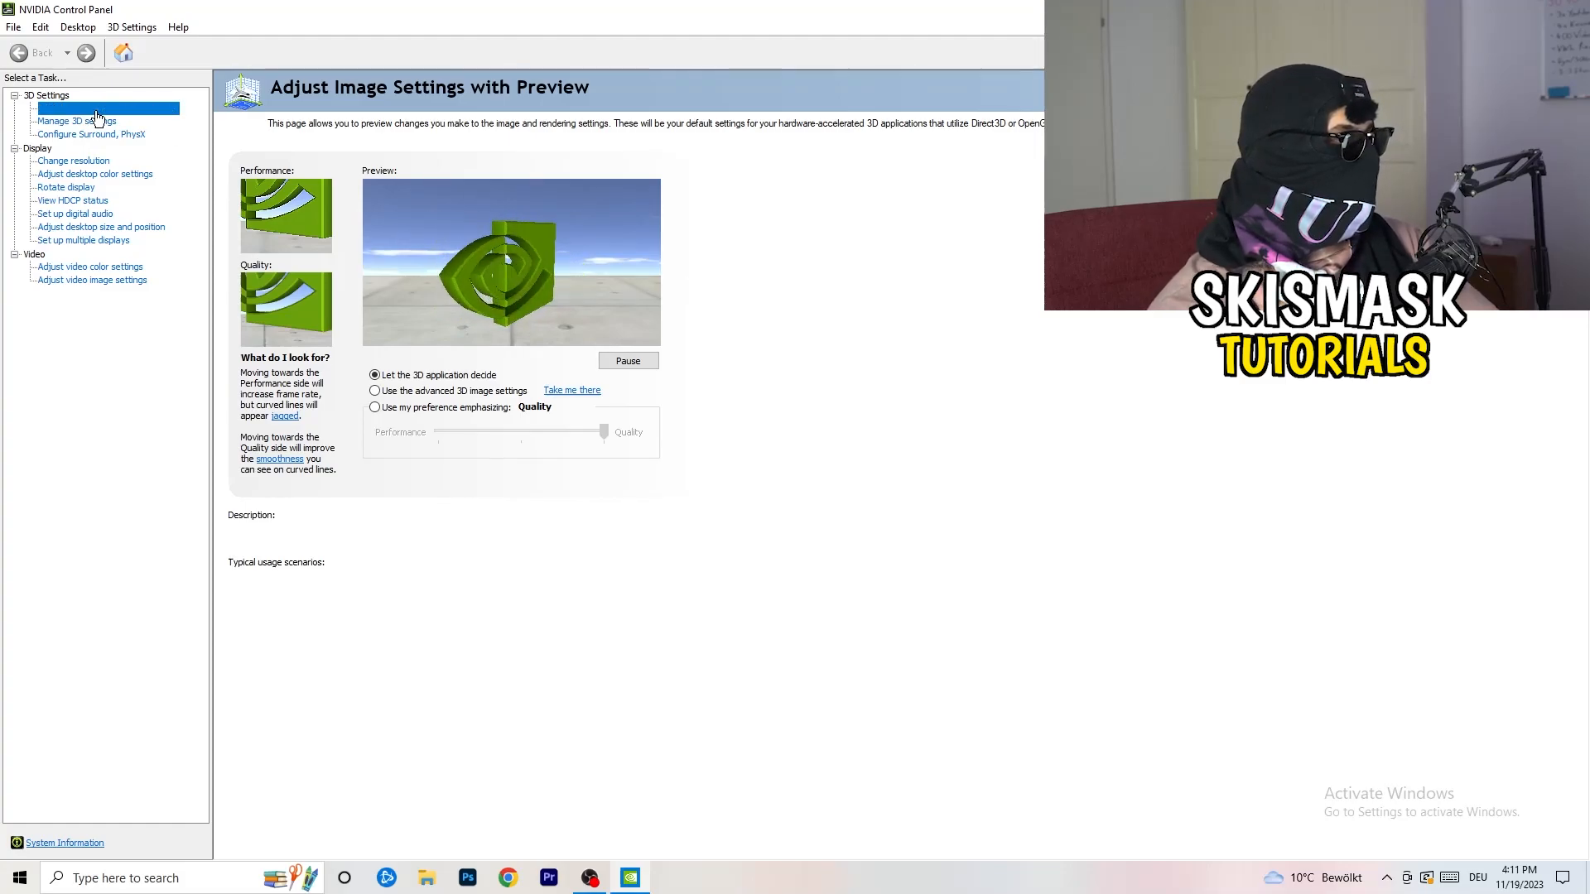
pyautogui.click(106, 106)
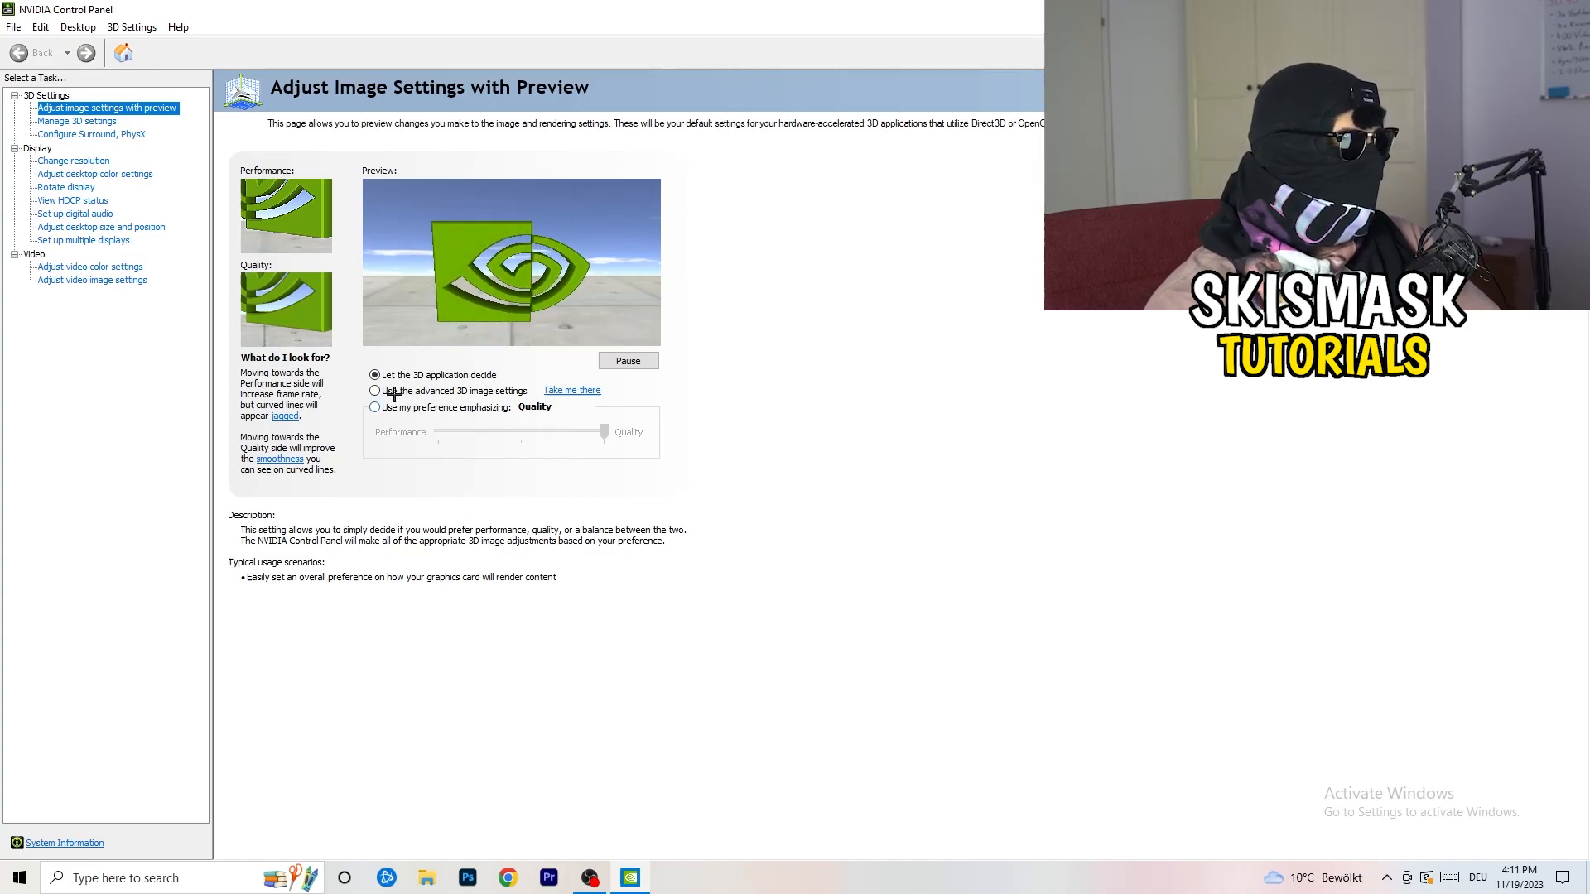
pyautogui.click(376, 391)
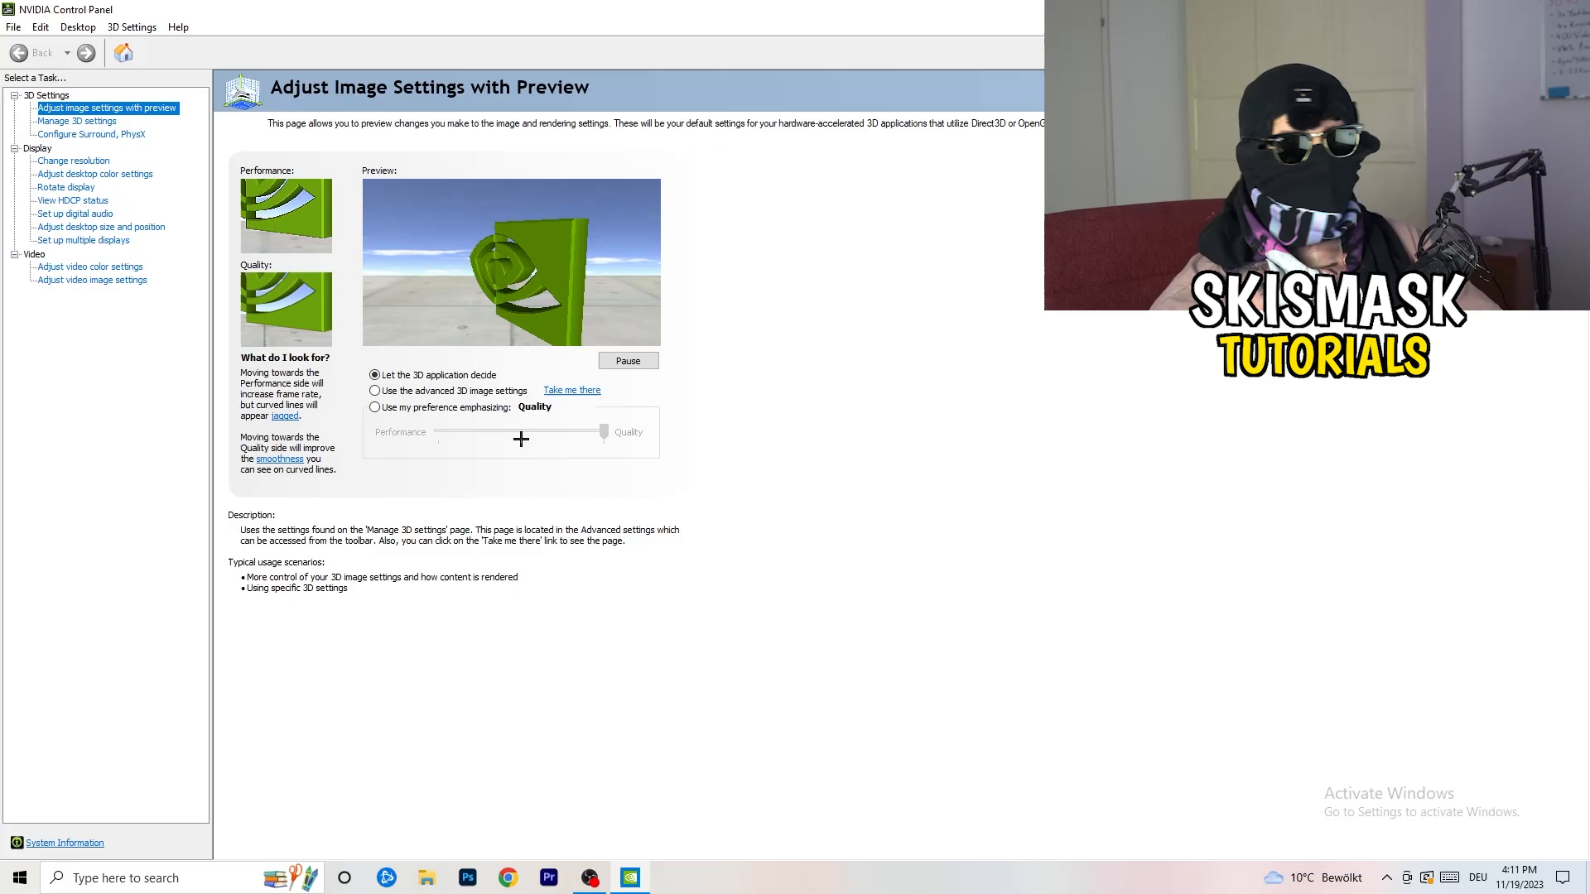
pyautogui.click(376, 407)
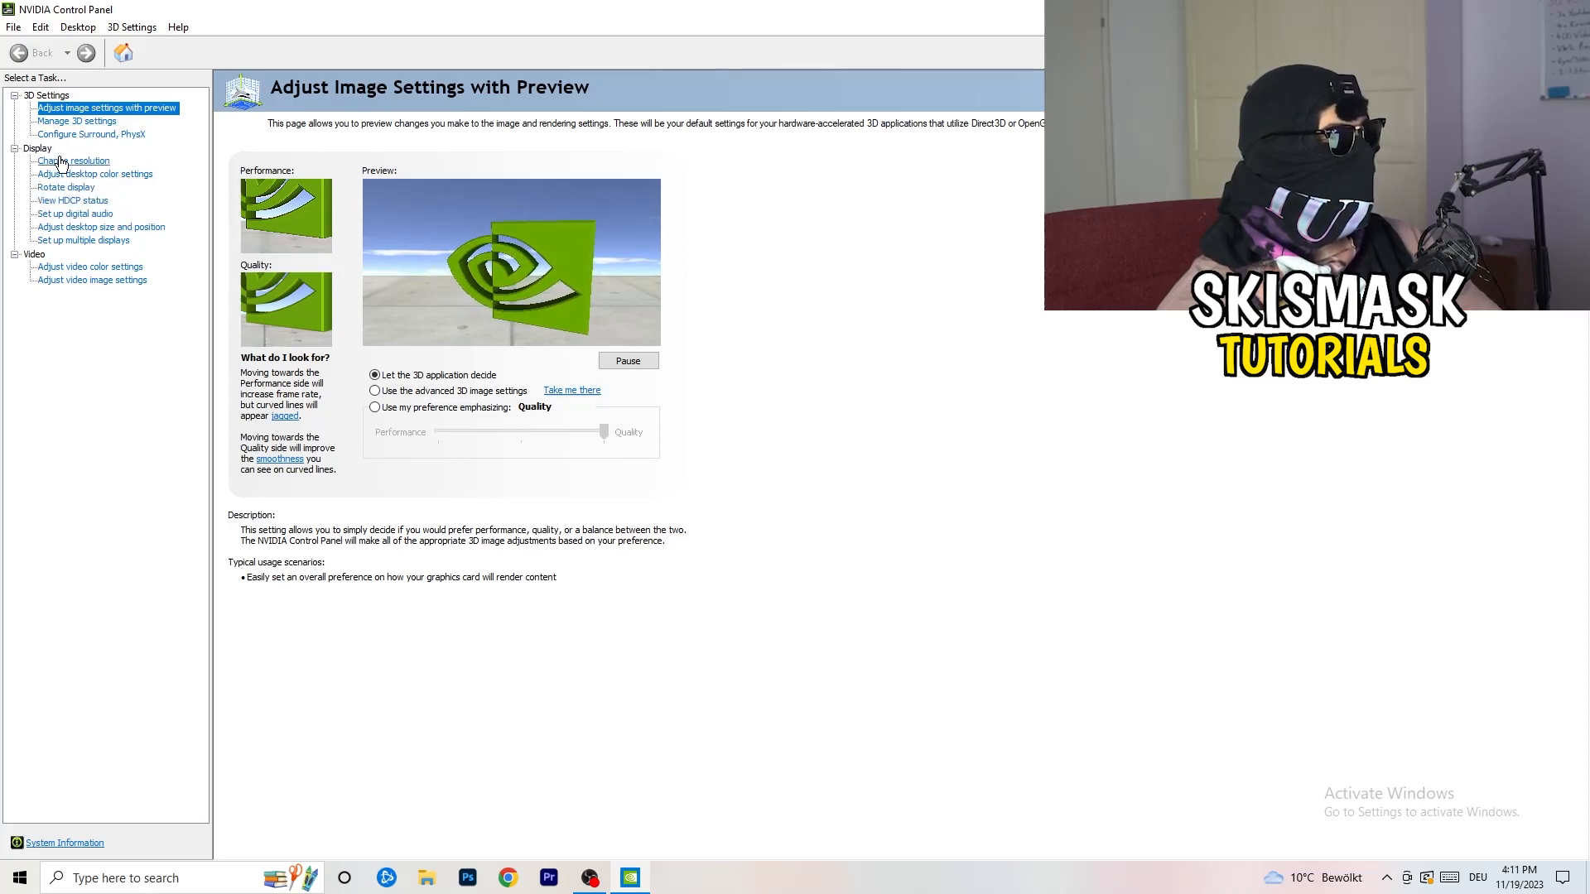
# - Show the Change Resolution page listing native 1920 × 1080 at 60Hz
pyautogui.click(72, 161)
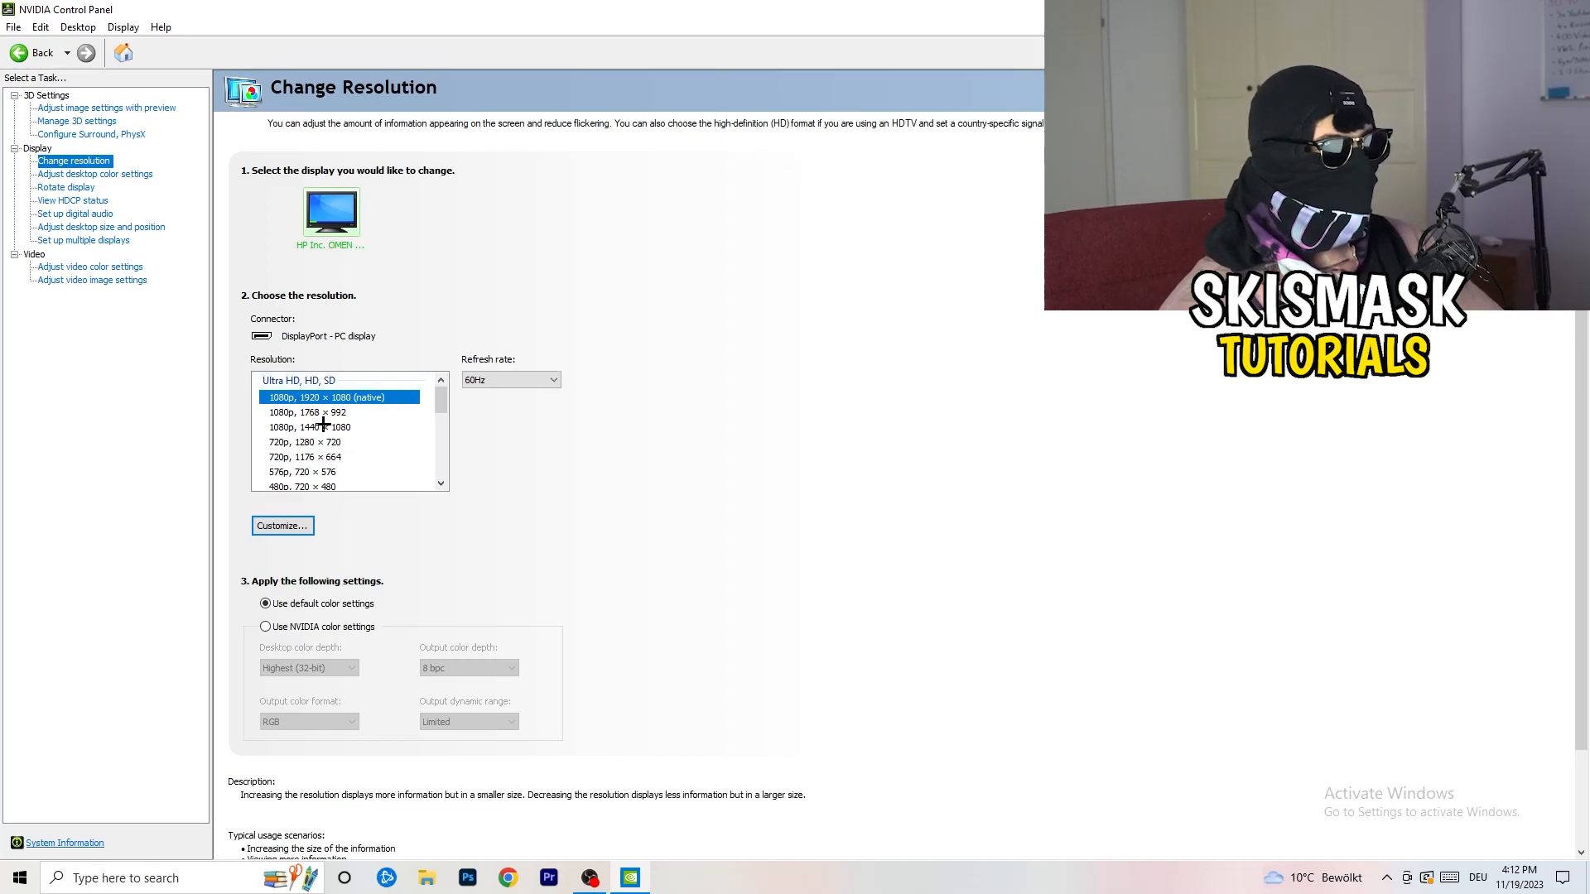
pyautogui.moveTo(358, 427)
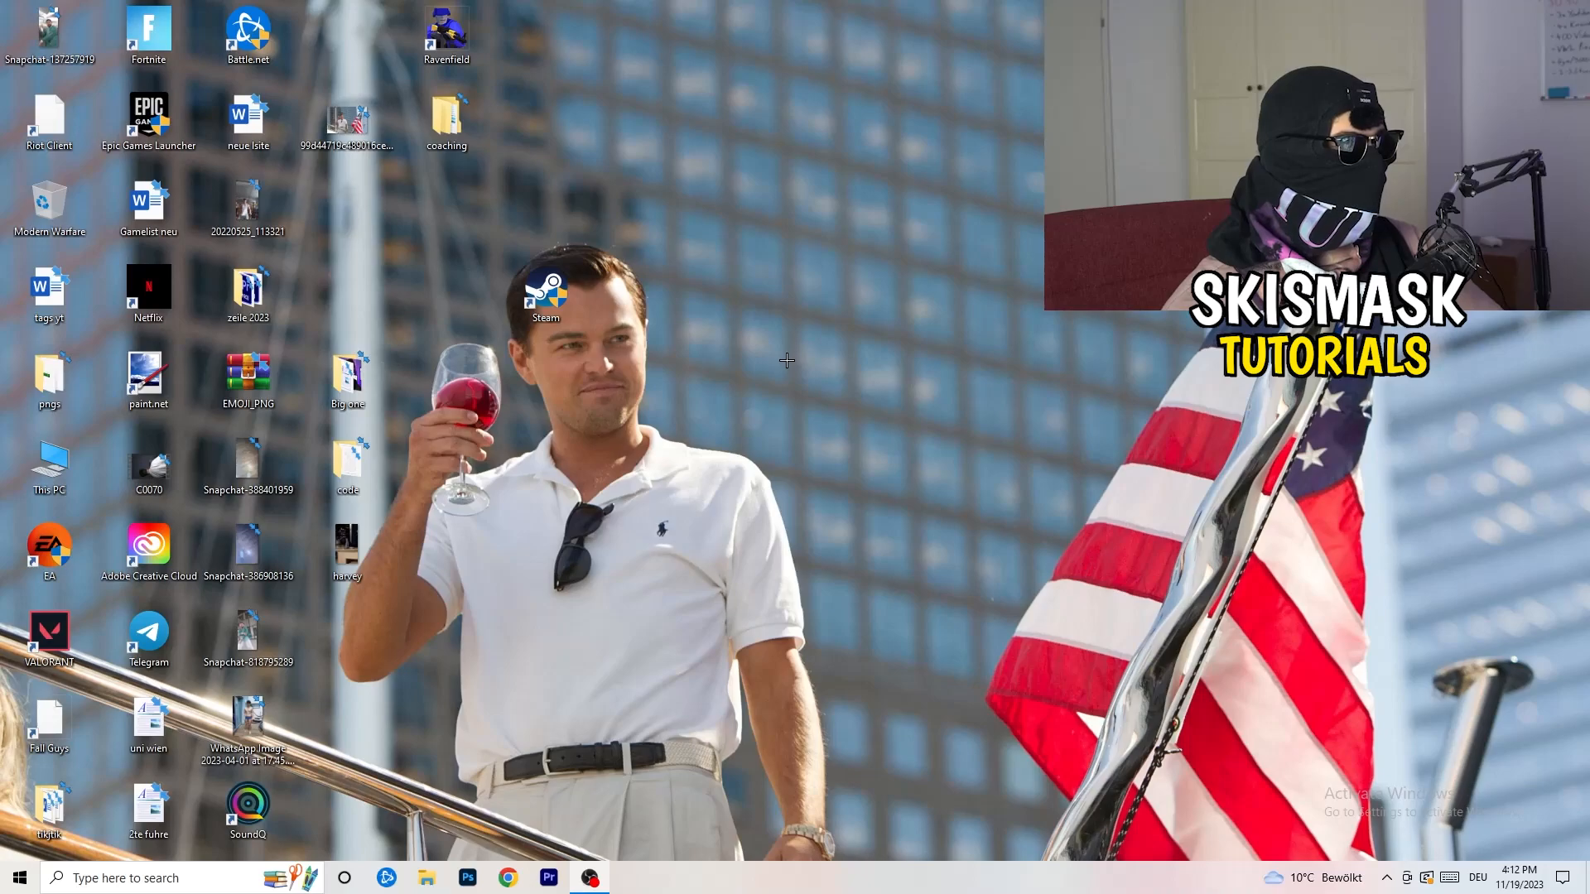
# - Launch Windows Settings from the Start menu and enter the System section
pyautogui.click(17, 878)
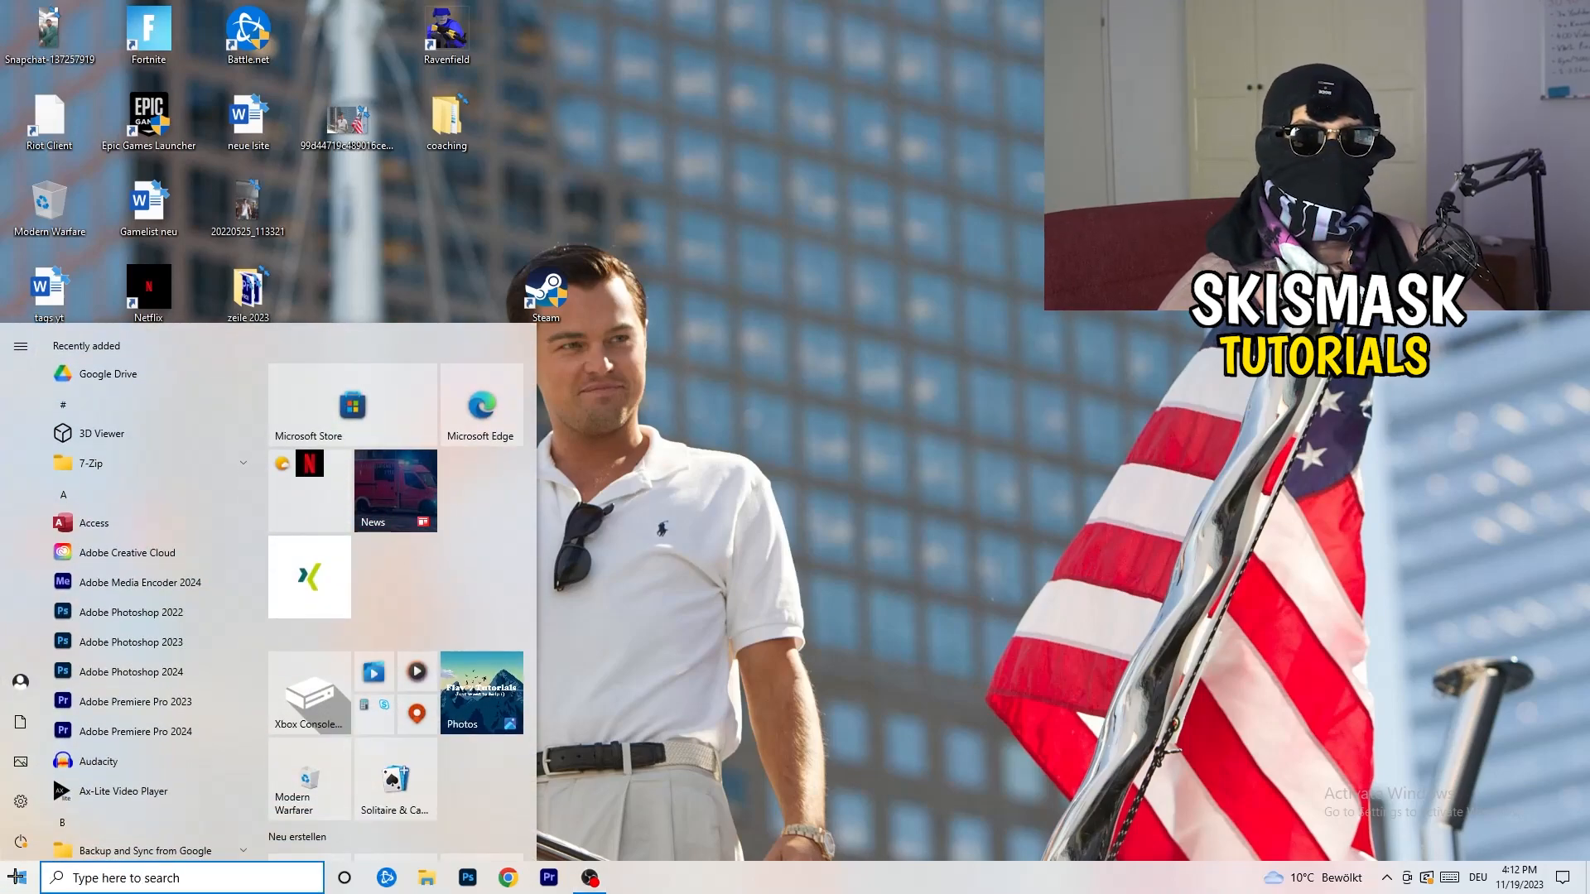
pyautogui.click(20, 346)
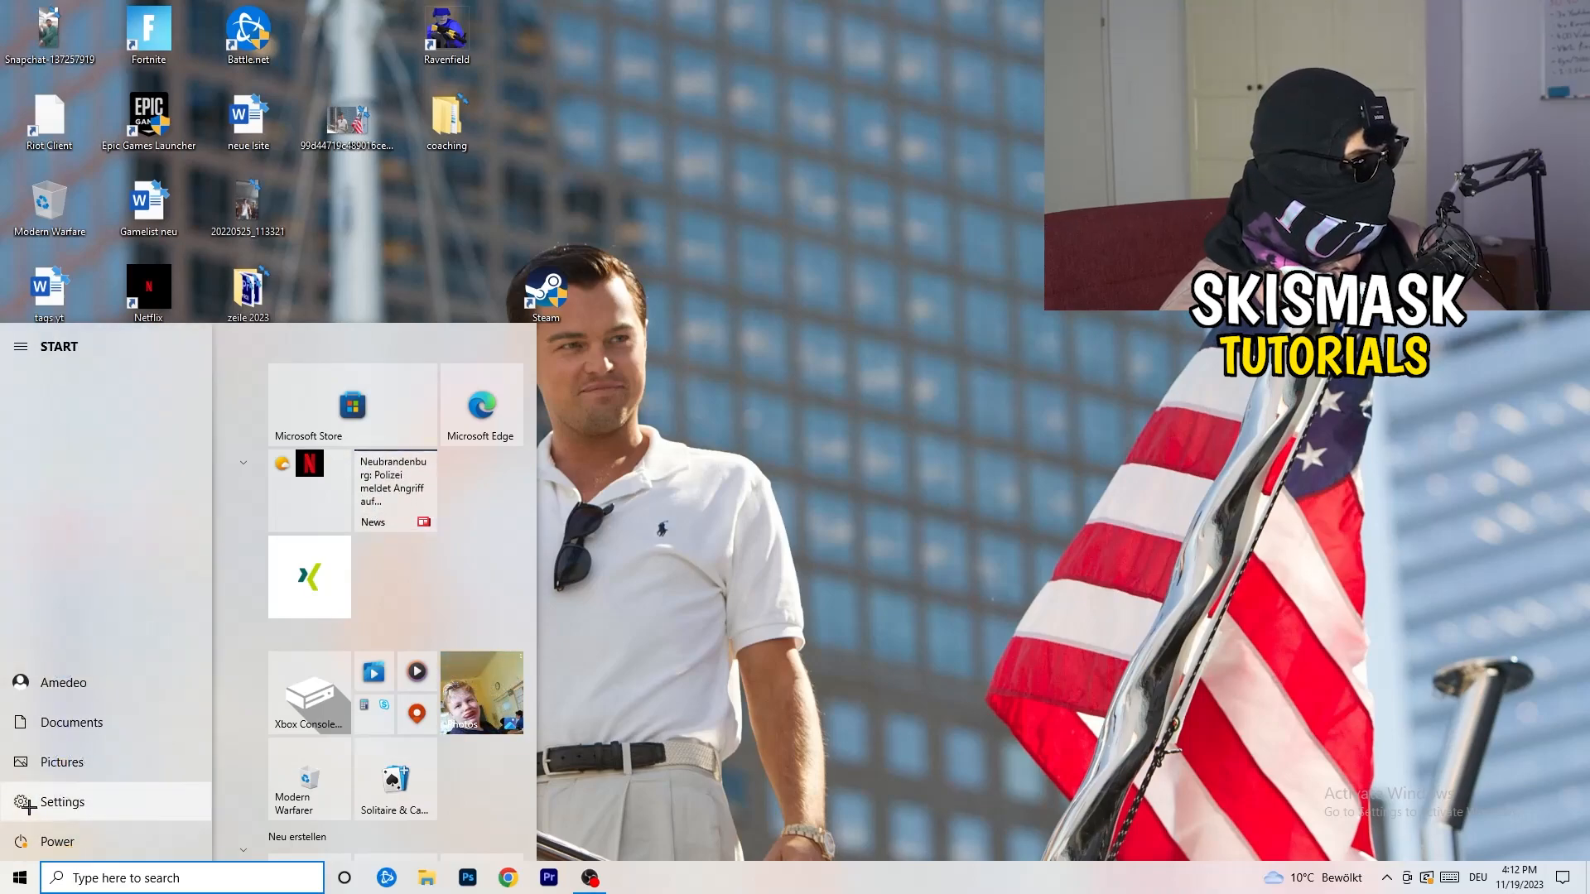
pyautogui.click(61, 801)
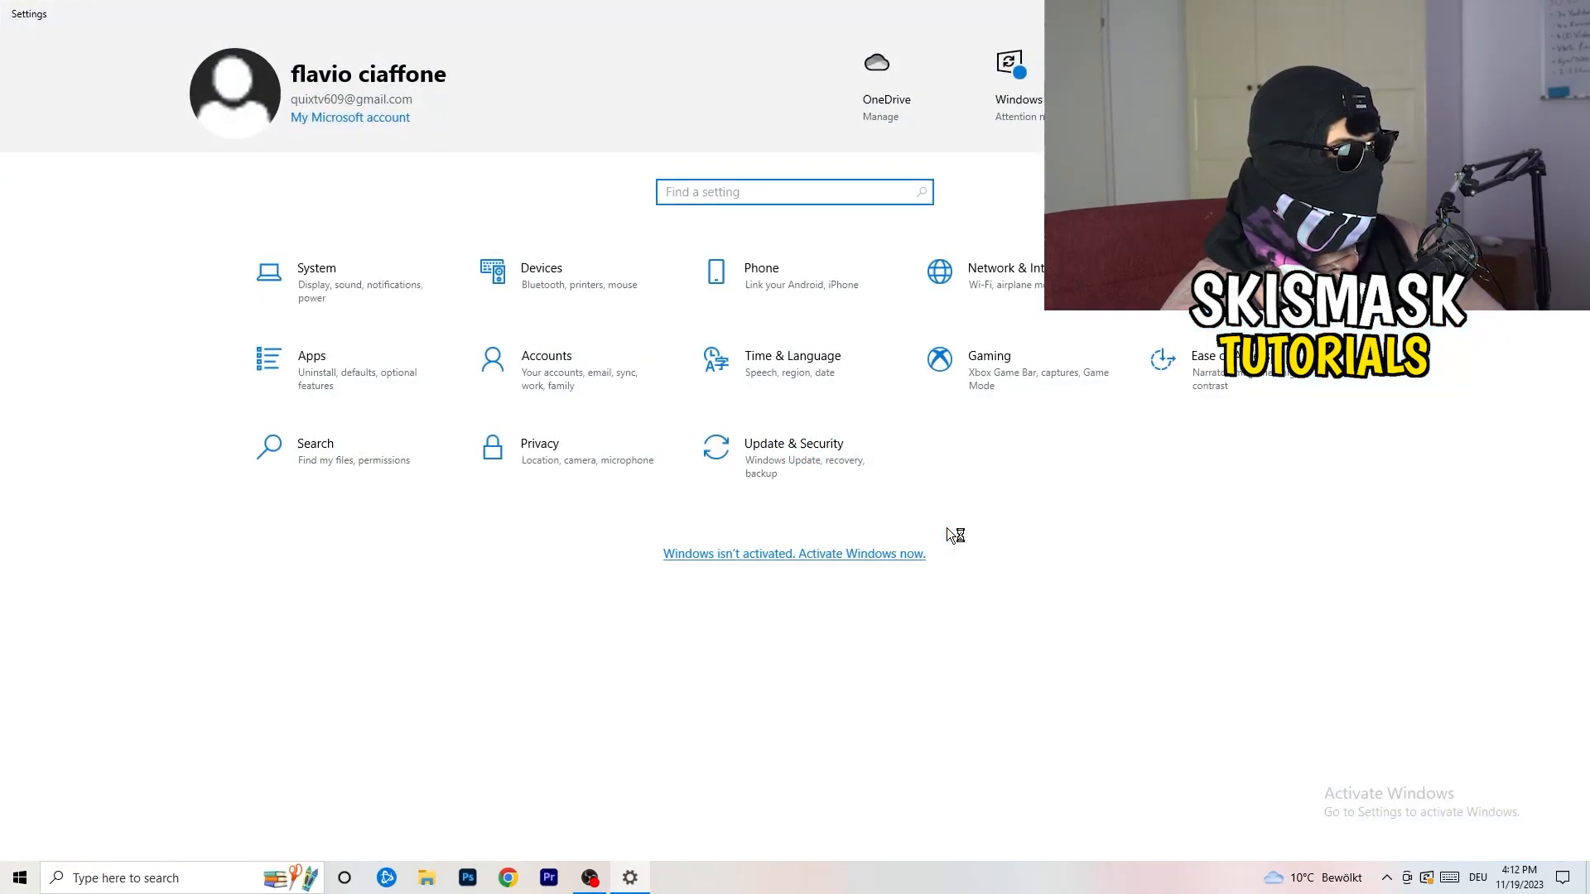
pyautogui.moveTo(970, 460)
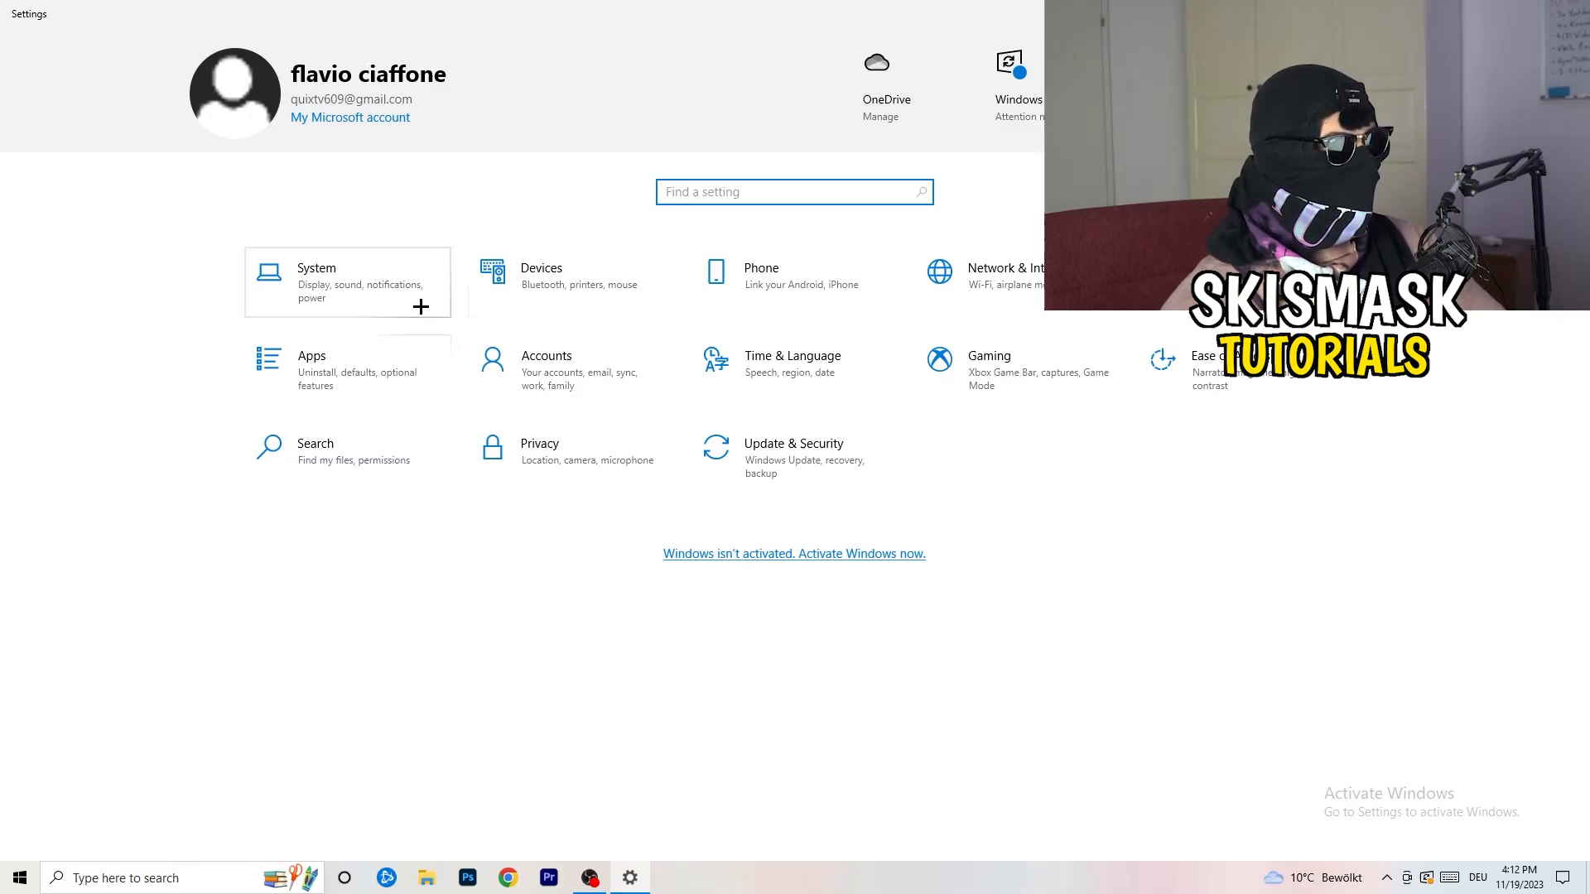
pyautogui.click(316, 282)
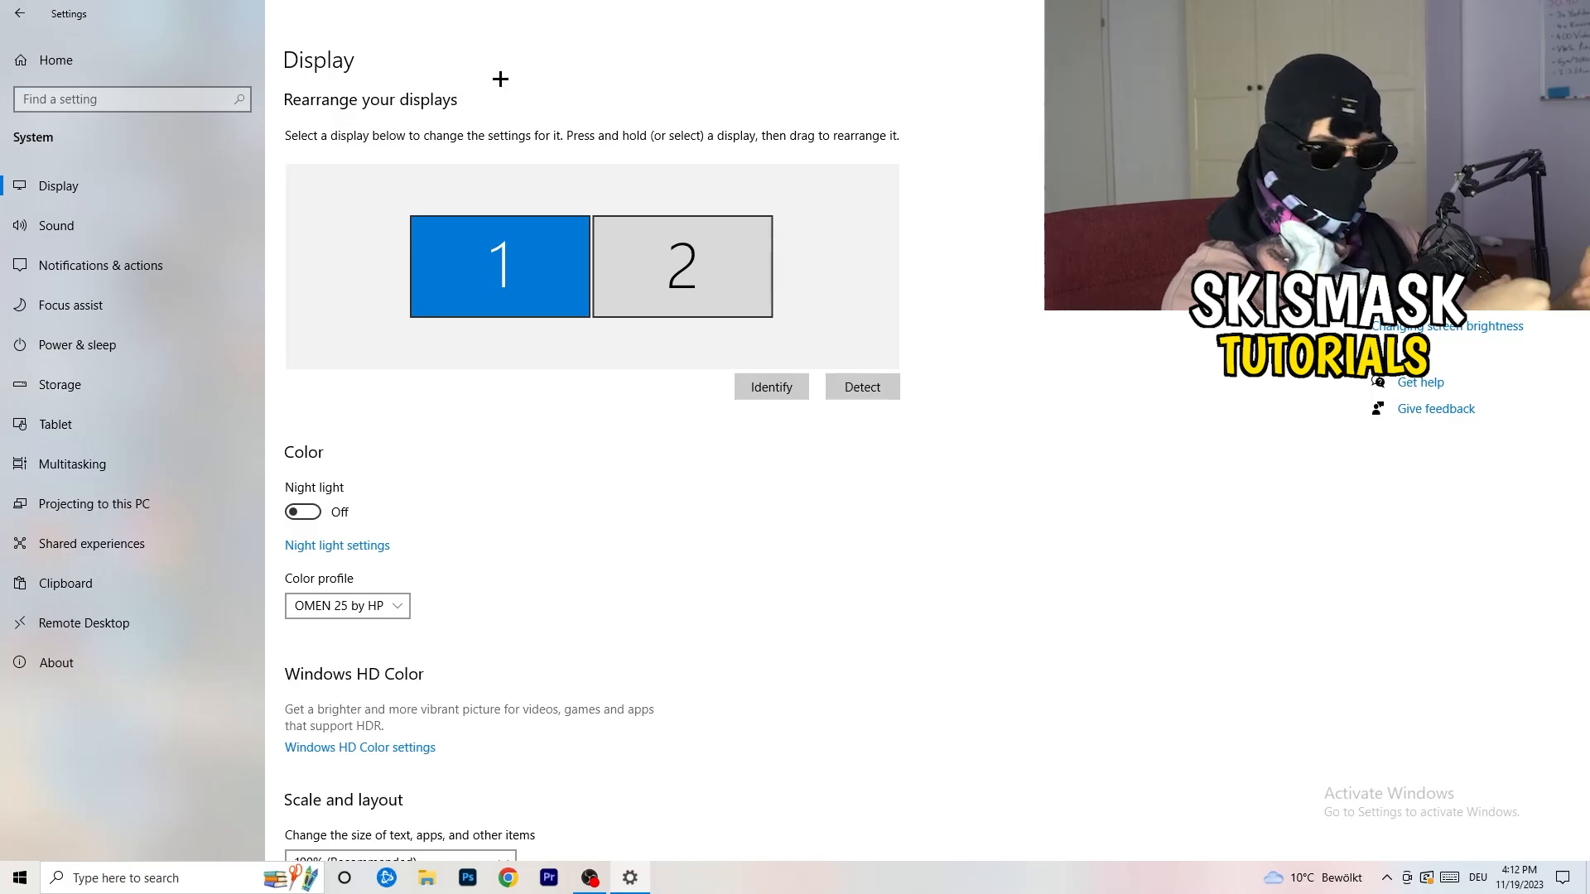
pyautogui.moveTo(514, 80)
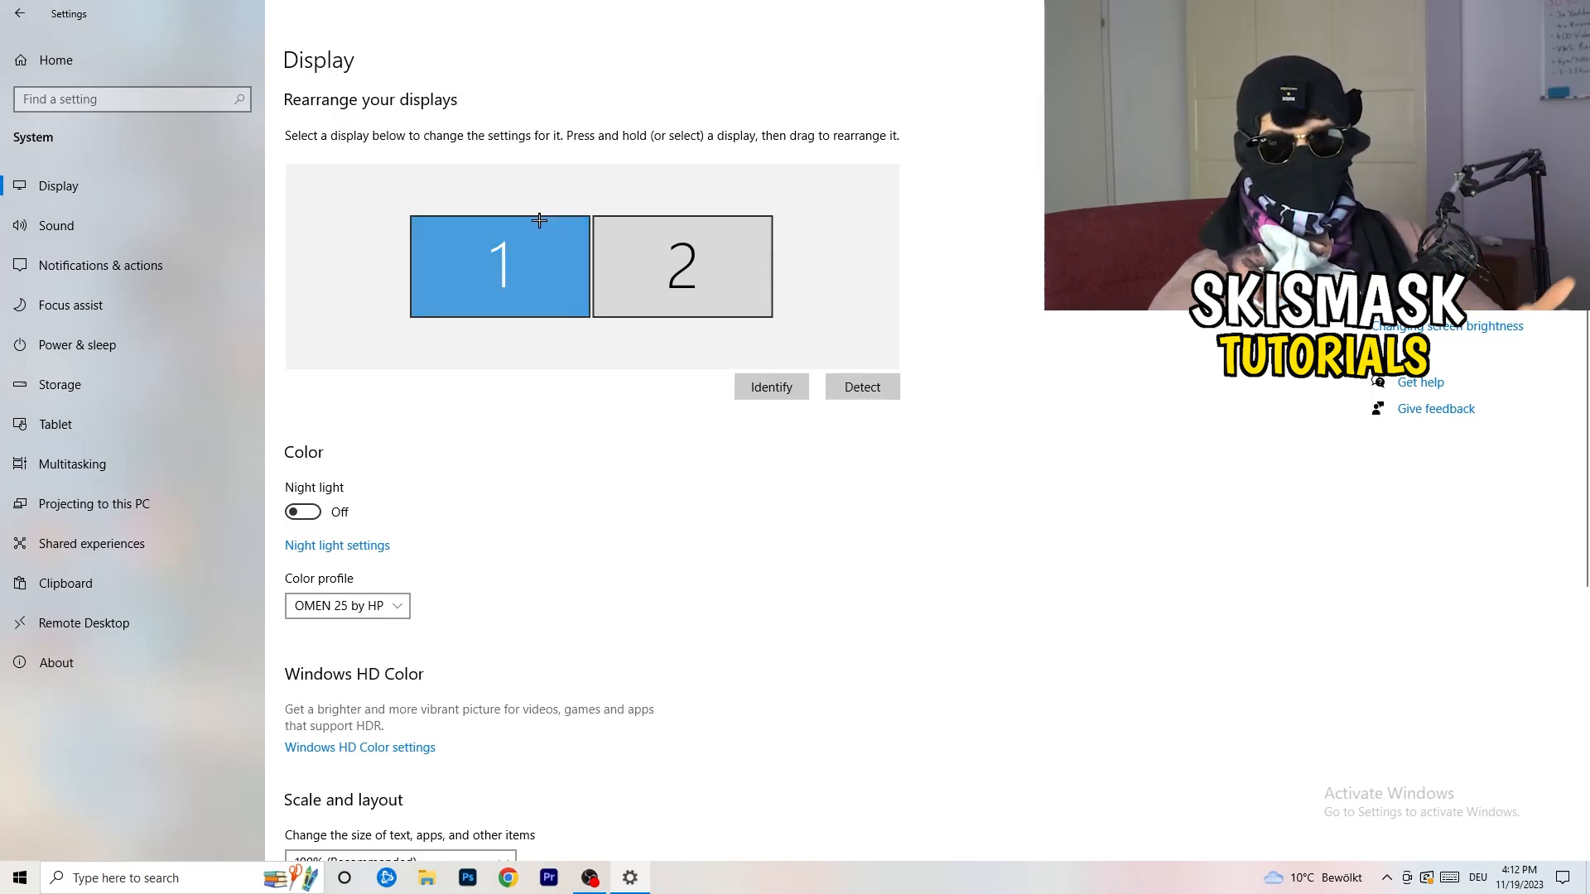
# - Keep display scaling at 100% (Recommended) with resolution at 1920 × 1080
pyautogui.scroll(-3)
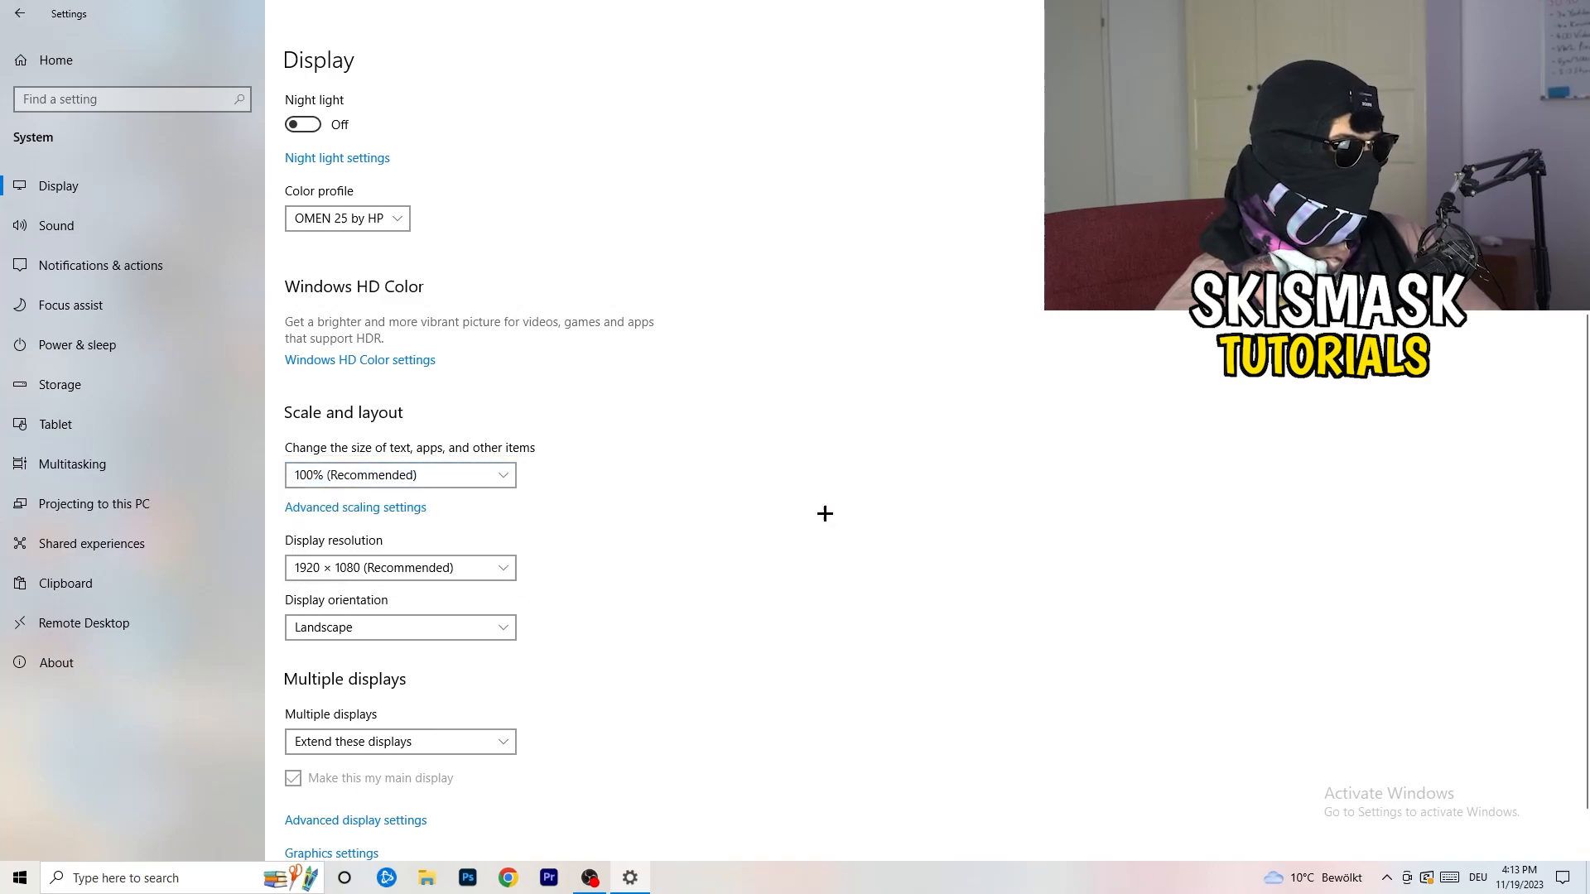
pyautogui.click(399, 476)
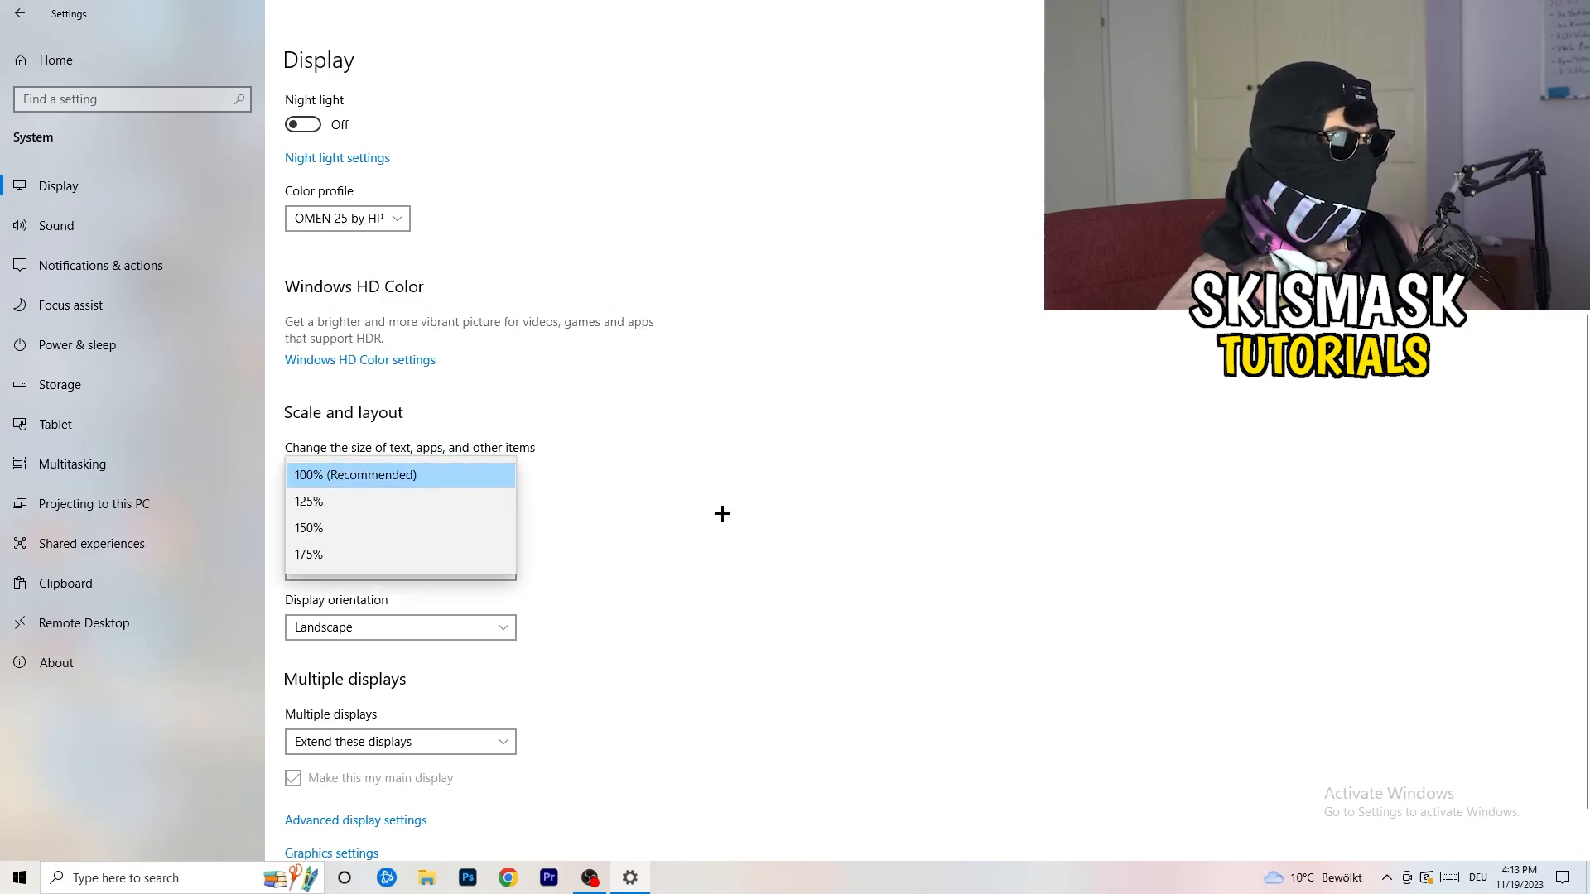
pyautogui.click(356, 475)
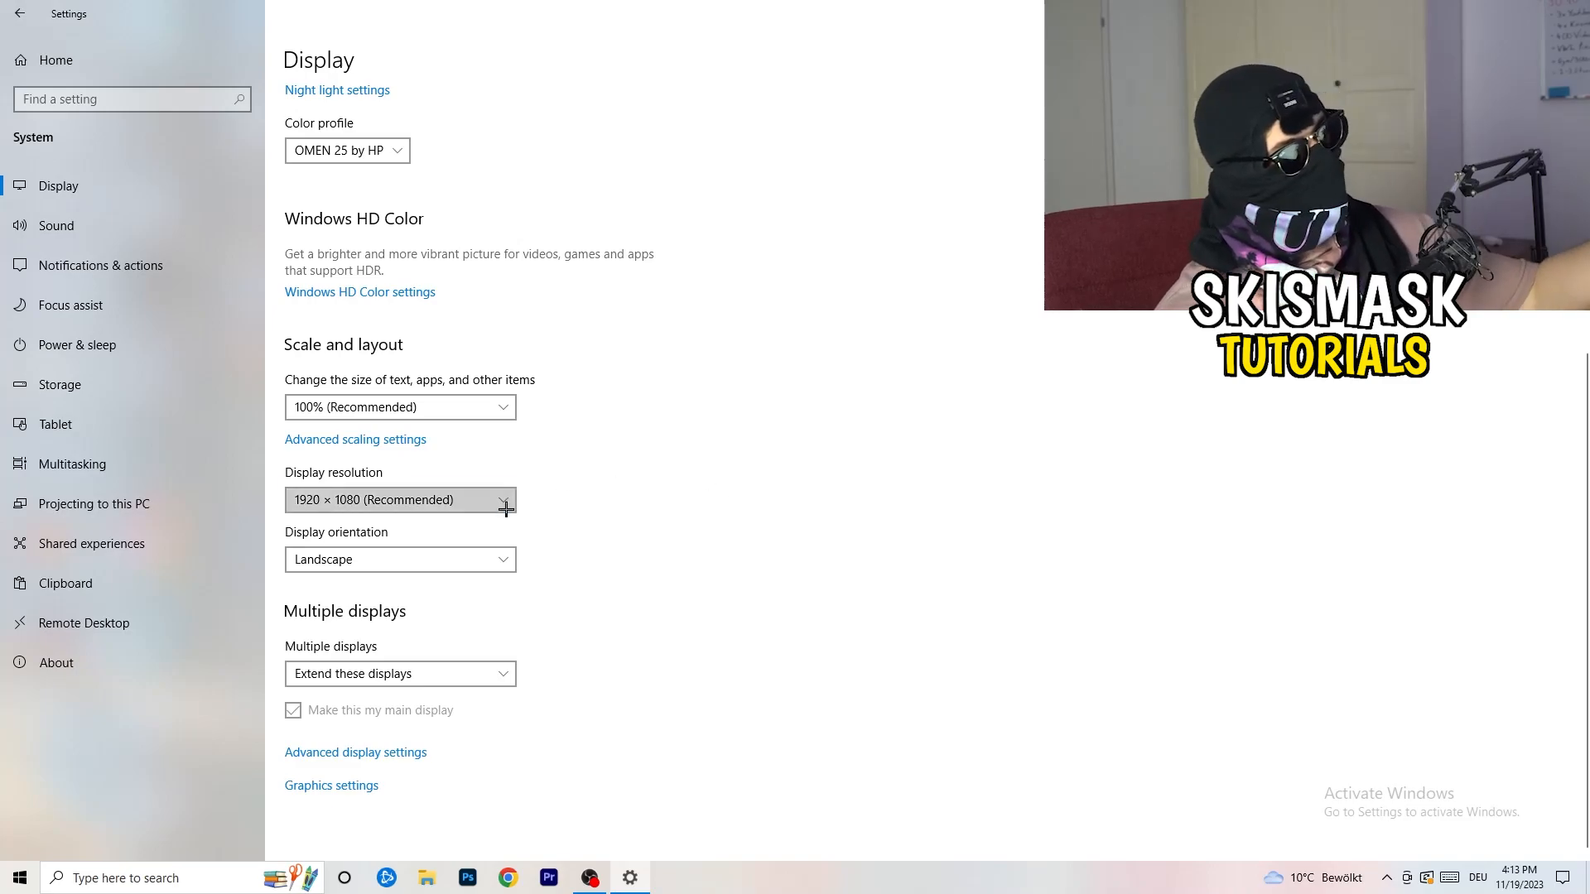
pyautogui.moveTo(649, 452)
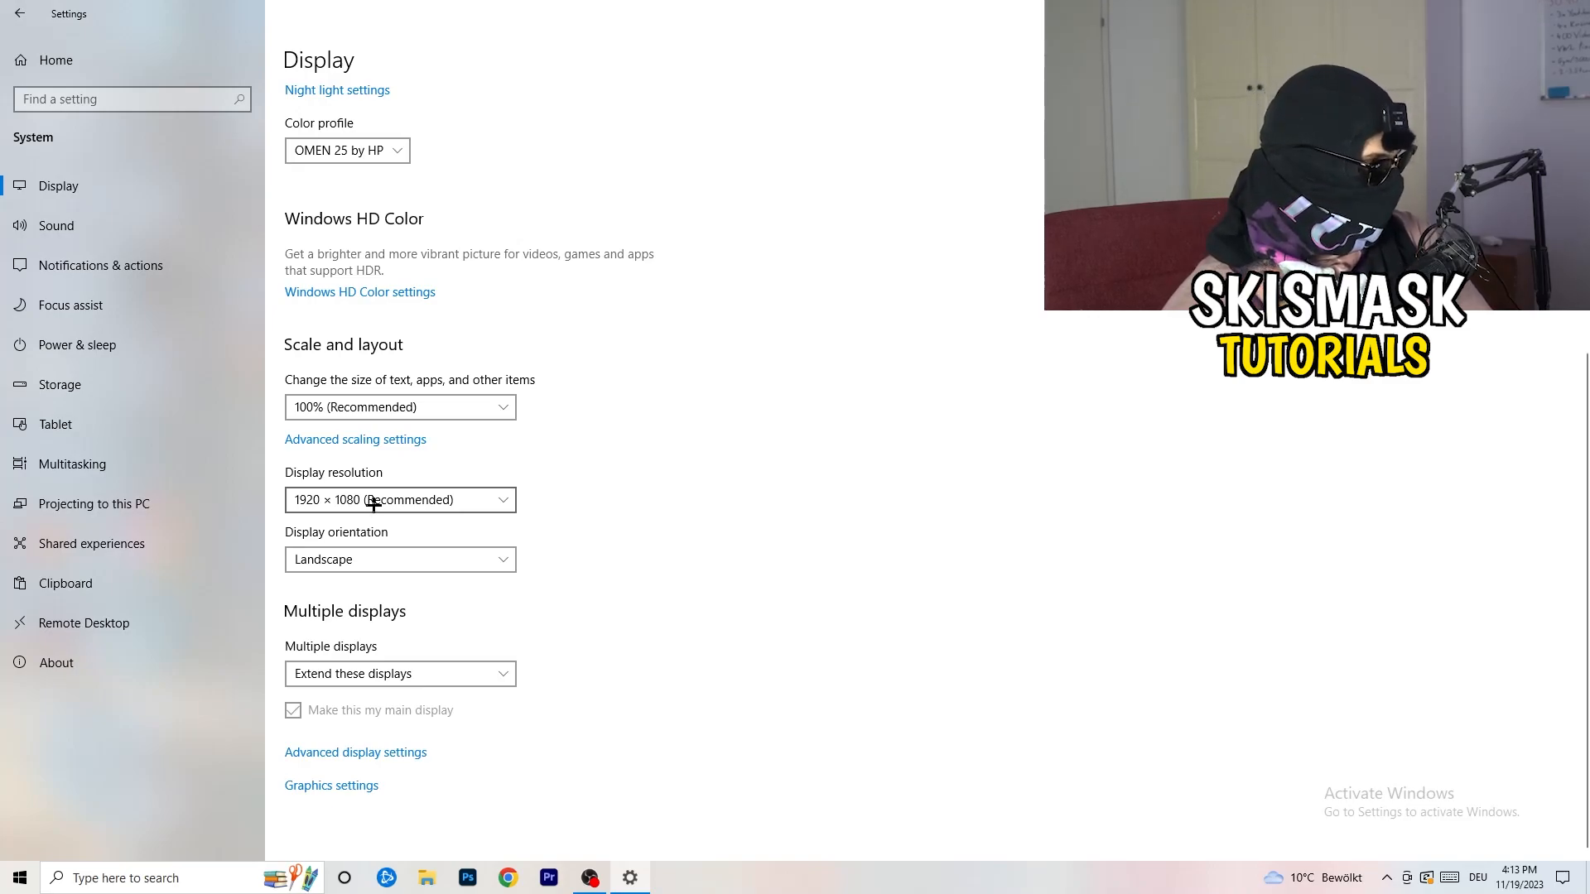
# - Show Power & sleep: screen off after 10 minutes, sleep after 30 minutes
pyautogui.click(76, 344)
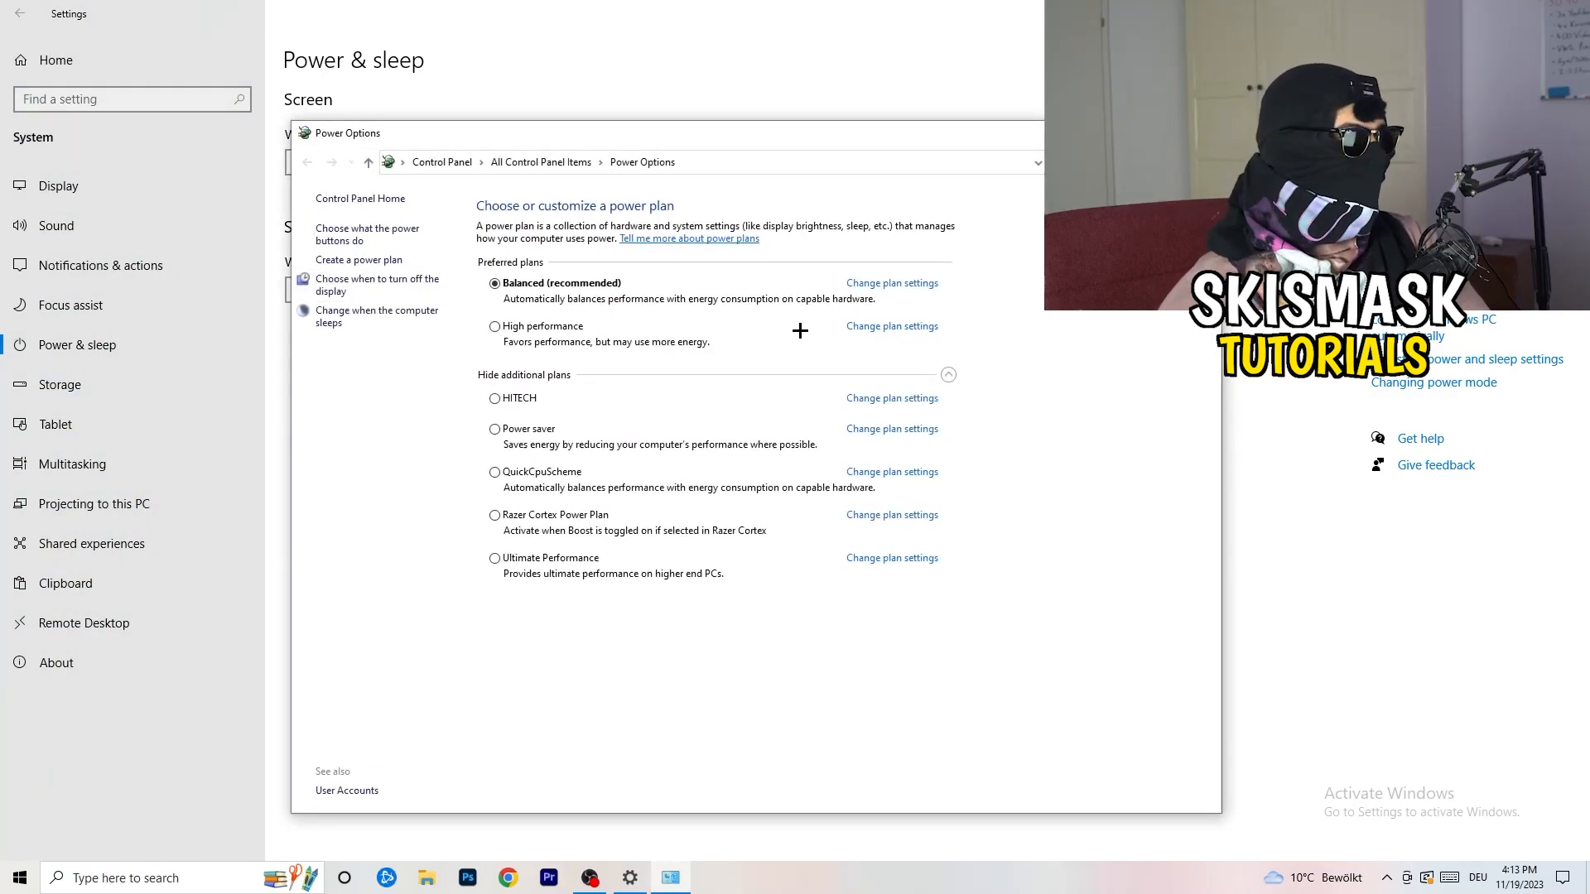
pyautogui.click(947, 374)
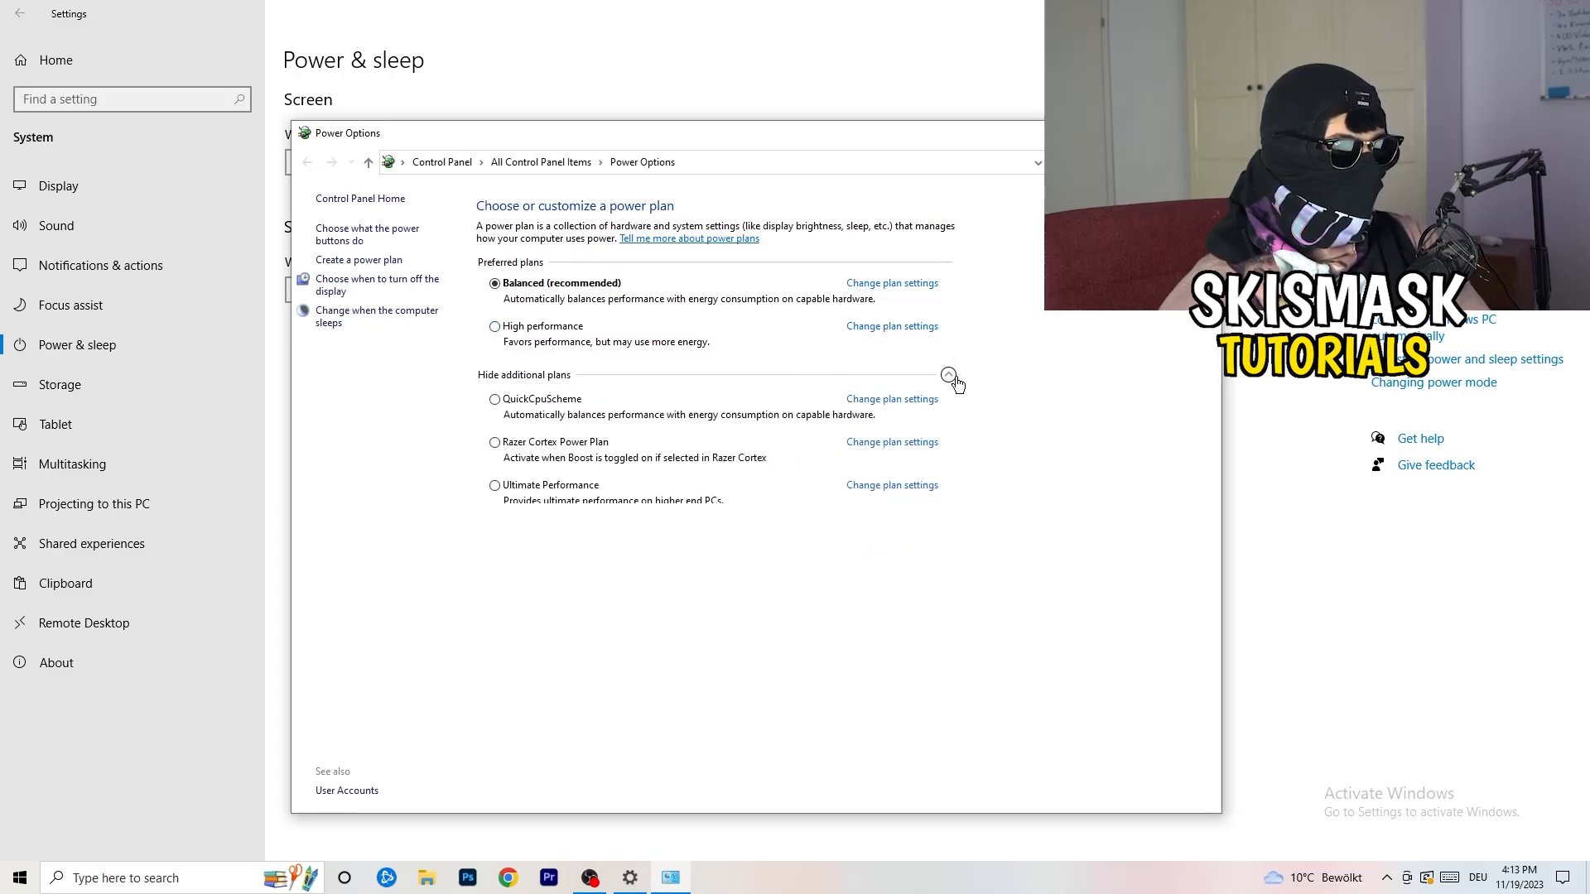
pyautogui.click(948, 374)
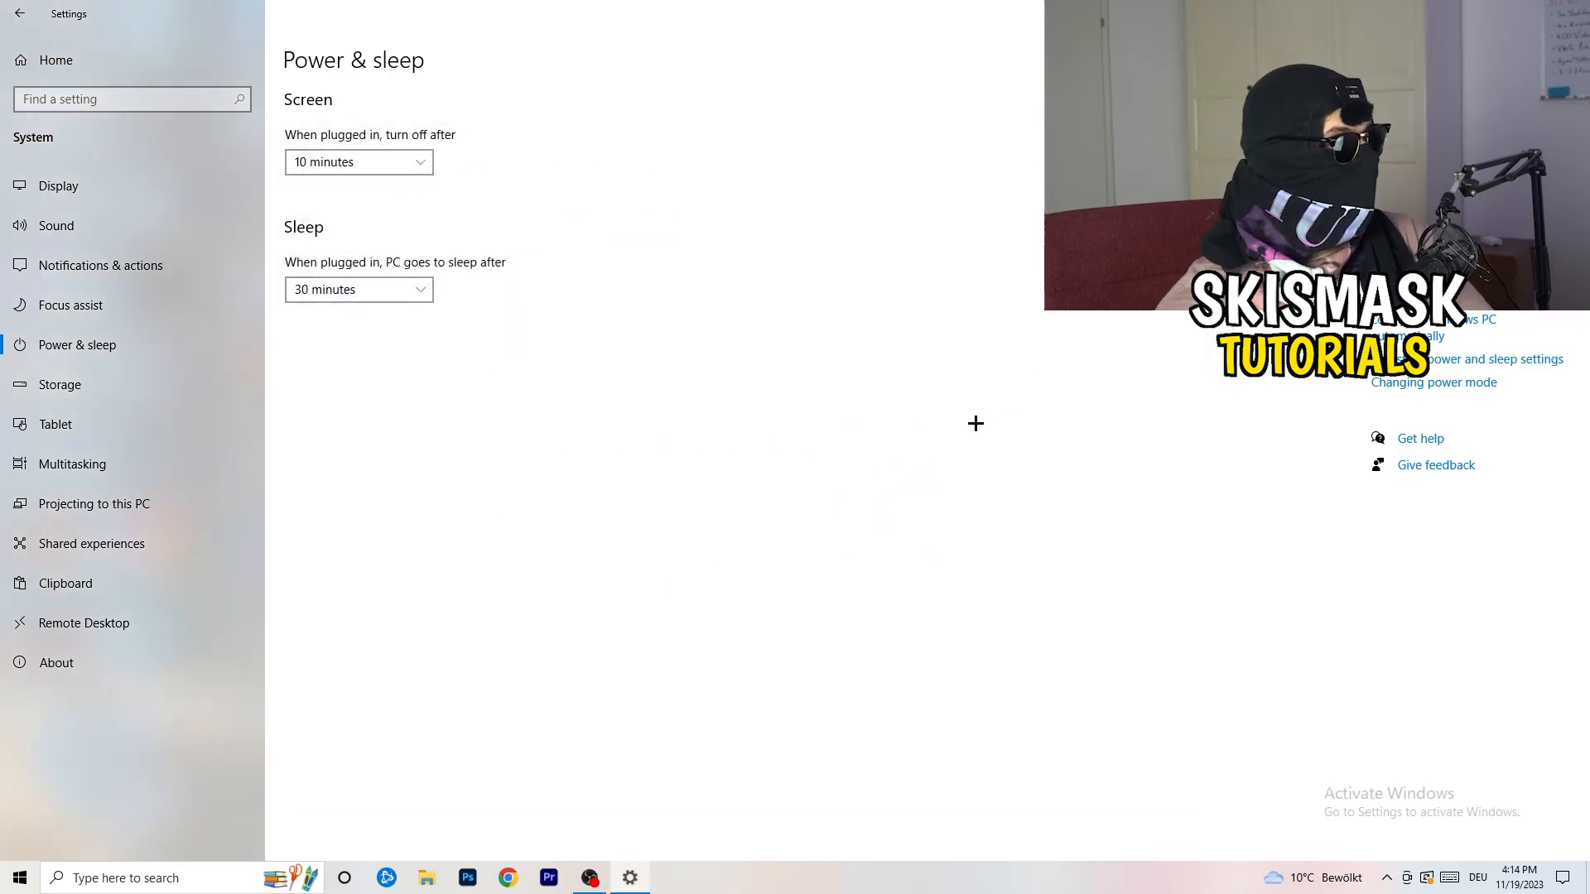
# - Review the Storage Sense configuration and cleanup options under Storage
pyautogui.click(59, 384)
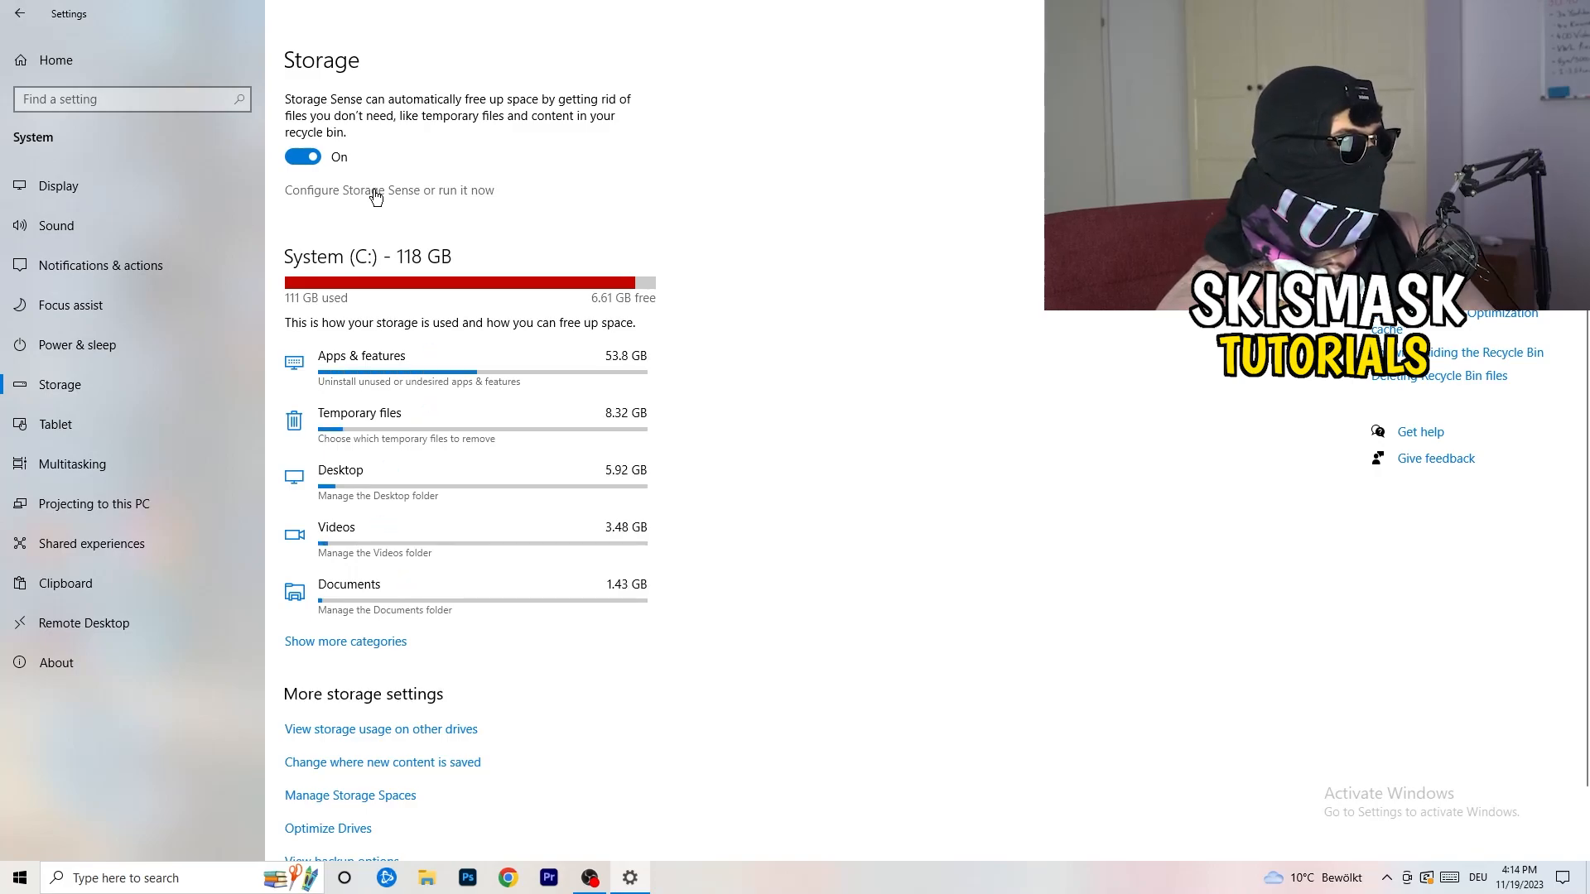
pyautogui.click(388, 189)
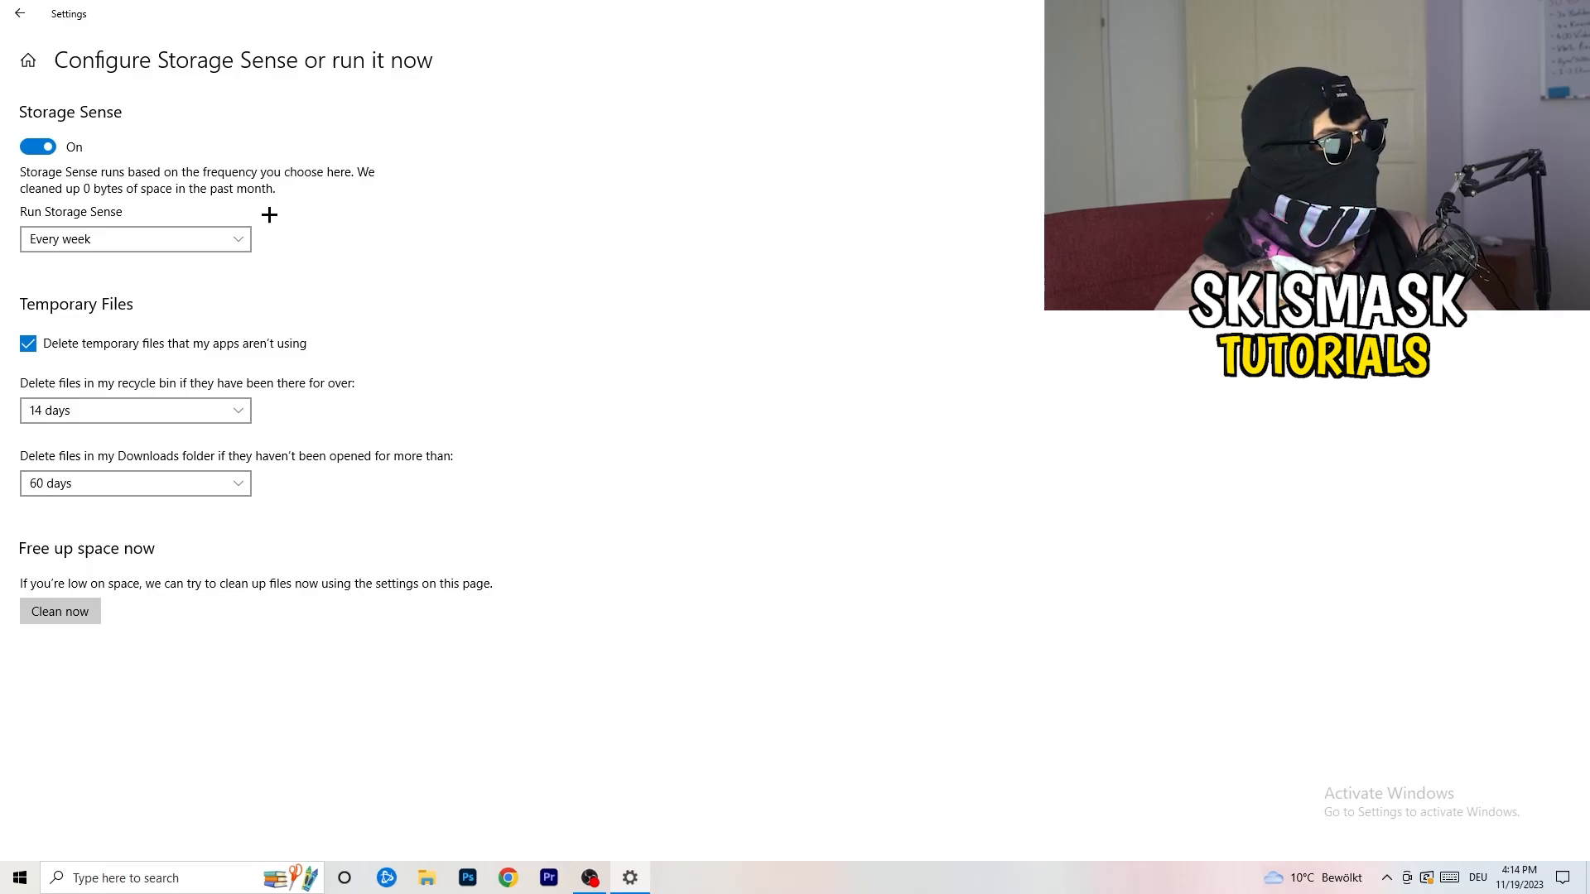
pyautogui.moveTo(106, 139)
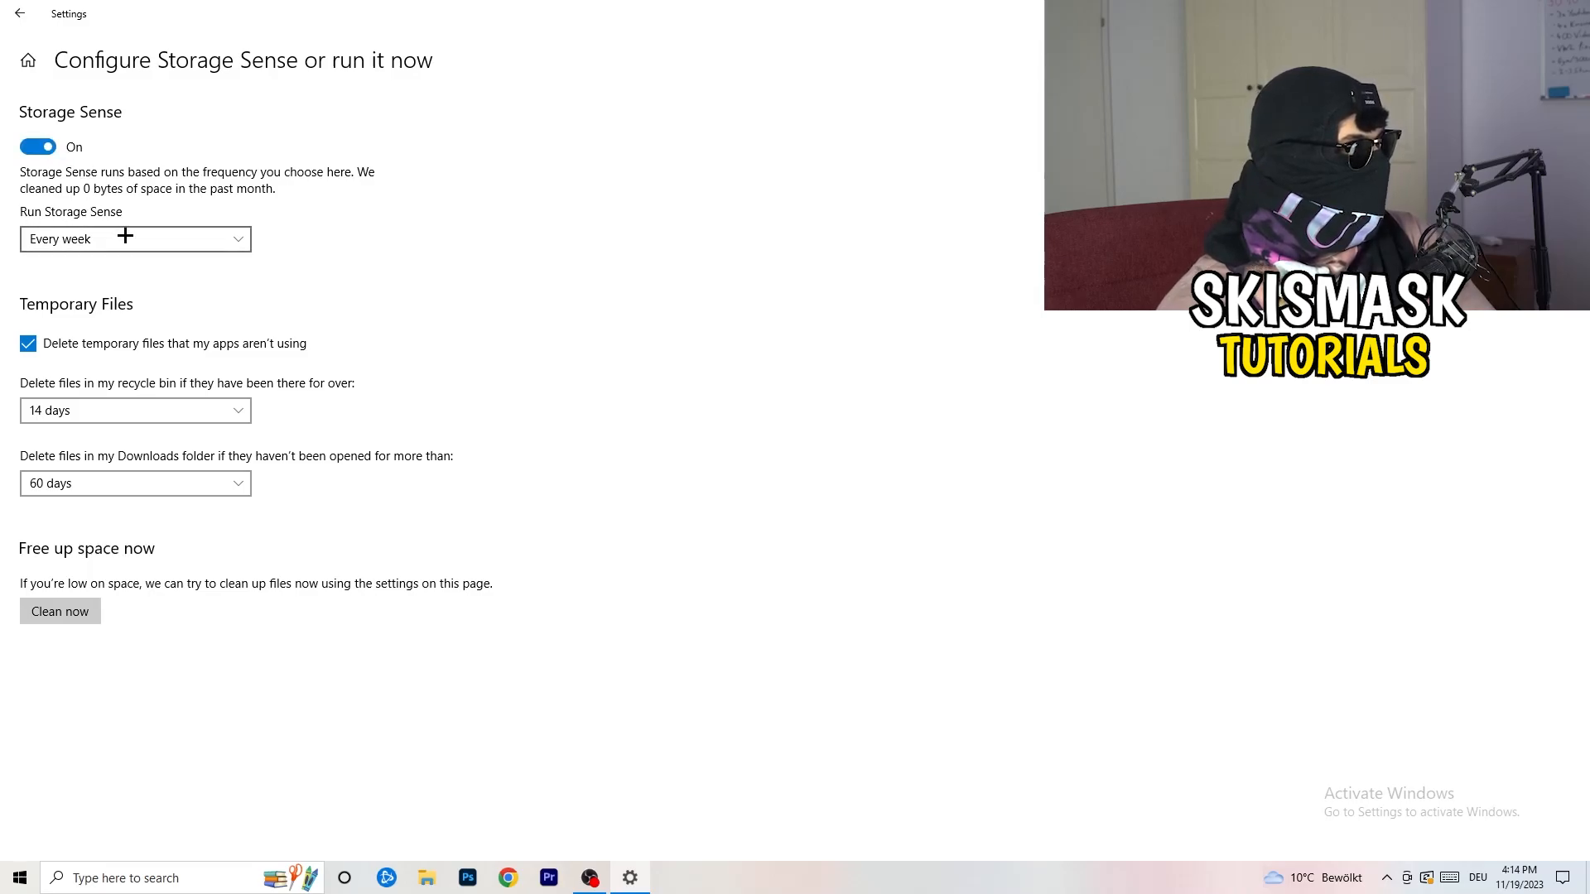
pyautogui.moveTo(543, 232)
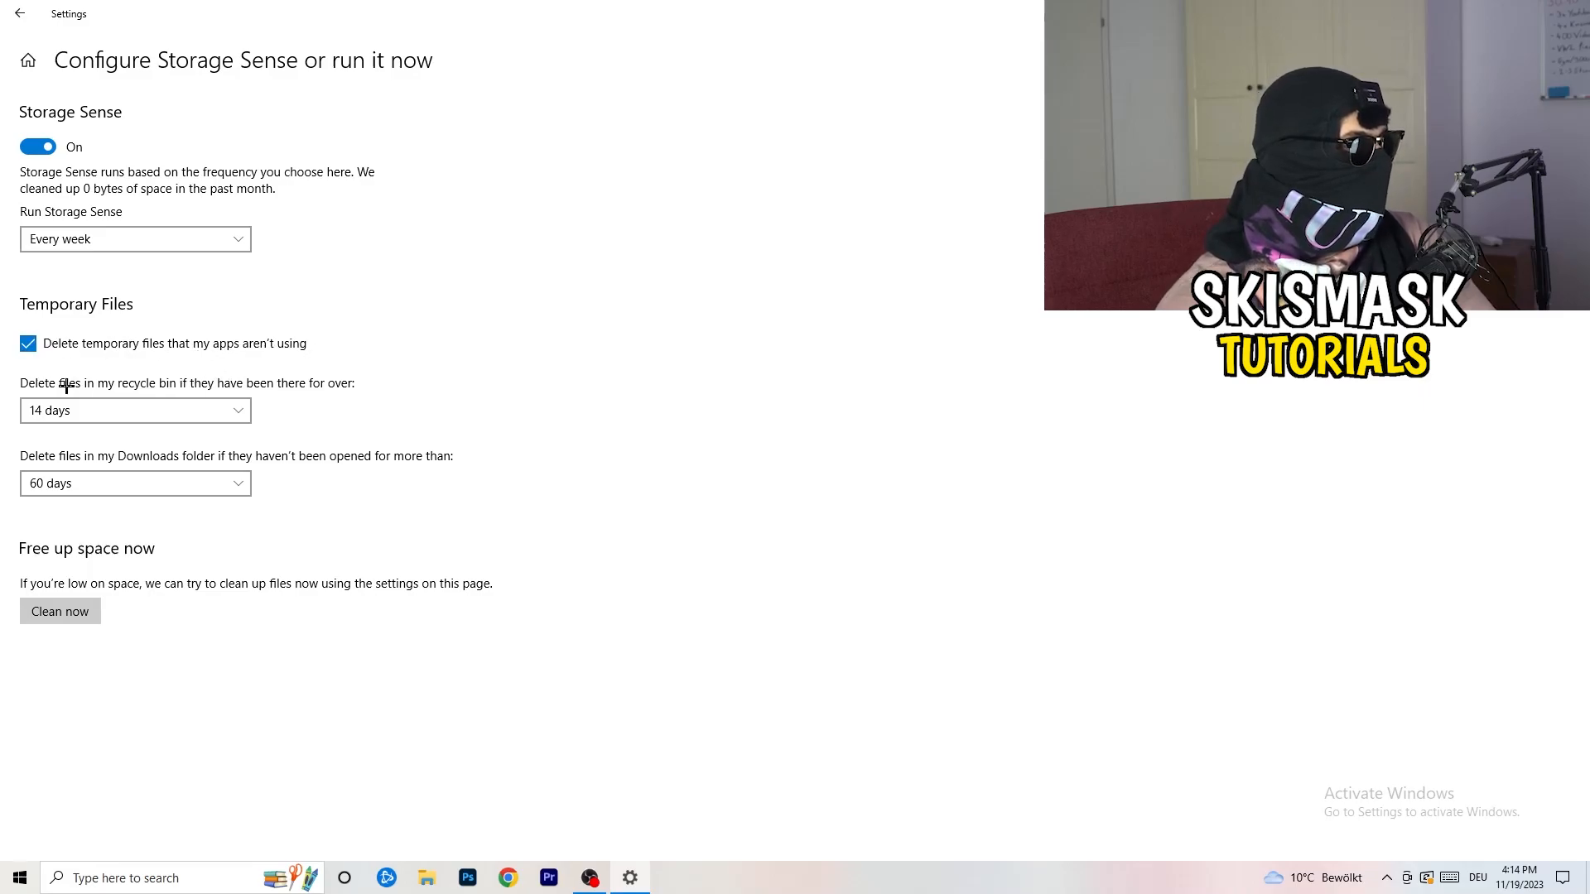
pyautogui.moveTo(205, 388)
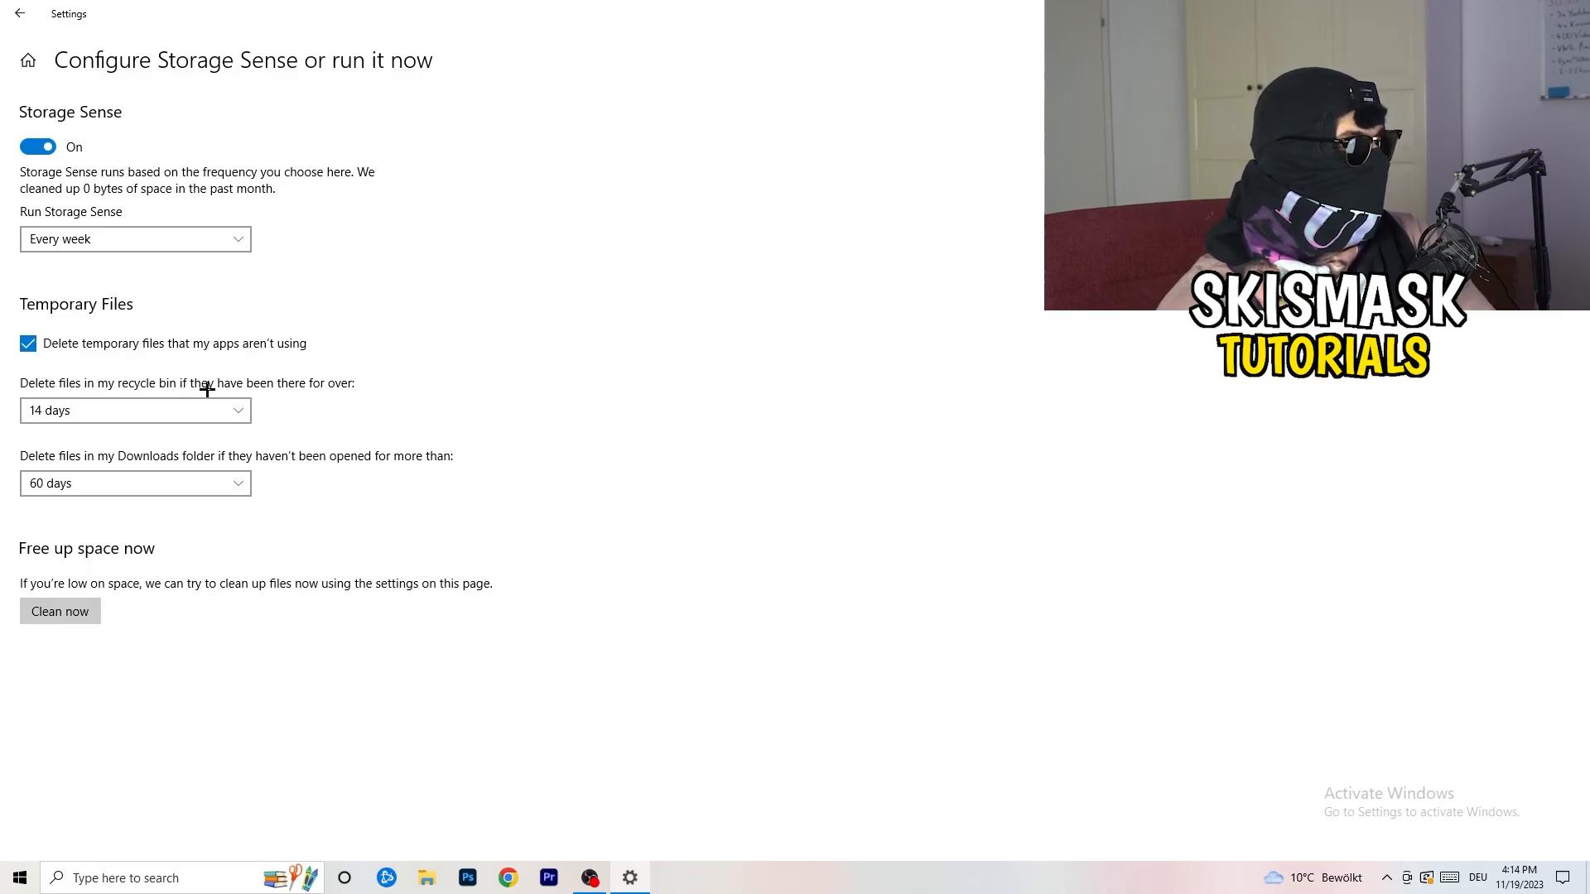
pyautogui.click(134, 410)
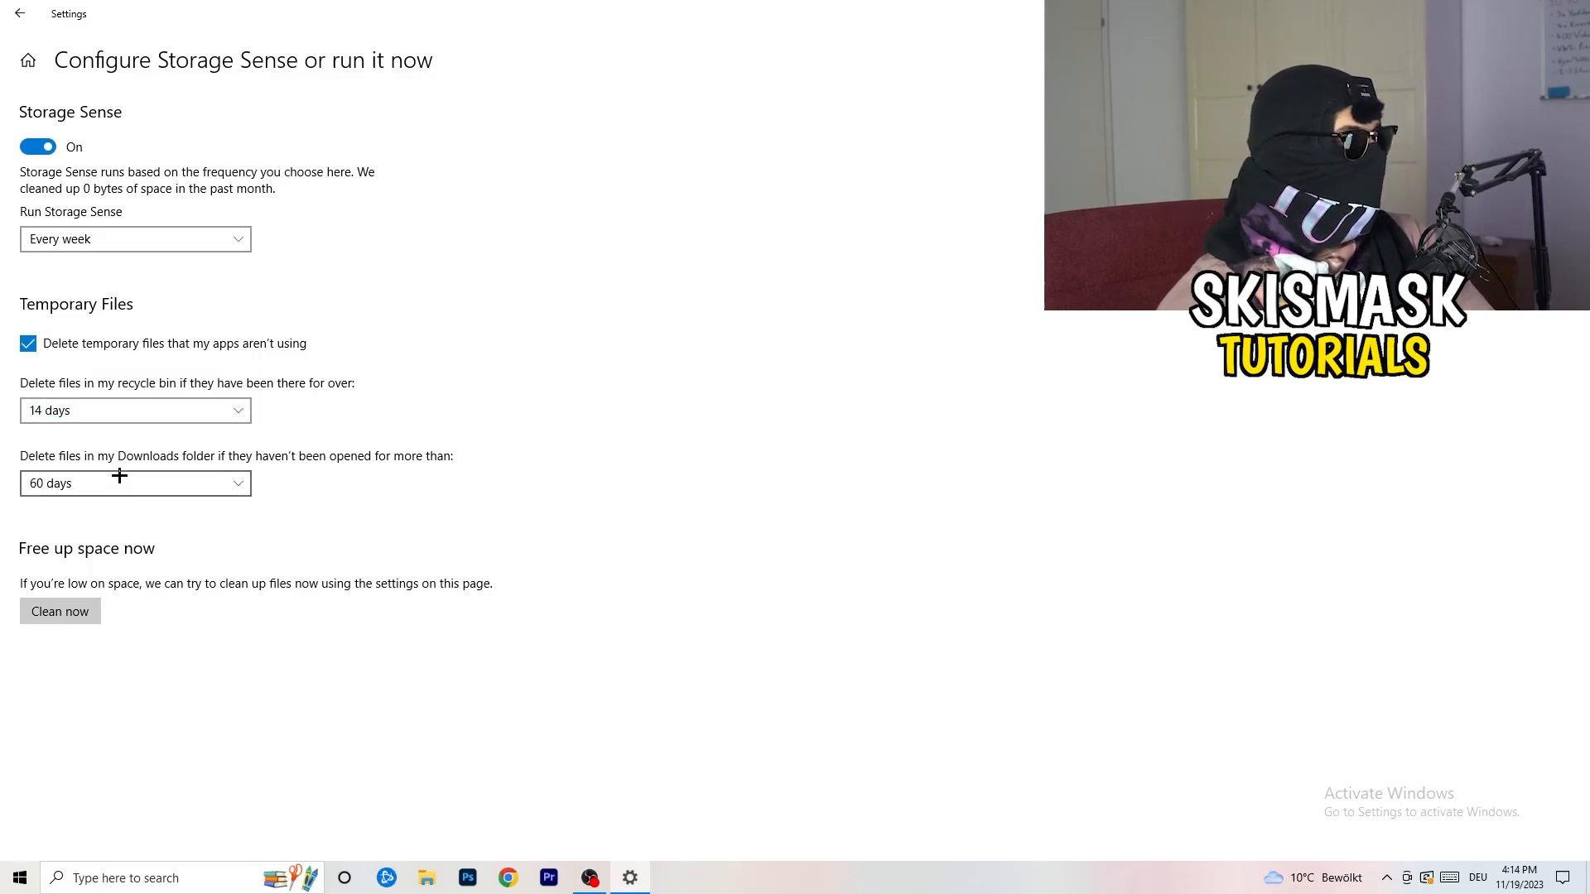
pyautogui.moveTo(213, 484)
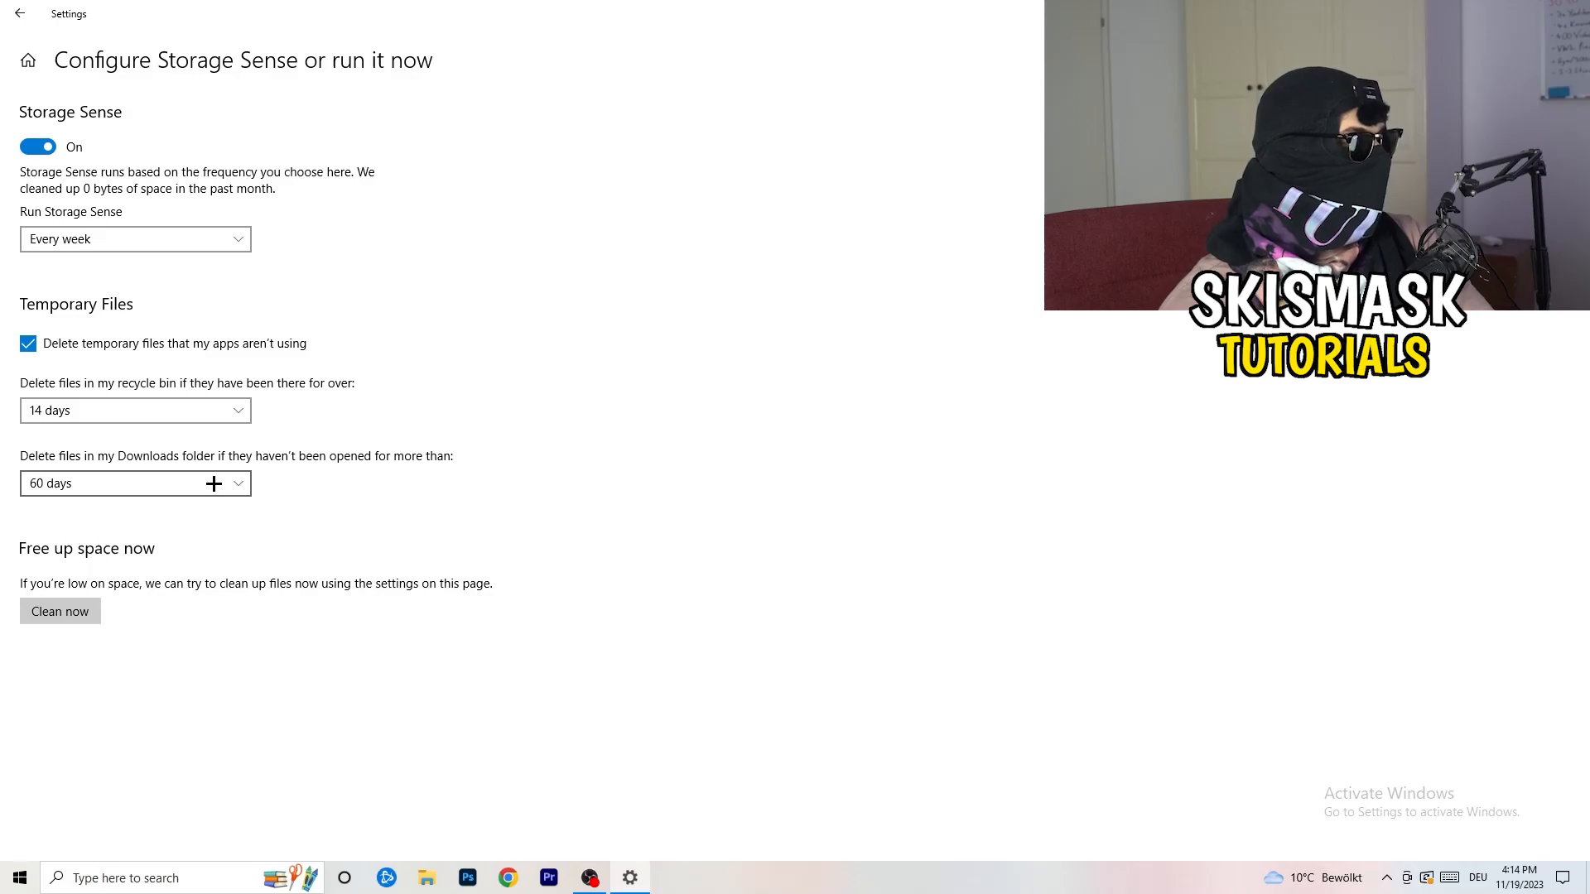
pyautogui.moveTo(755, 374)
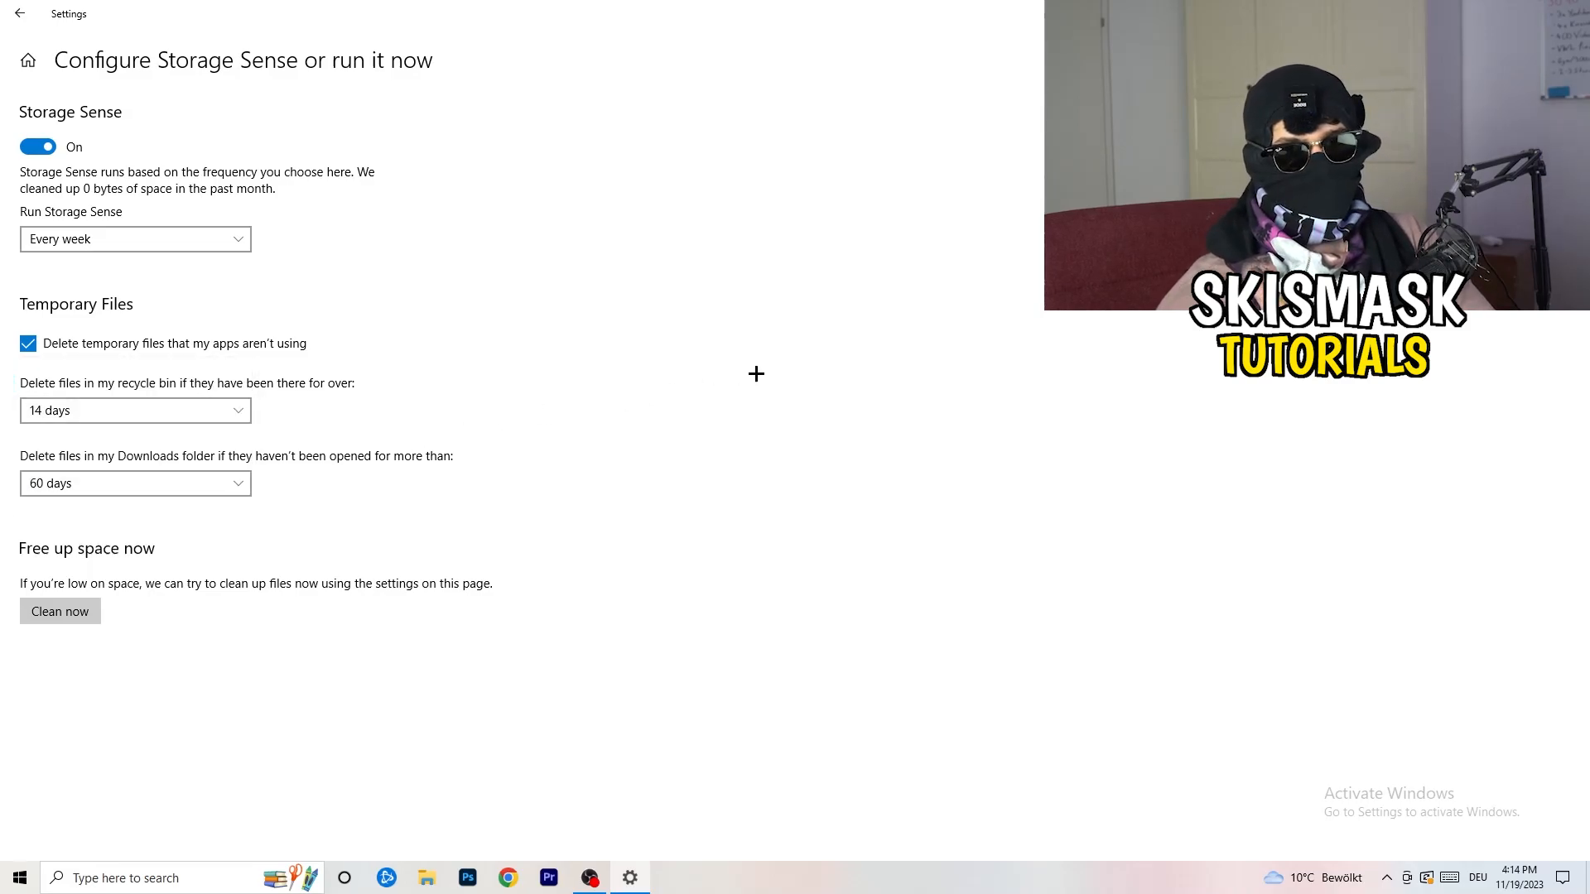
pyautogui.moveTo(60, 611)
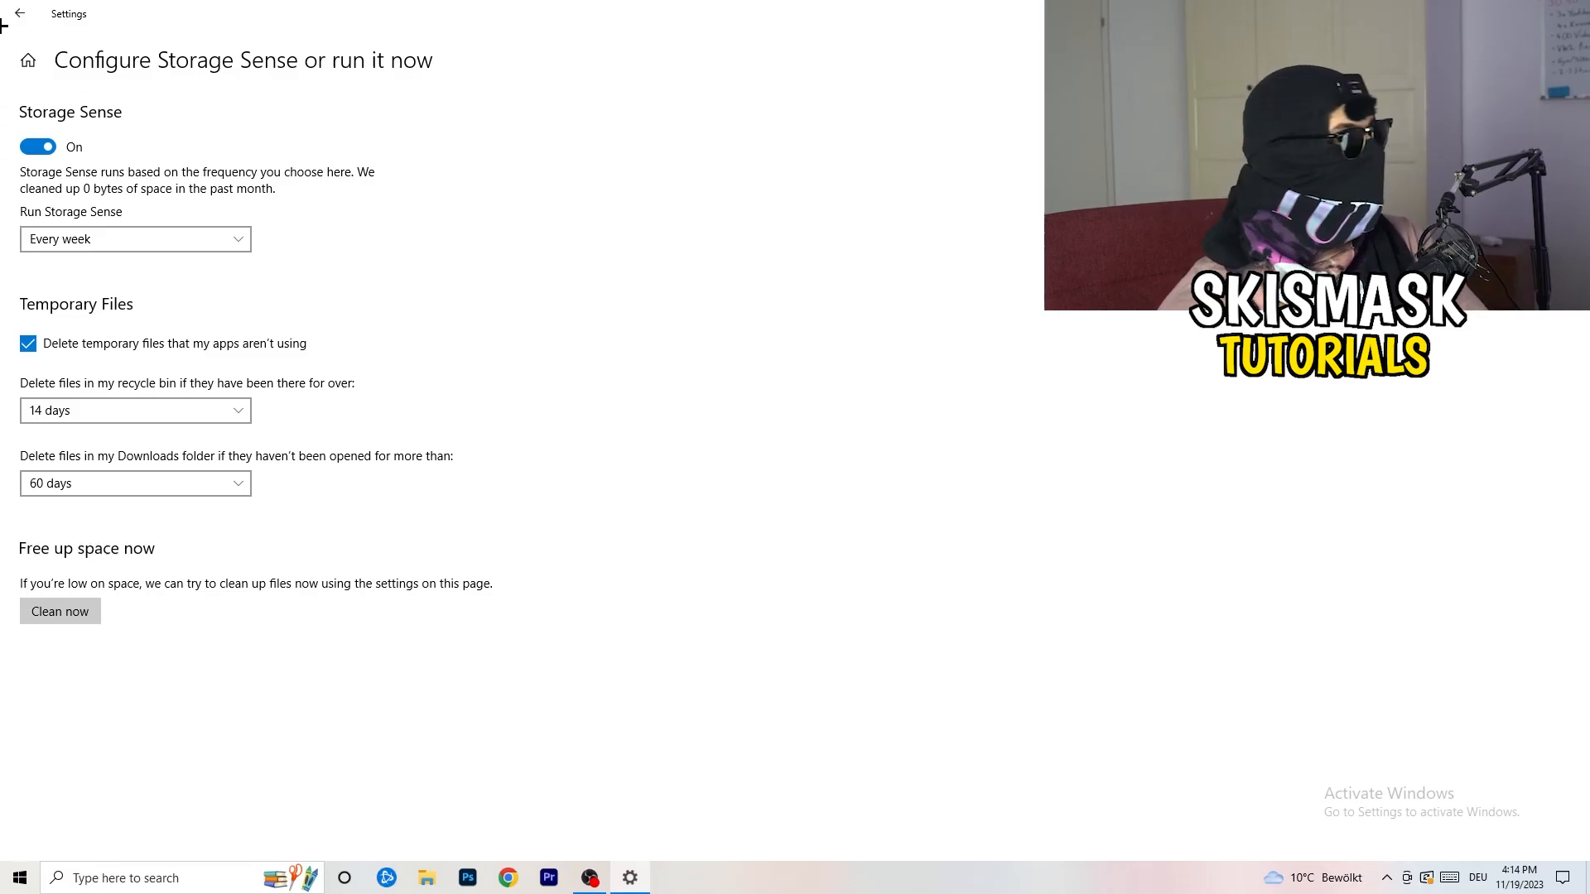
# - Return to the Settings home and enter the Gaming section, where Game Bar is off
pyautogui.click(19, 14)
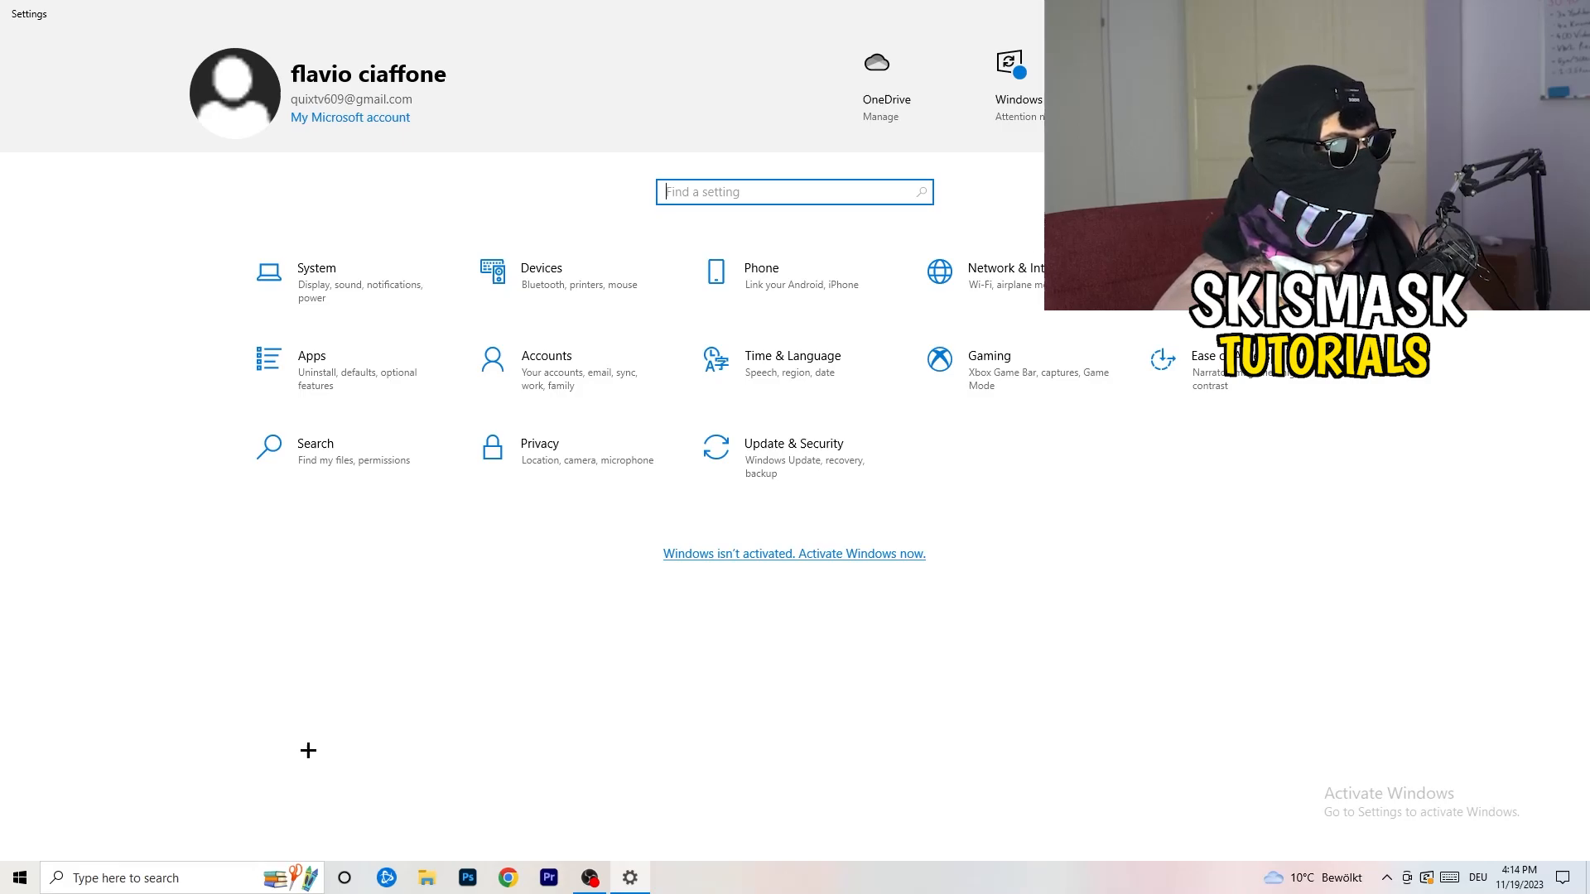
pyautogui.click(987, 355)
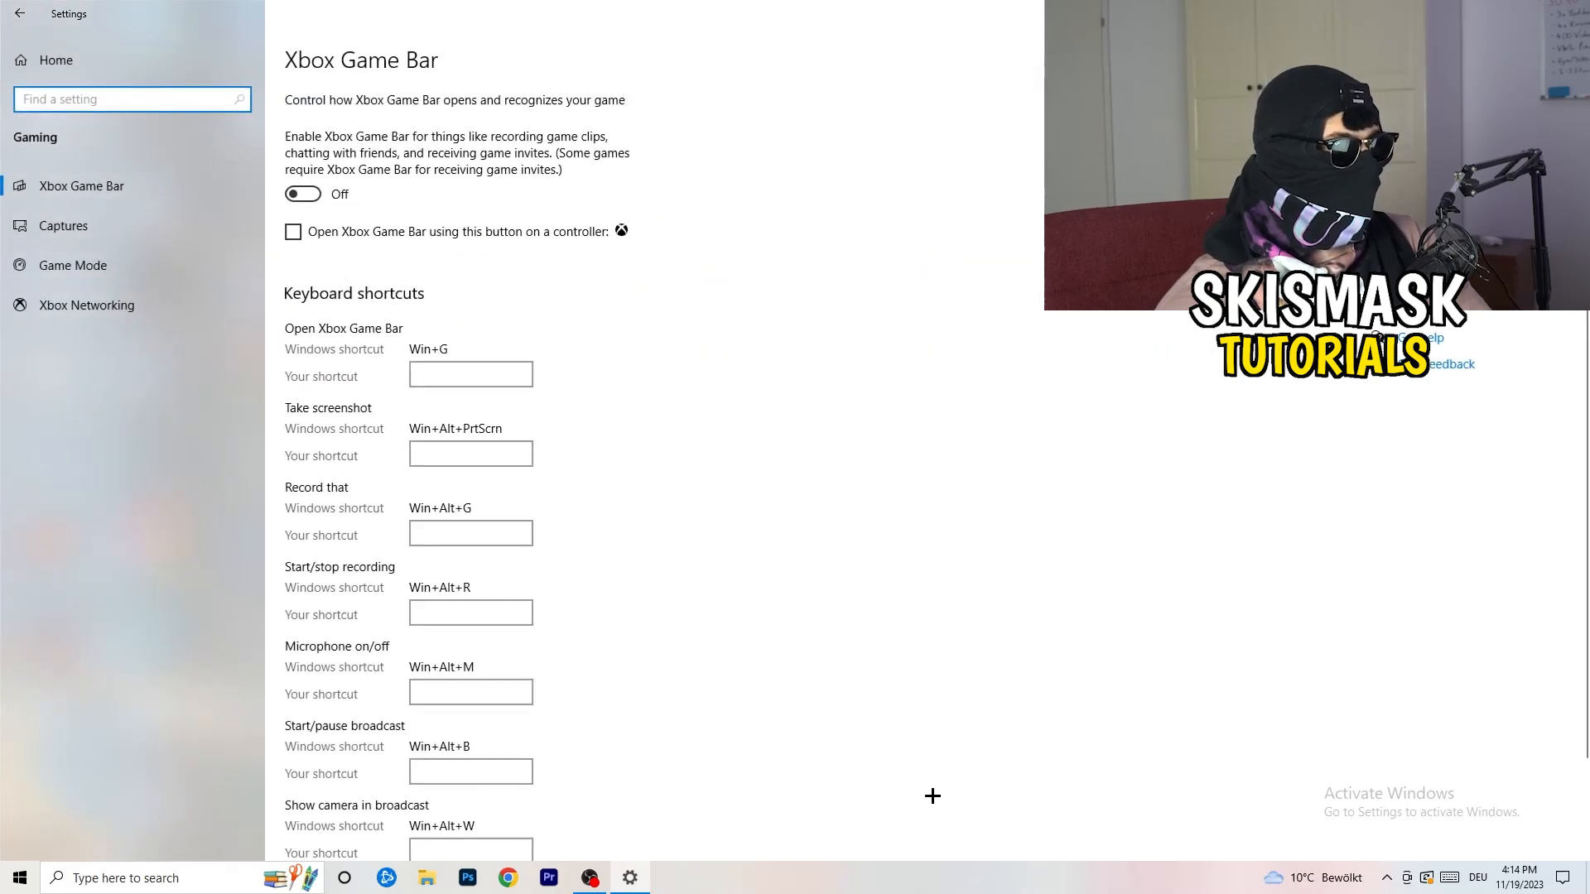
pyautogui.moveTo(658, 511)
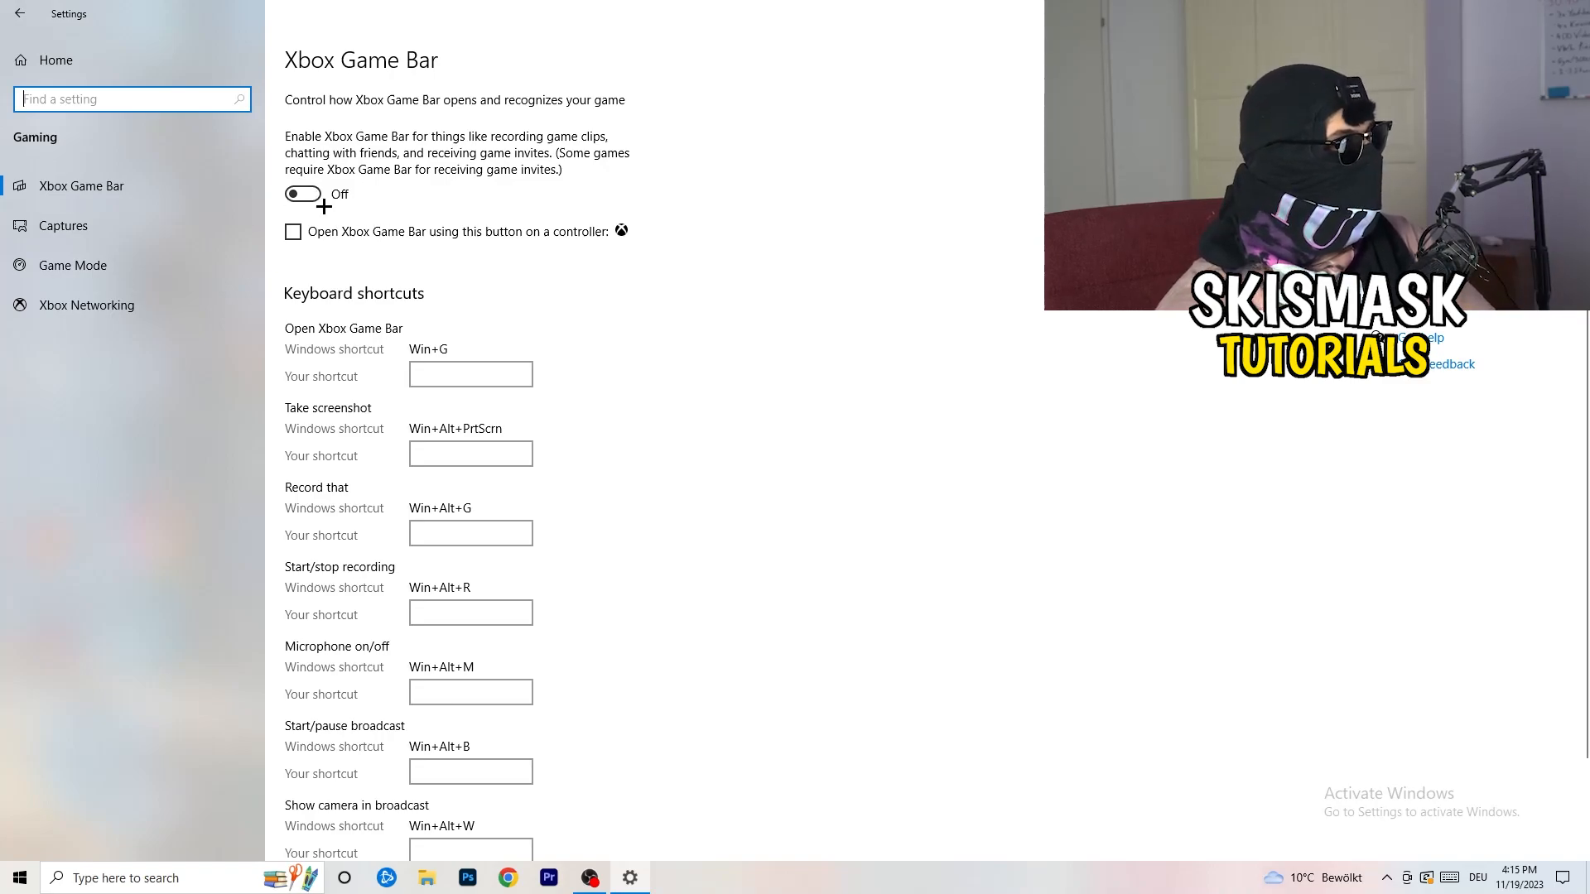
# - Show the Captures page with background and game audio recording off
pyautogui.click(61, 225)
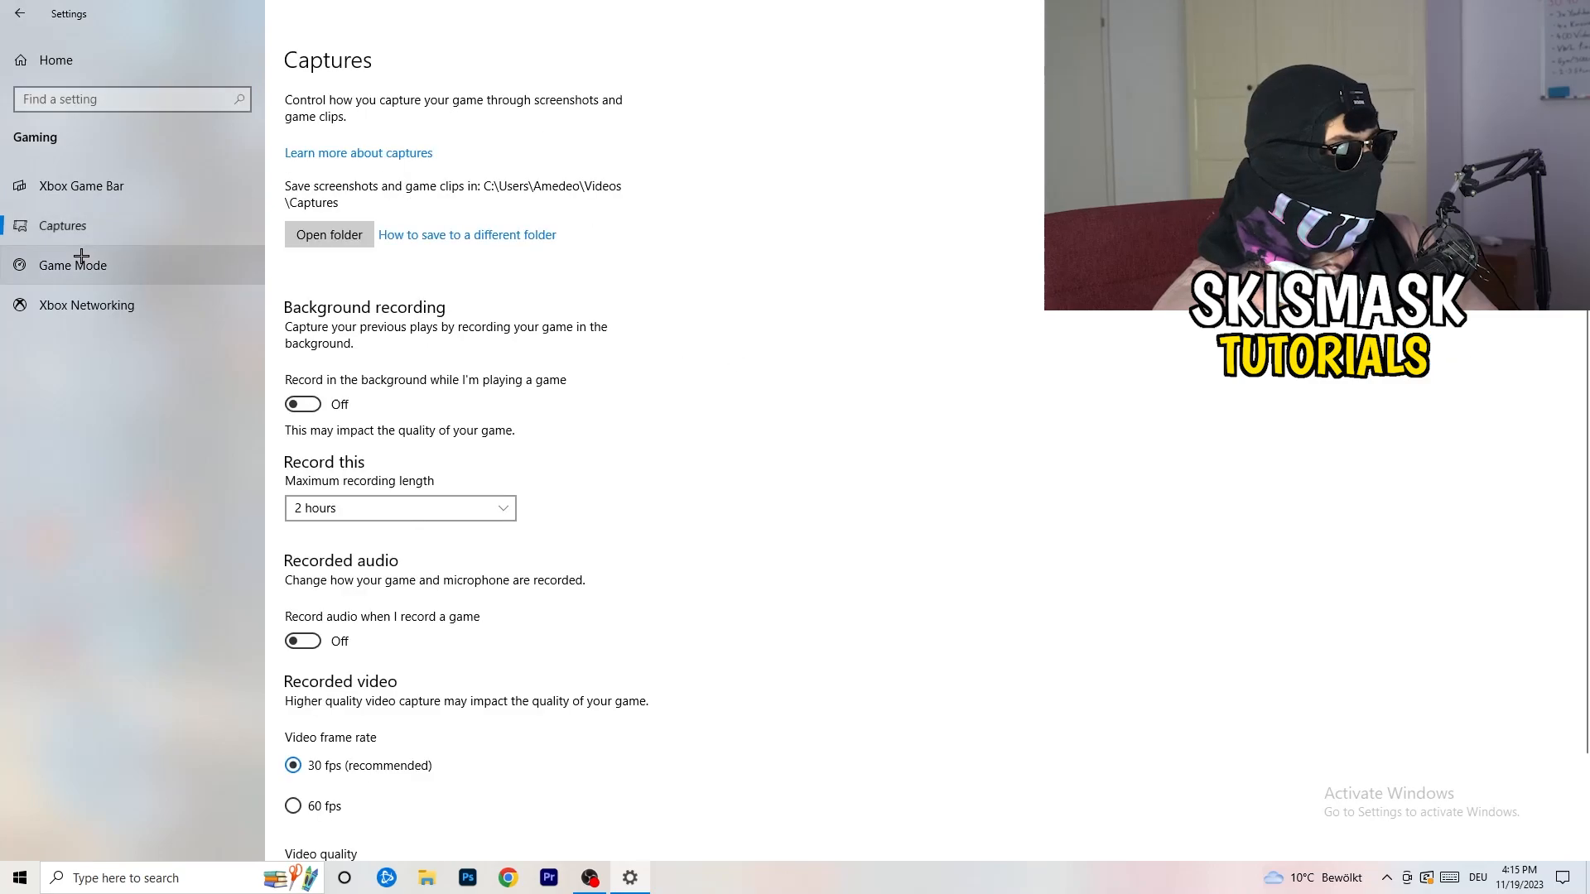
pyautogui.moveTo(313, 351)
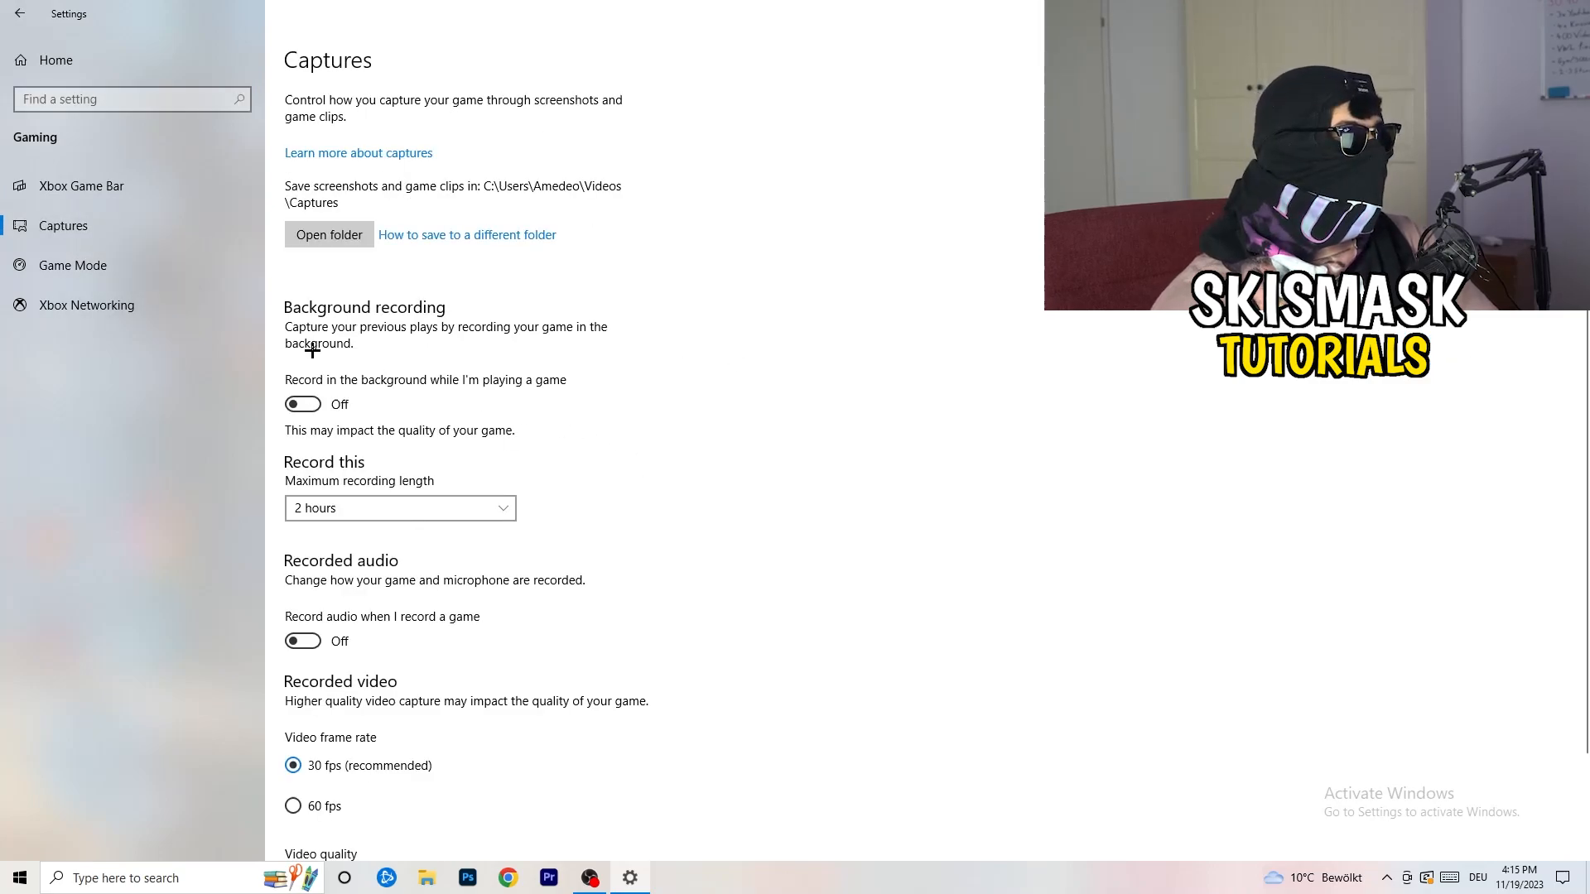
pyautogui.moveTo(302, 400)
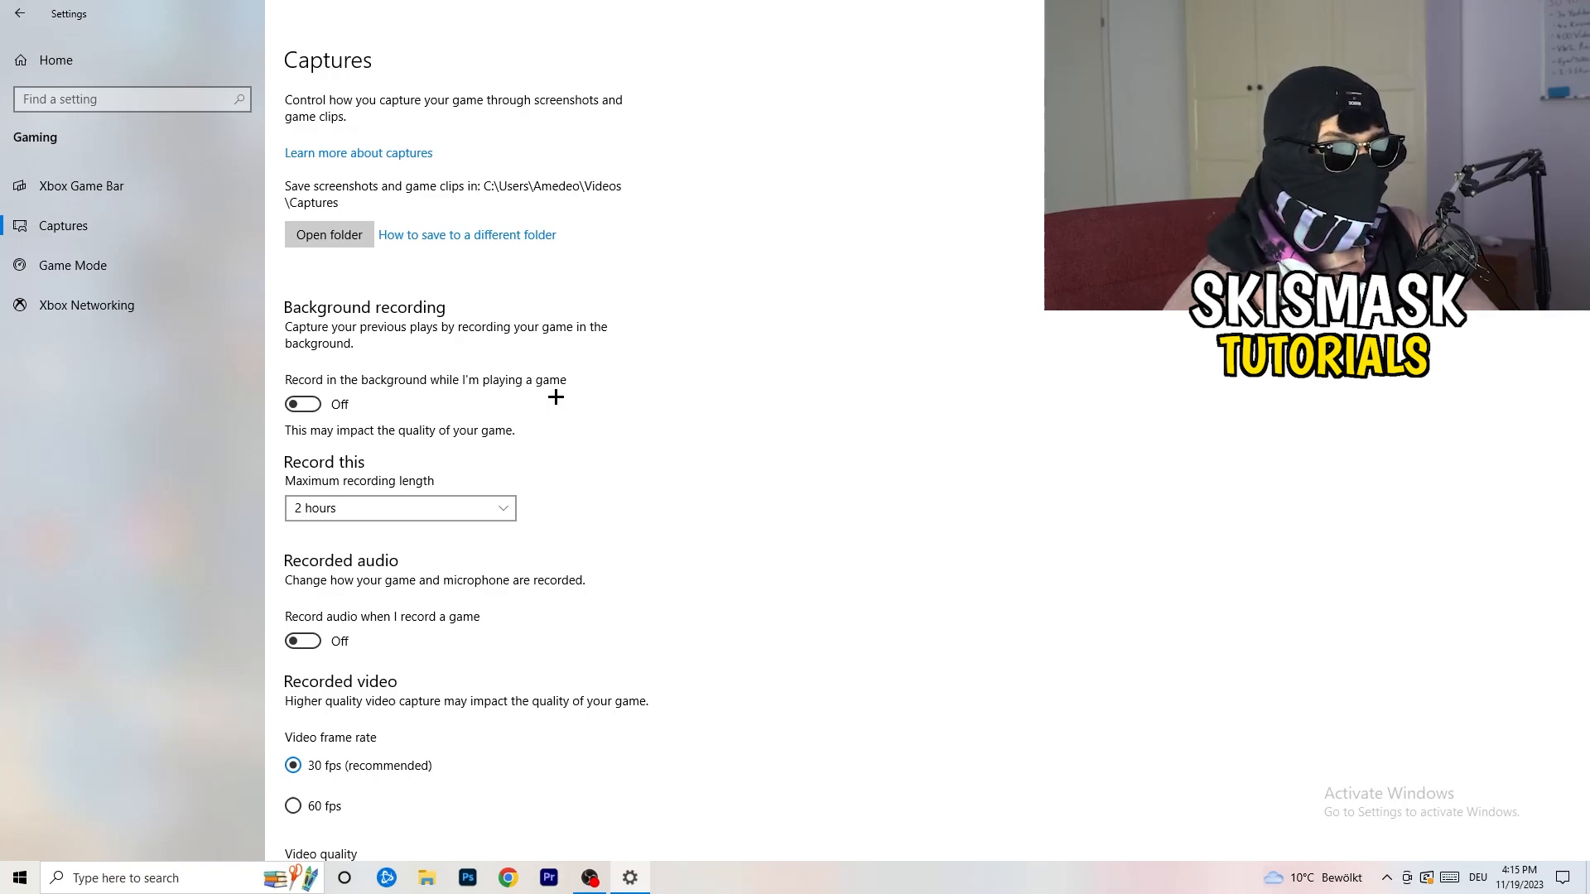
pyautogui.moveTo(514, 404)
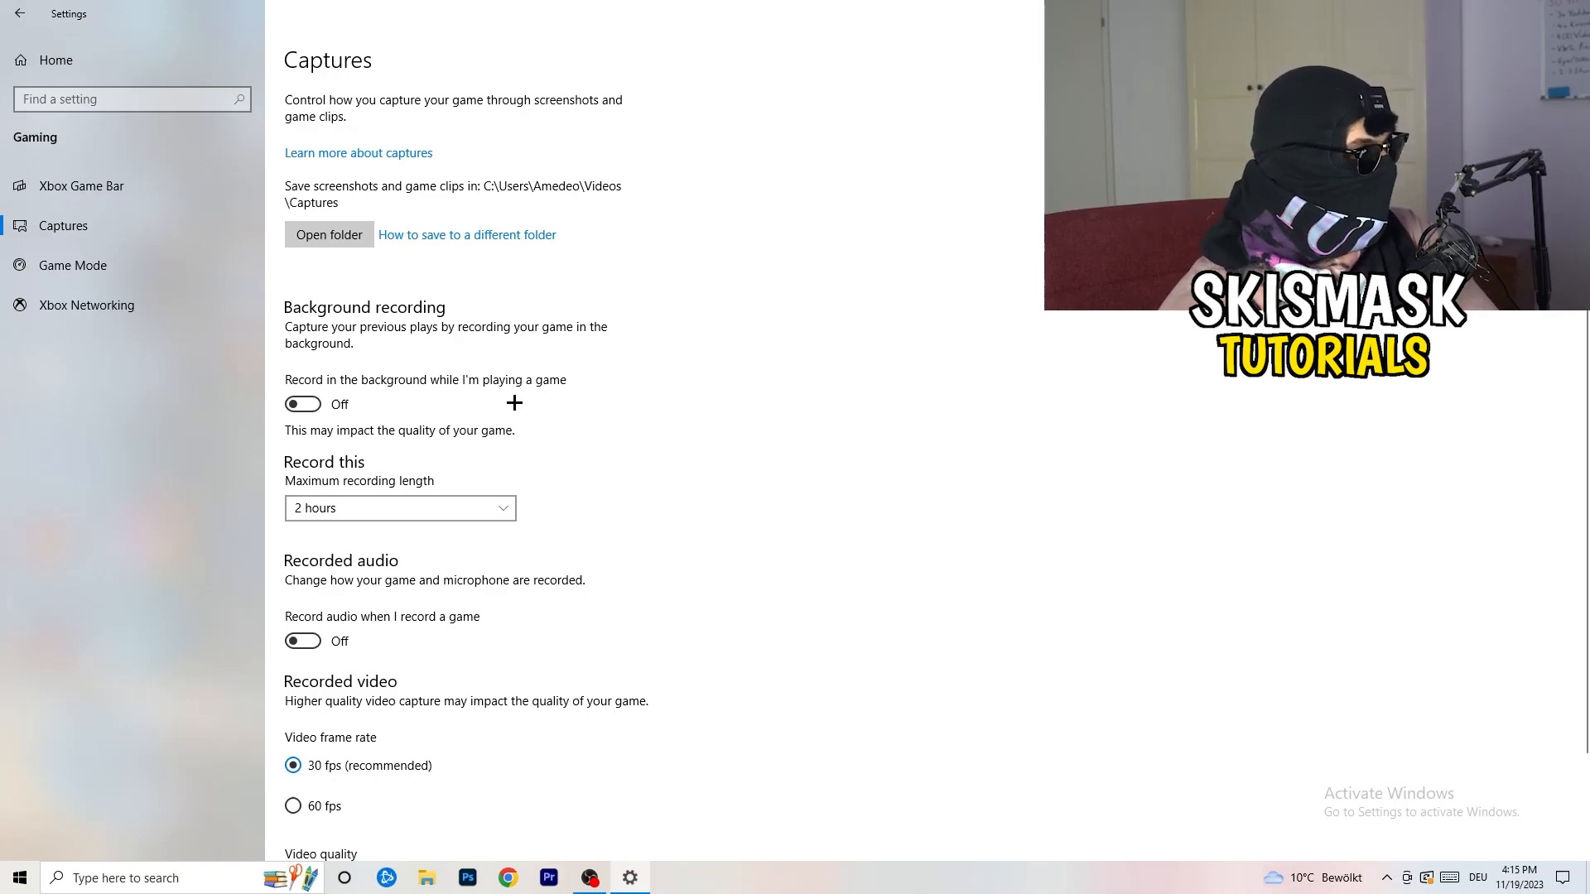
# - Review captures at 30 fps, Standard quality, cursor capture on, then move to Game Mode
pyautogui.scroll(-3)
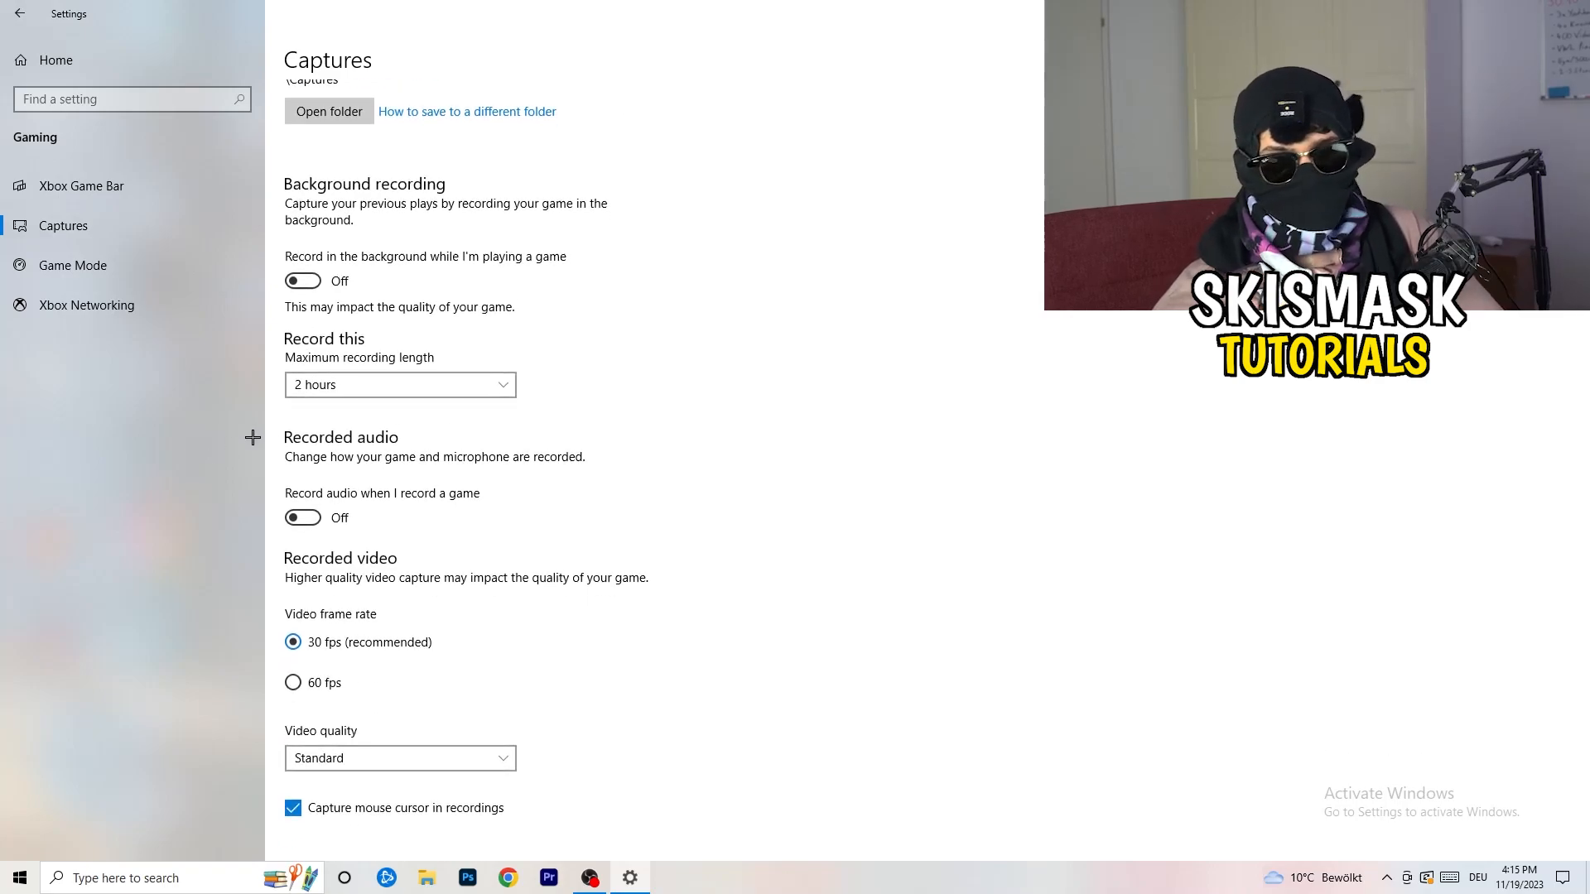
pyautogui.click(71, 265)
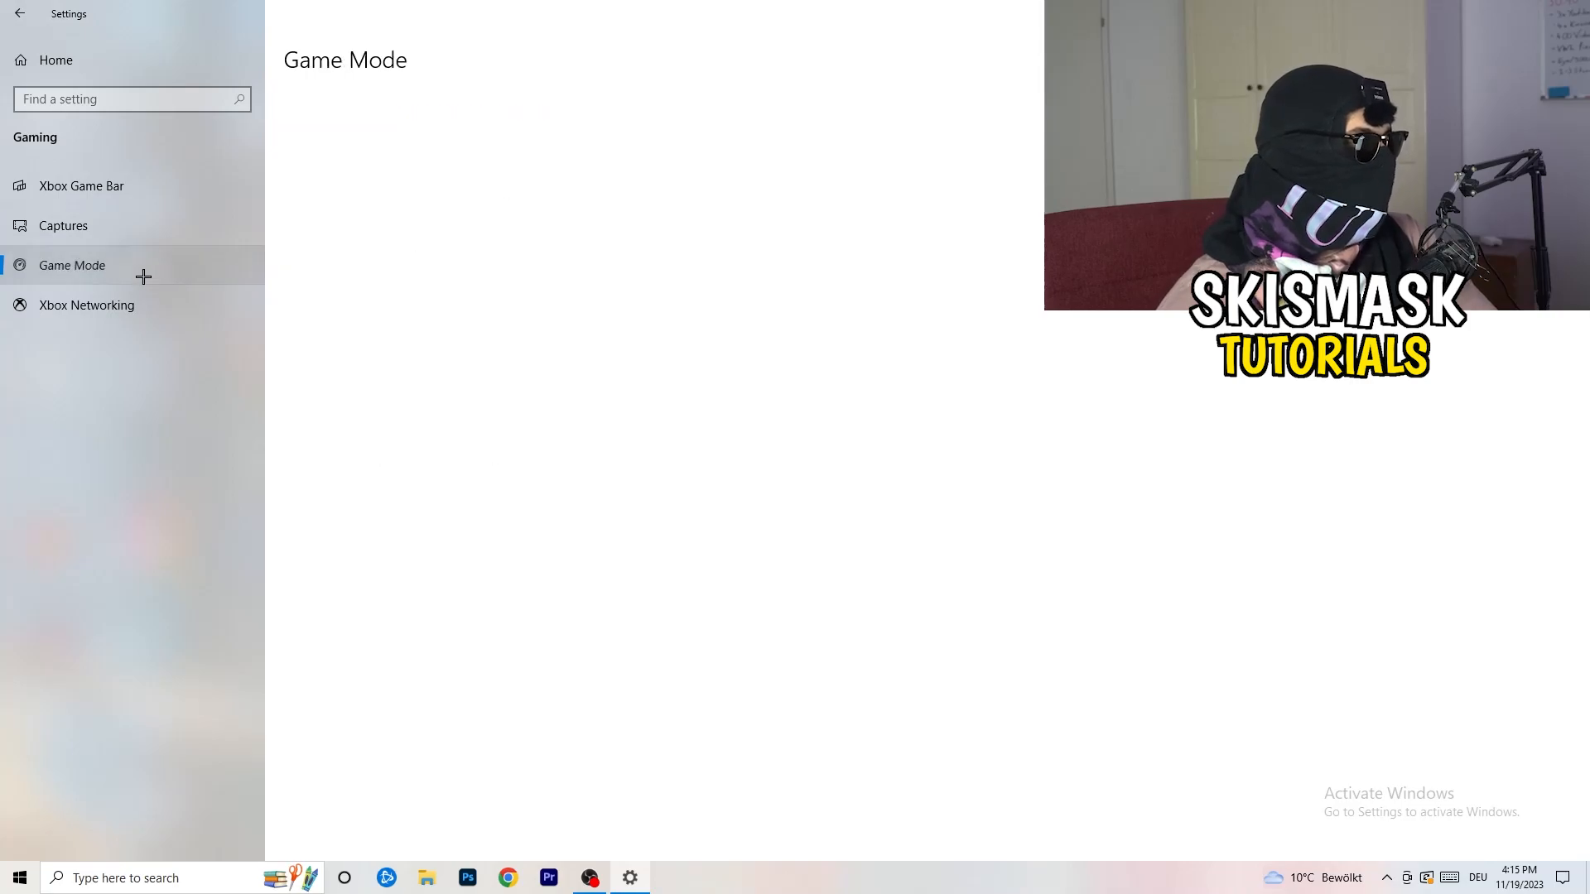
# - Close the Settings window to leave the desktop showing
pyautogui.click(71, 265)
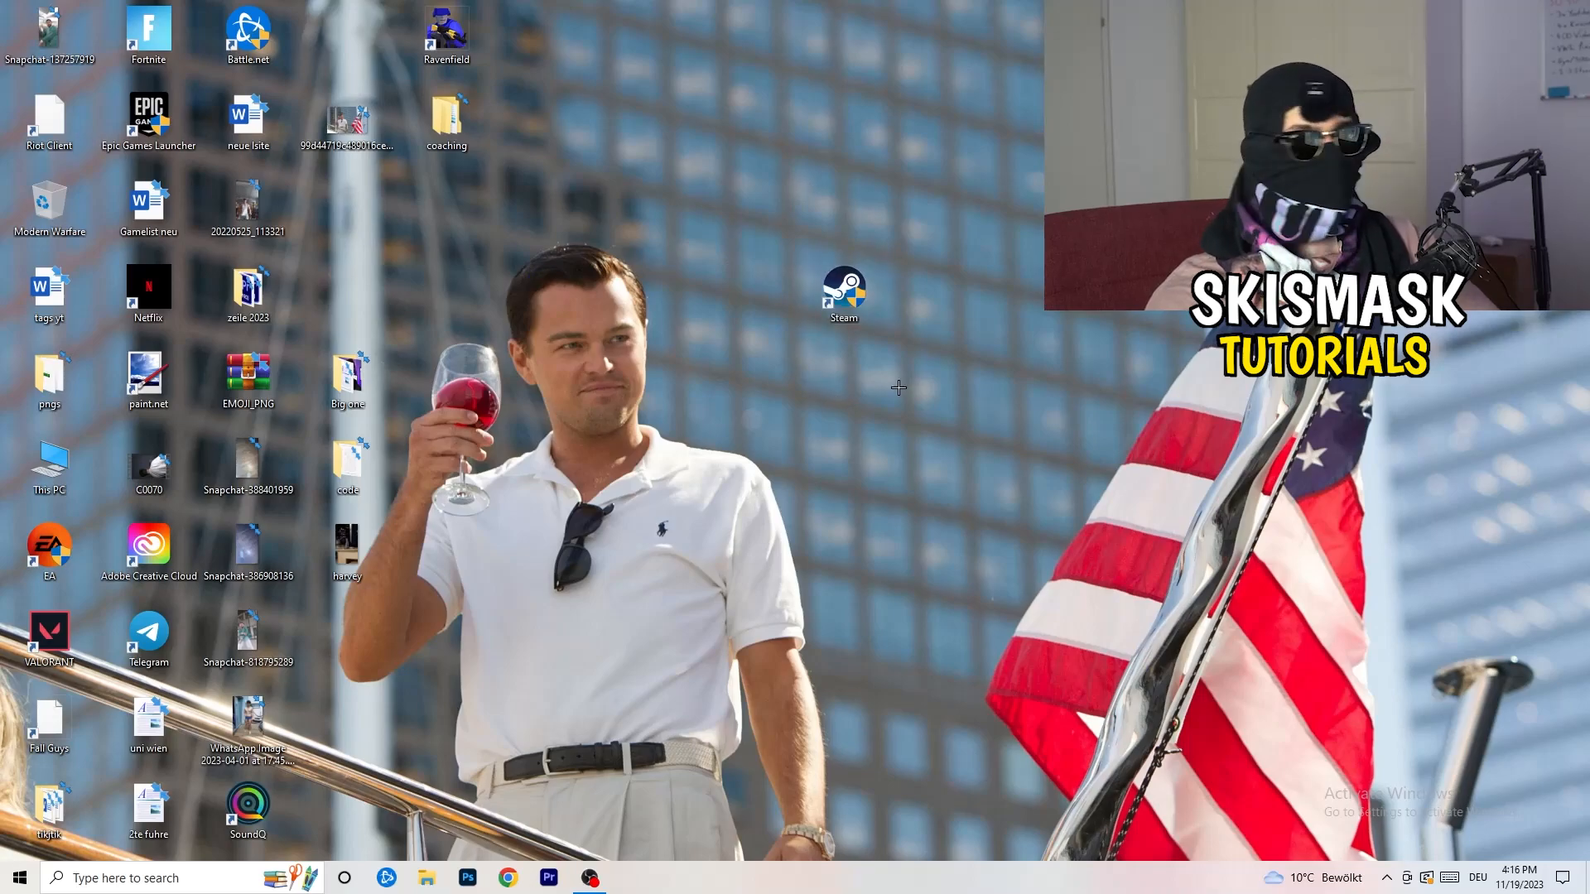
# - Bring up the Steam desktop shortcut's Properties window from its context menu
pyautogui.rightClick(843, 293)
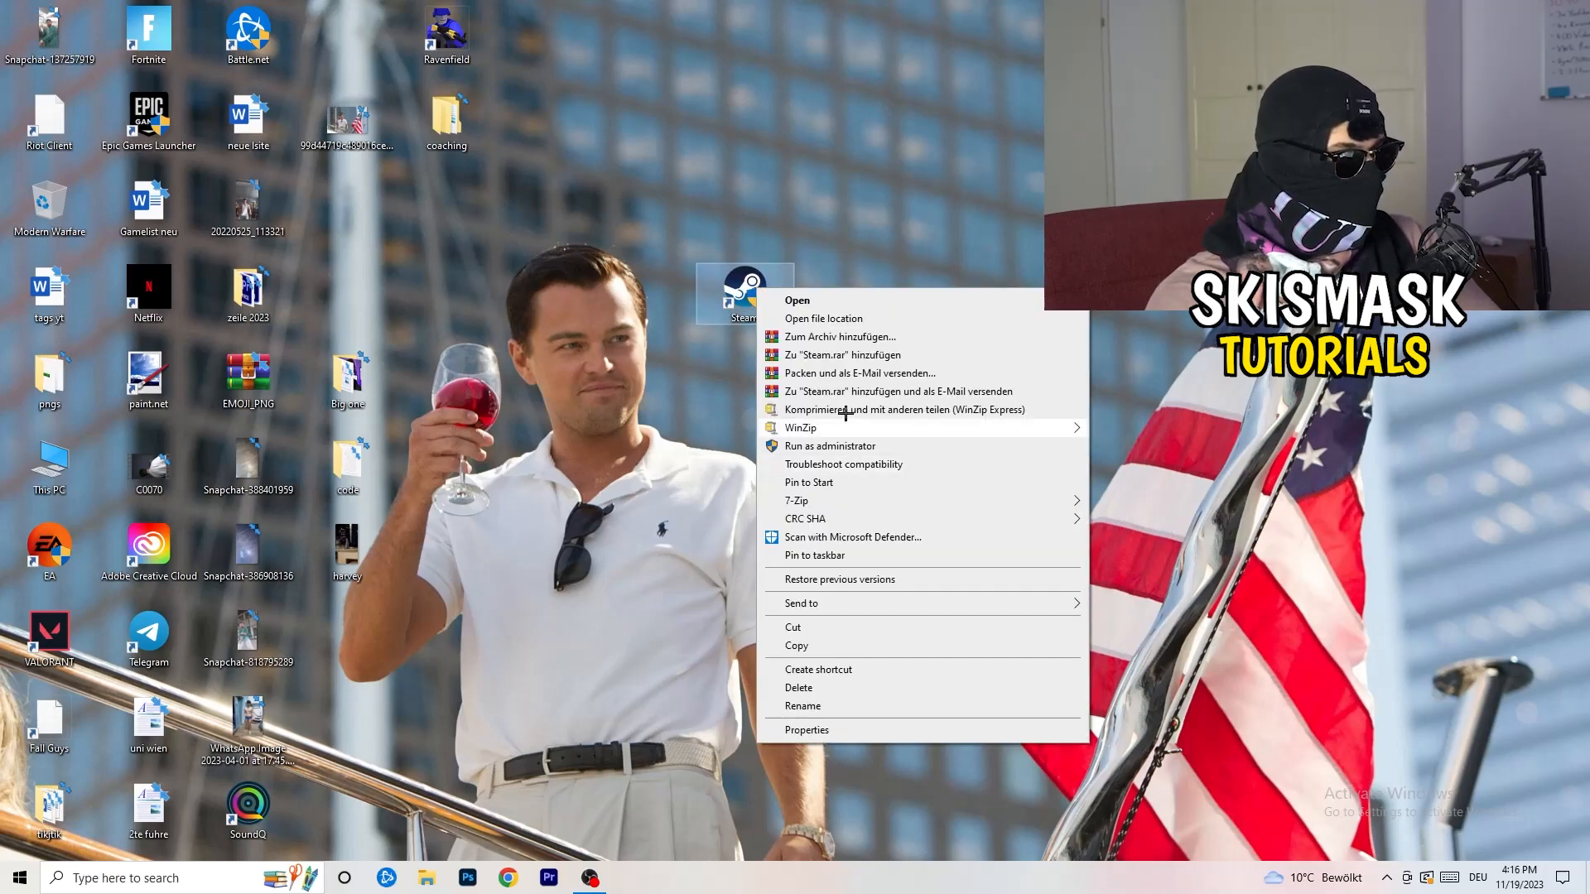
pyautogui.moveTo(851, 735)
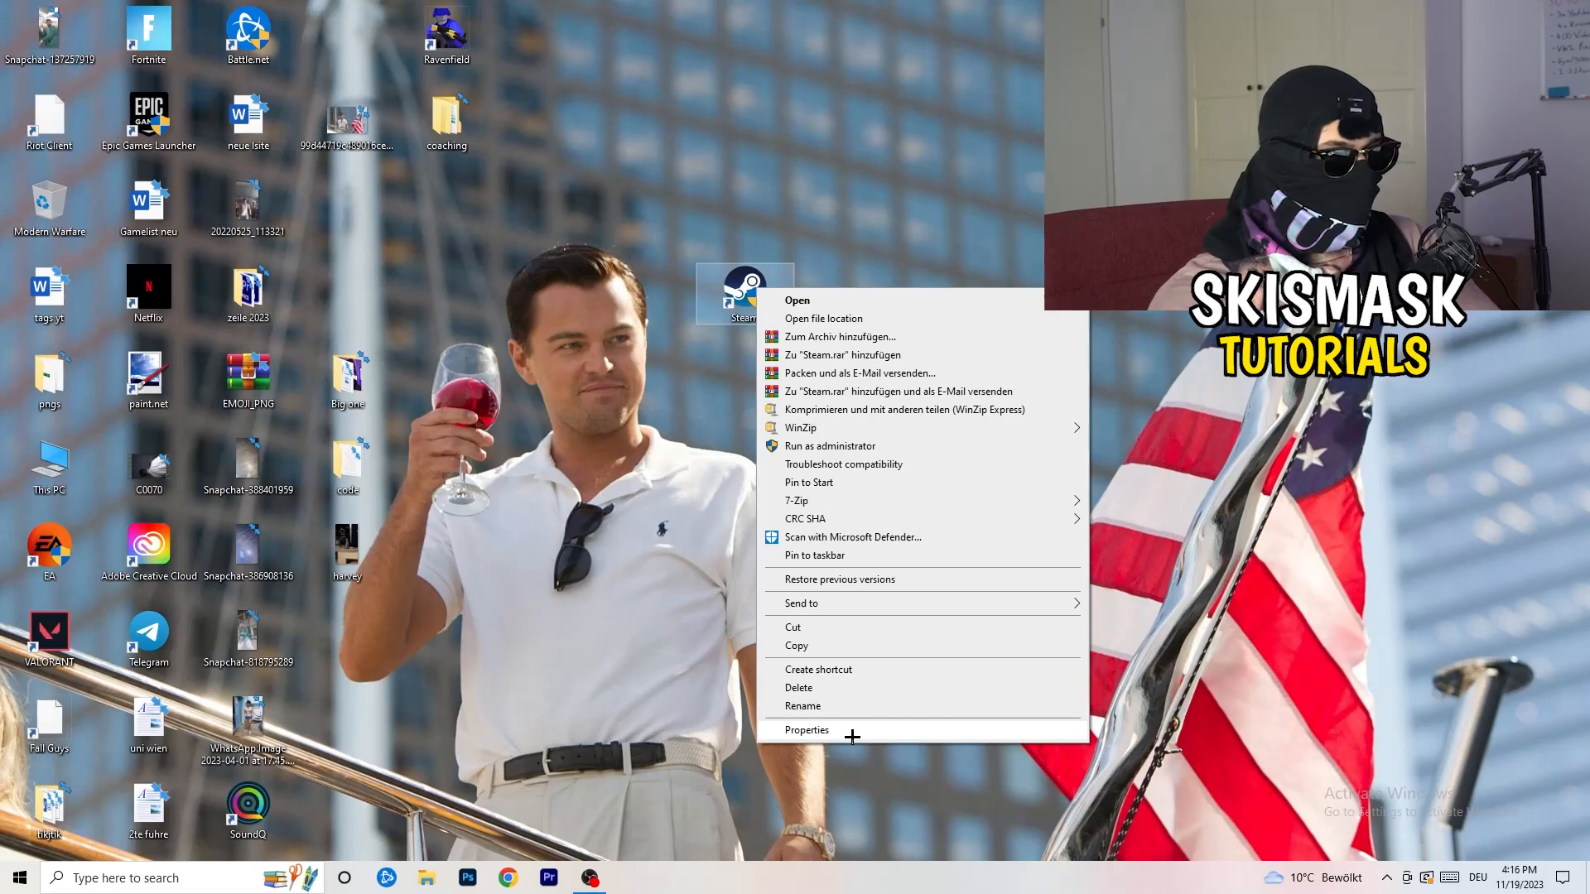
pyautogui.click(806, 730)
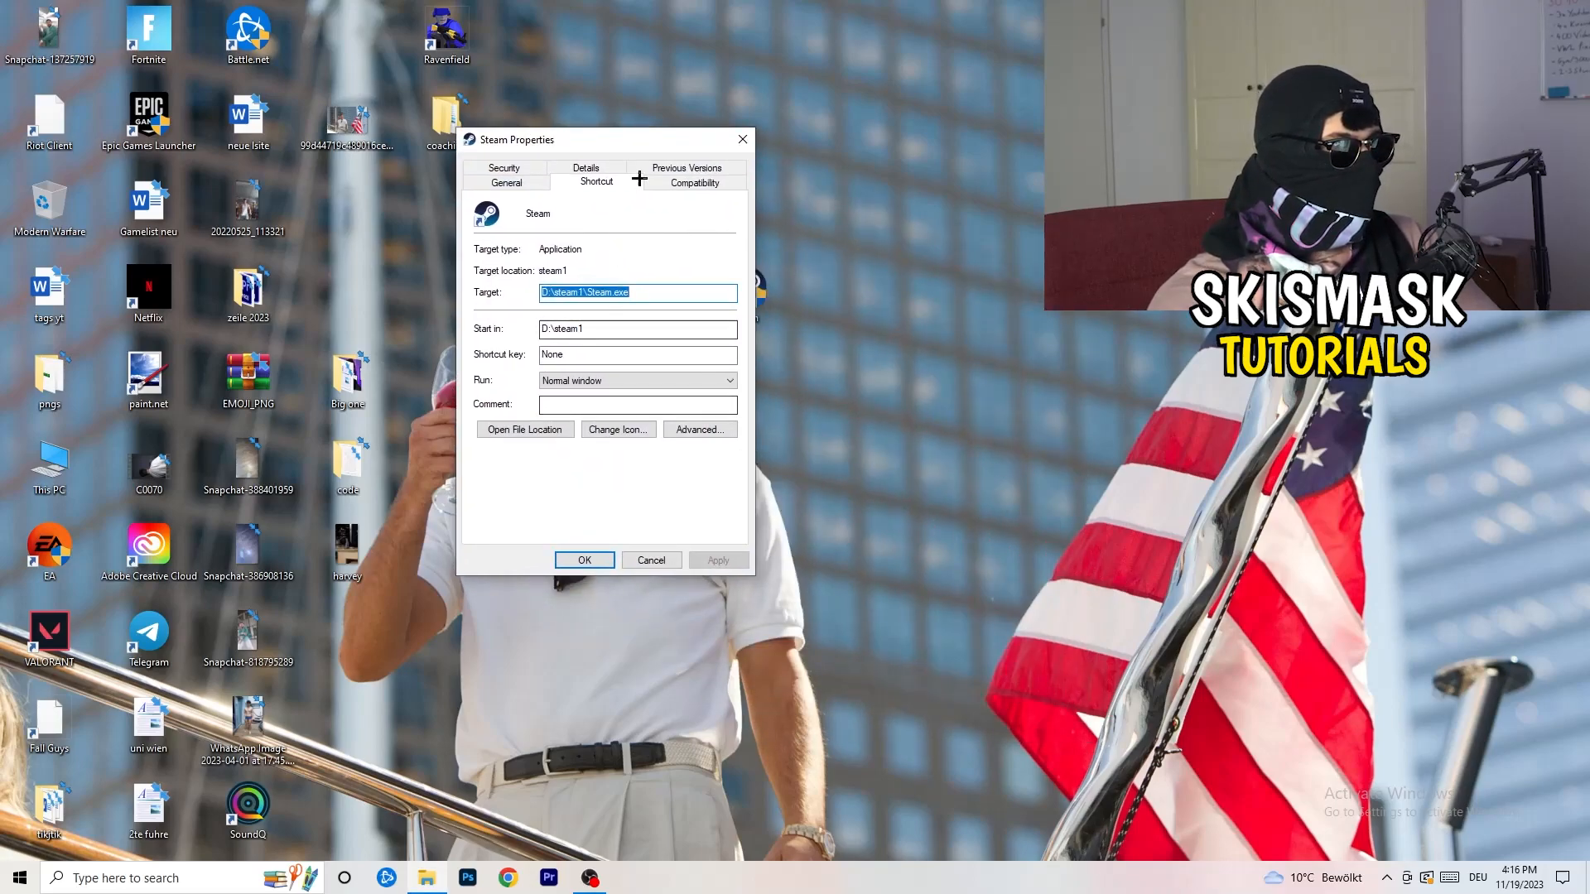
# - Confirm Steam's Compatibility settings show Windows 8 mode and Run as administrator, then close Properties
pyautogui.click(694, 182)
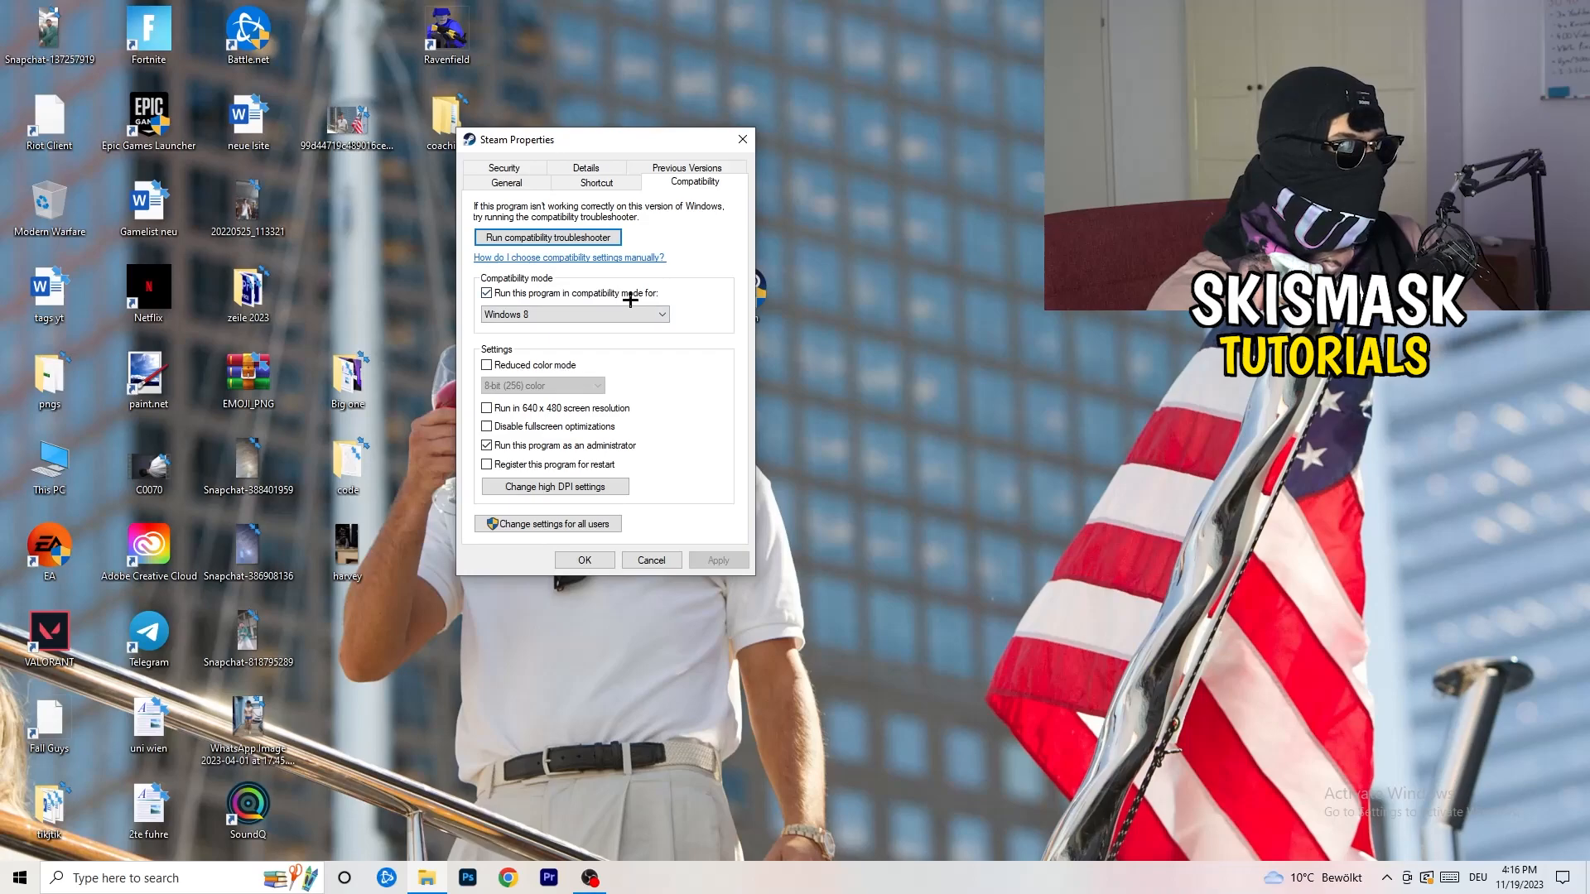
pyautogui.moveTo(736, 301)
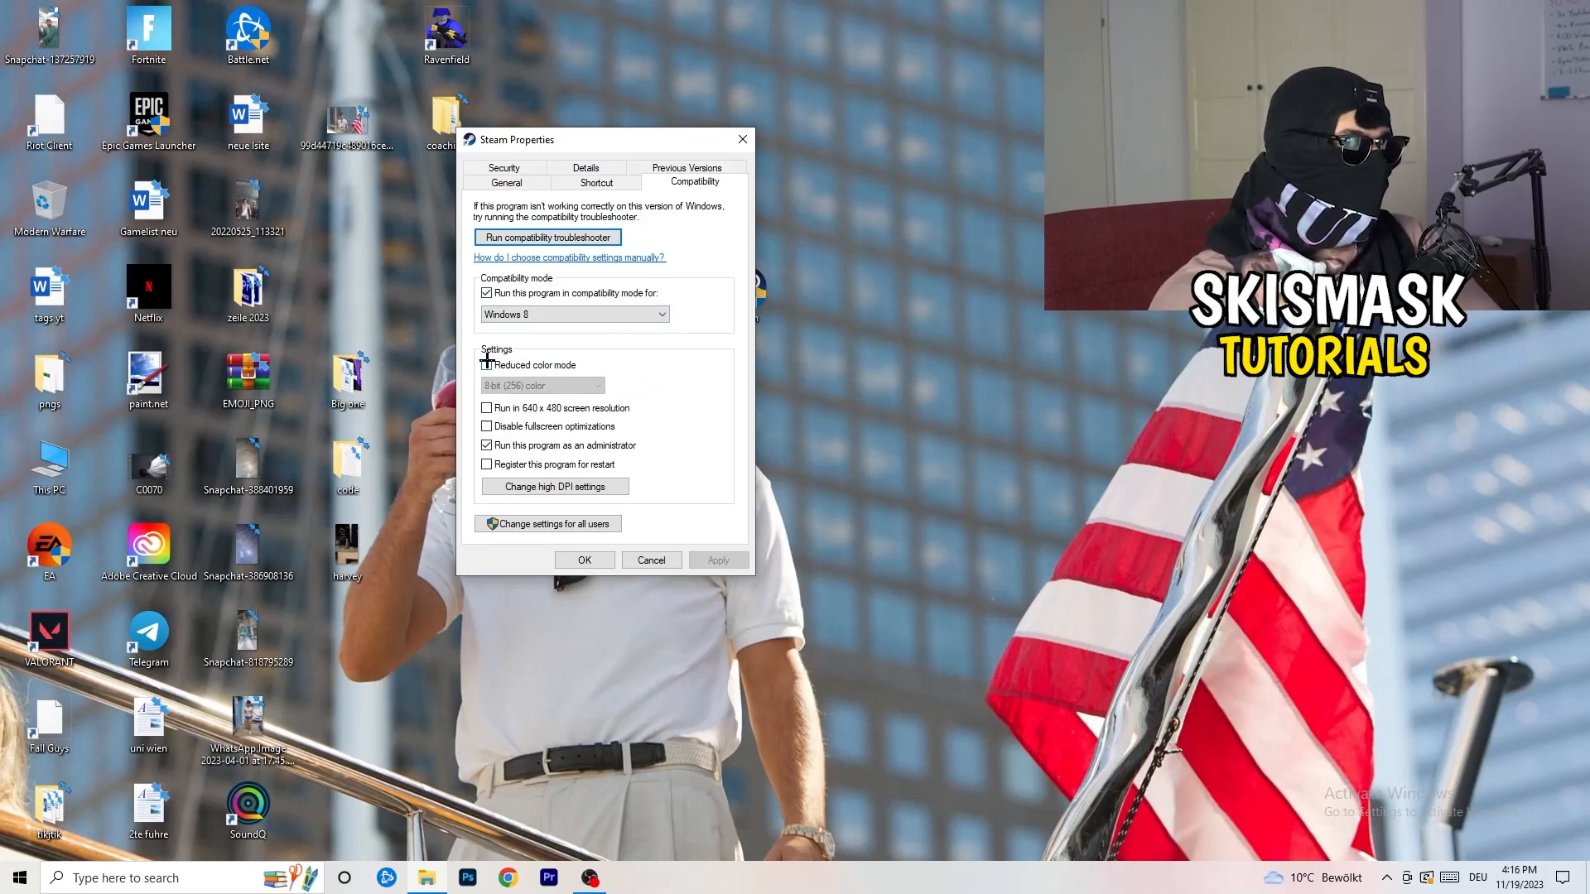
pyautogui.click(487, 364)
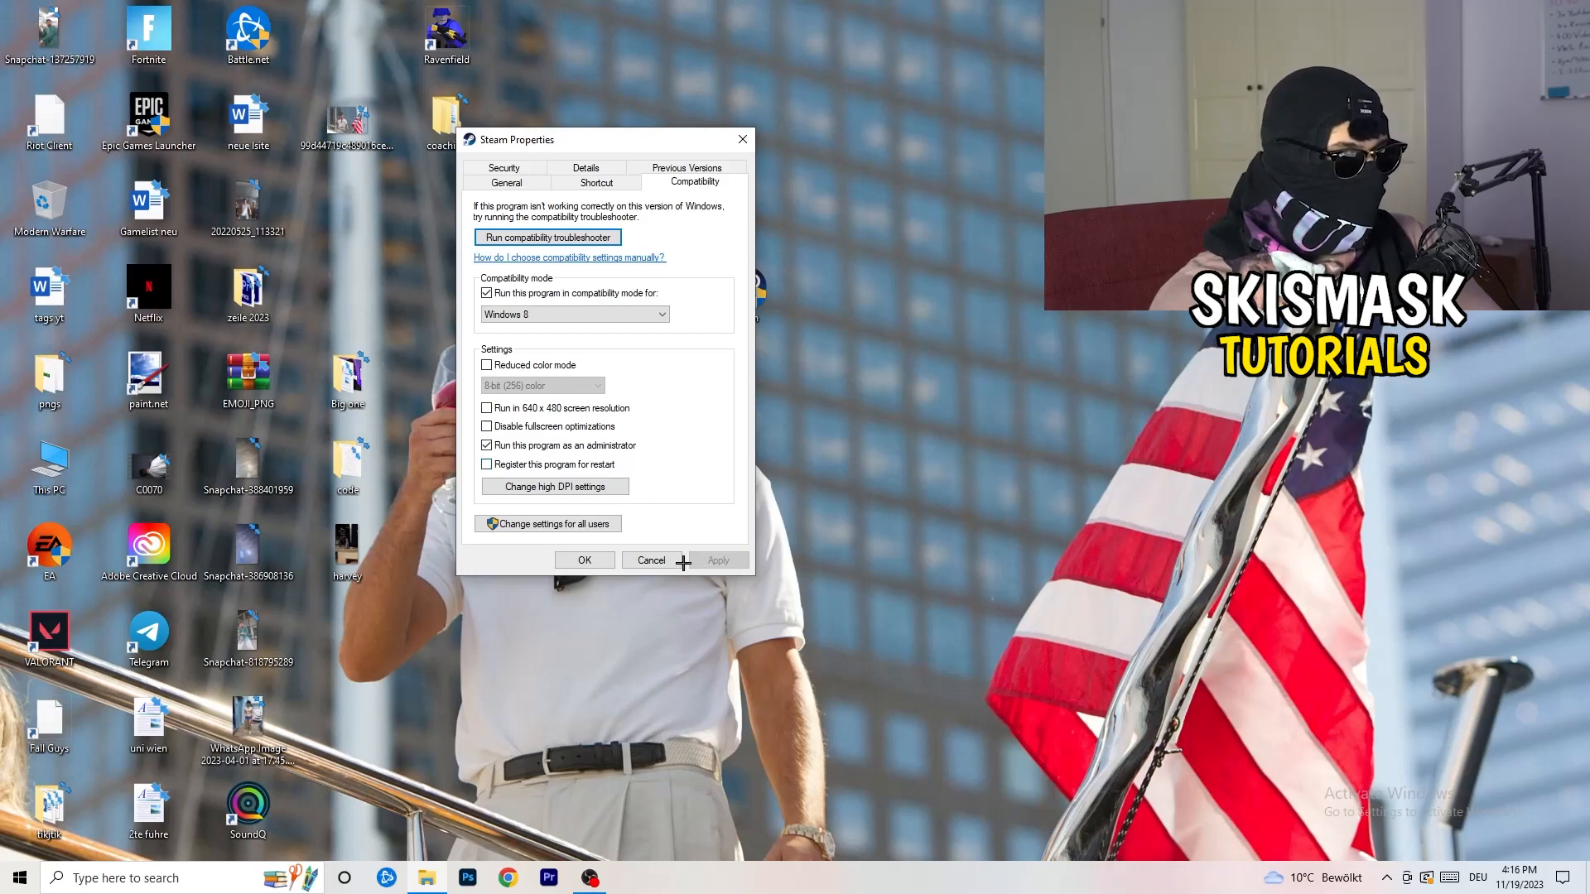
pyautogui.click(585, 559)
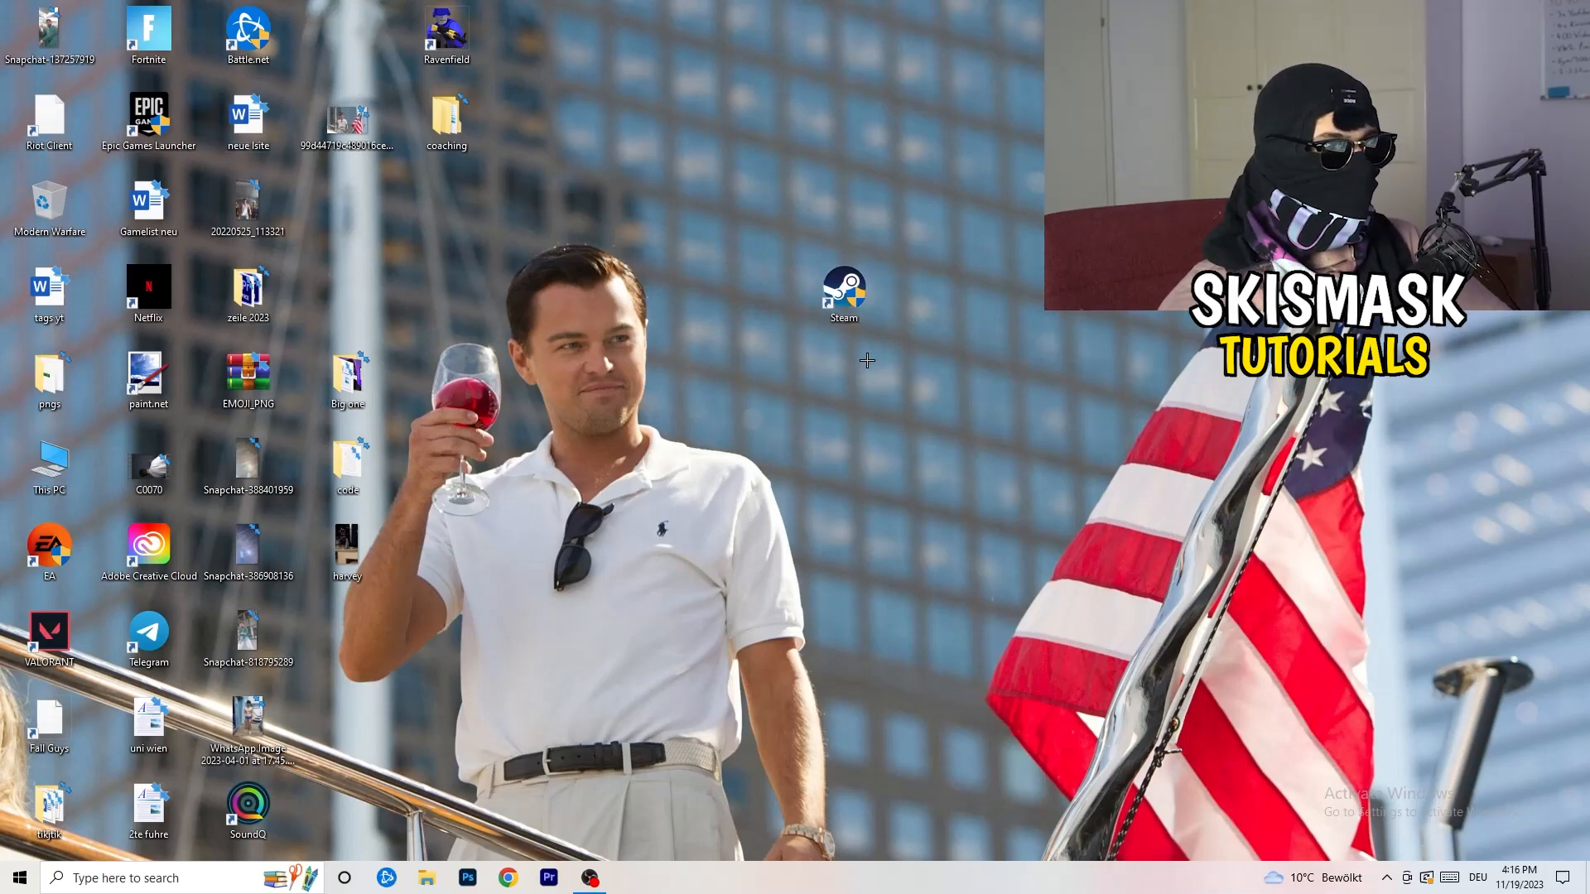
# - Dismiss the Steam shortcut's context menu, leaving the icon among the other desktop shortcuts
pyautogui.rightClick(843, 288)
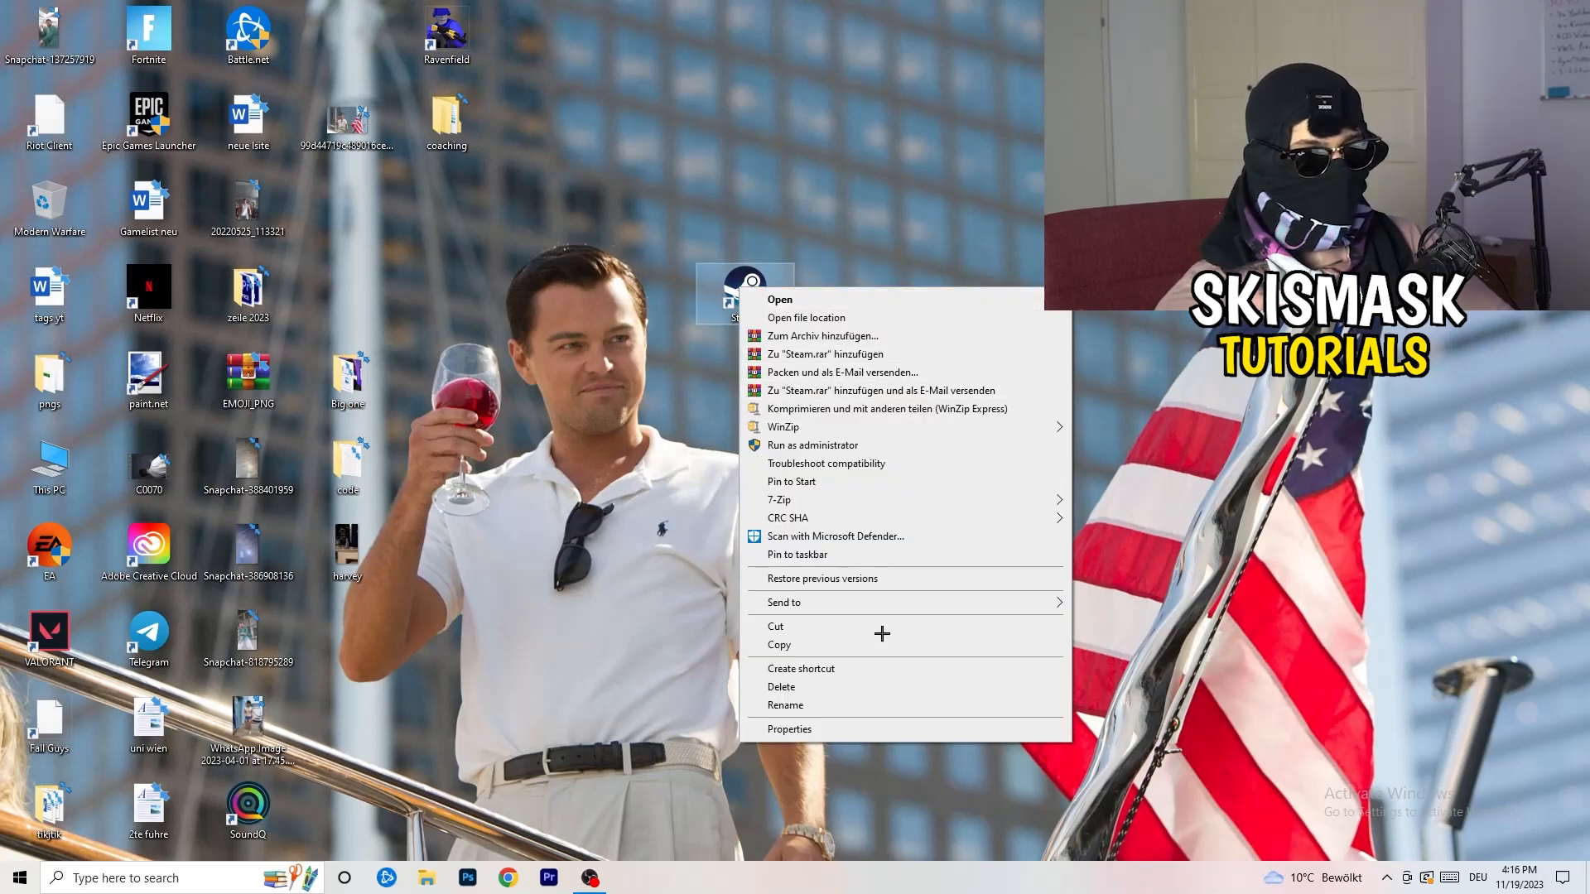
pyautogui.click(789, 728)
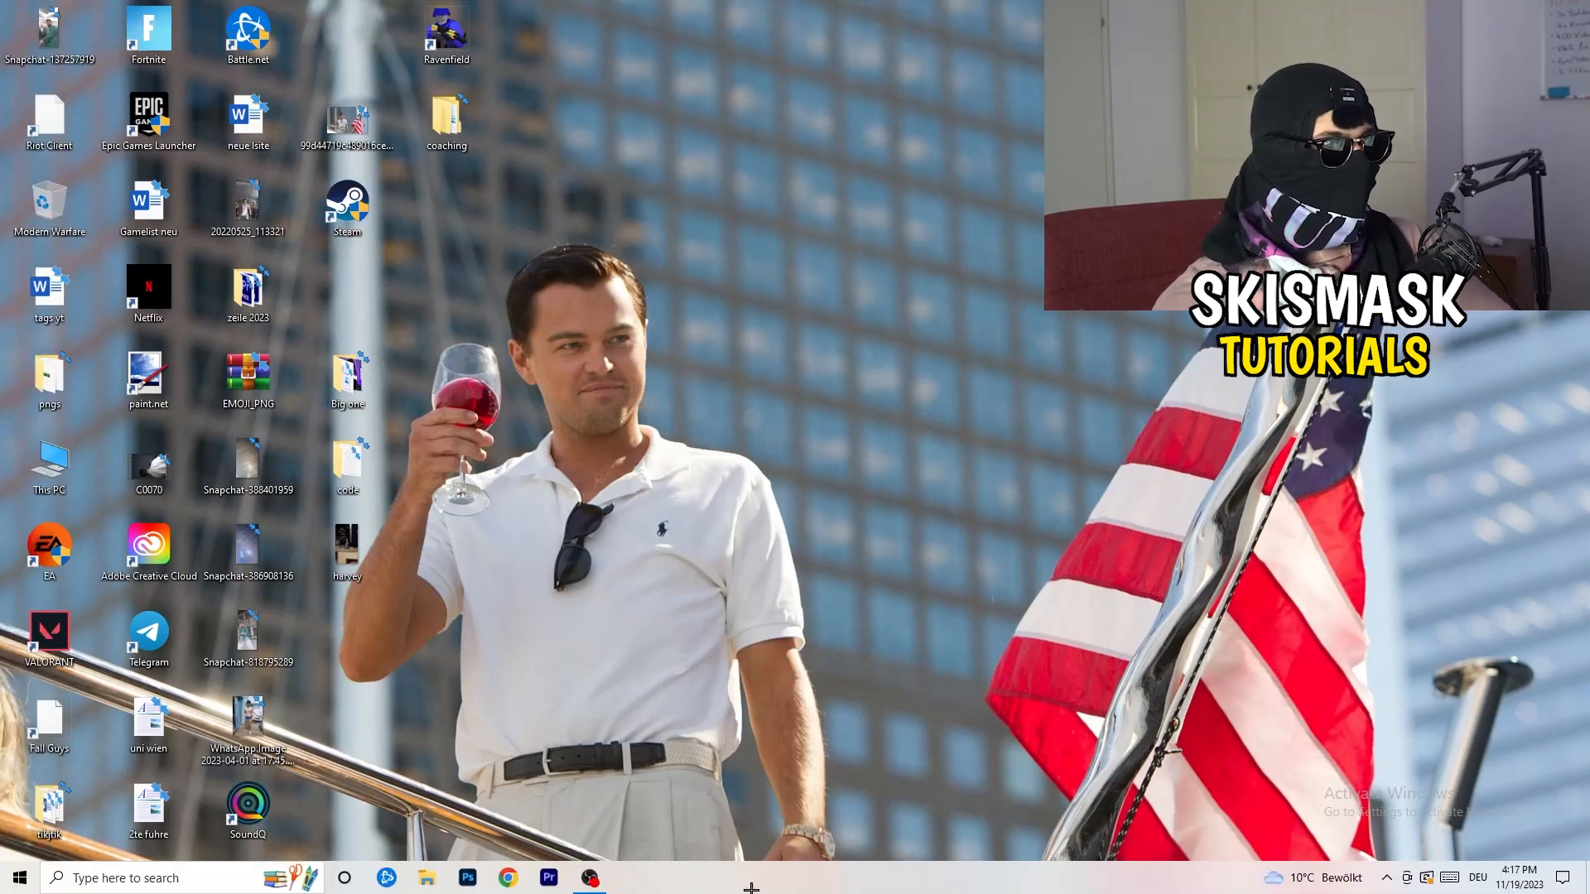
# - Launch Task Manager from the taskbar, maximize it and show the Details process list
pyautogui.rightClick(750, 887)
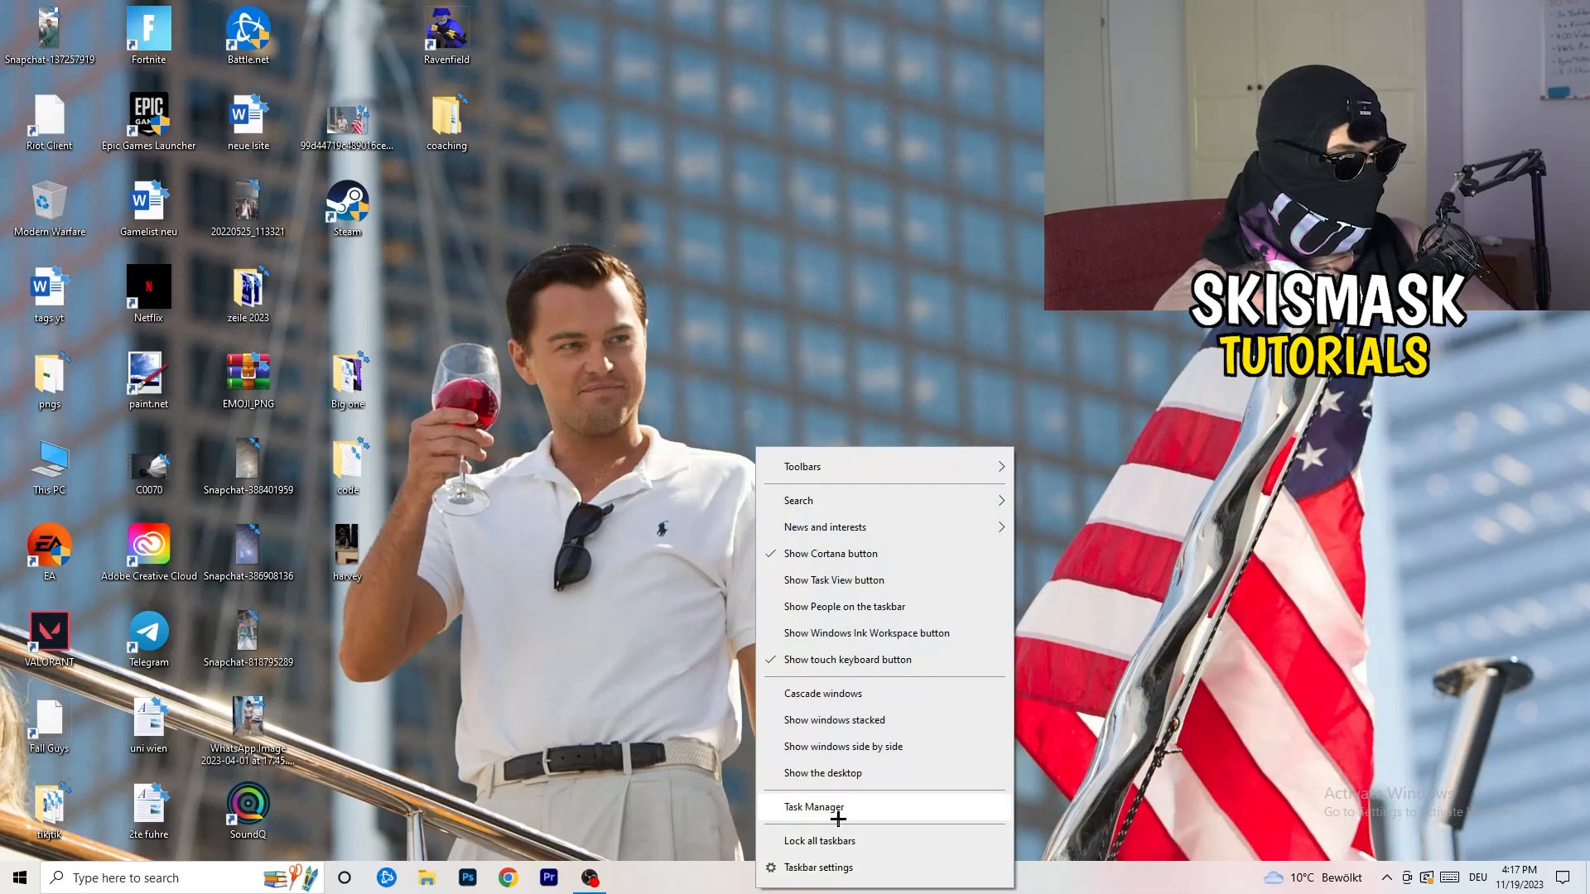
pyautogui.click(813, 806)
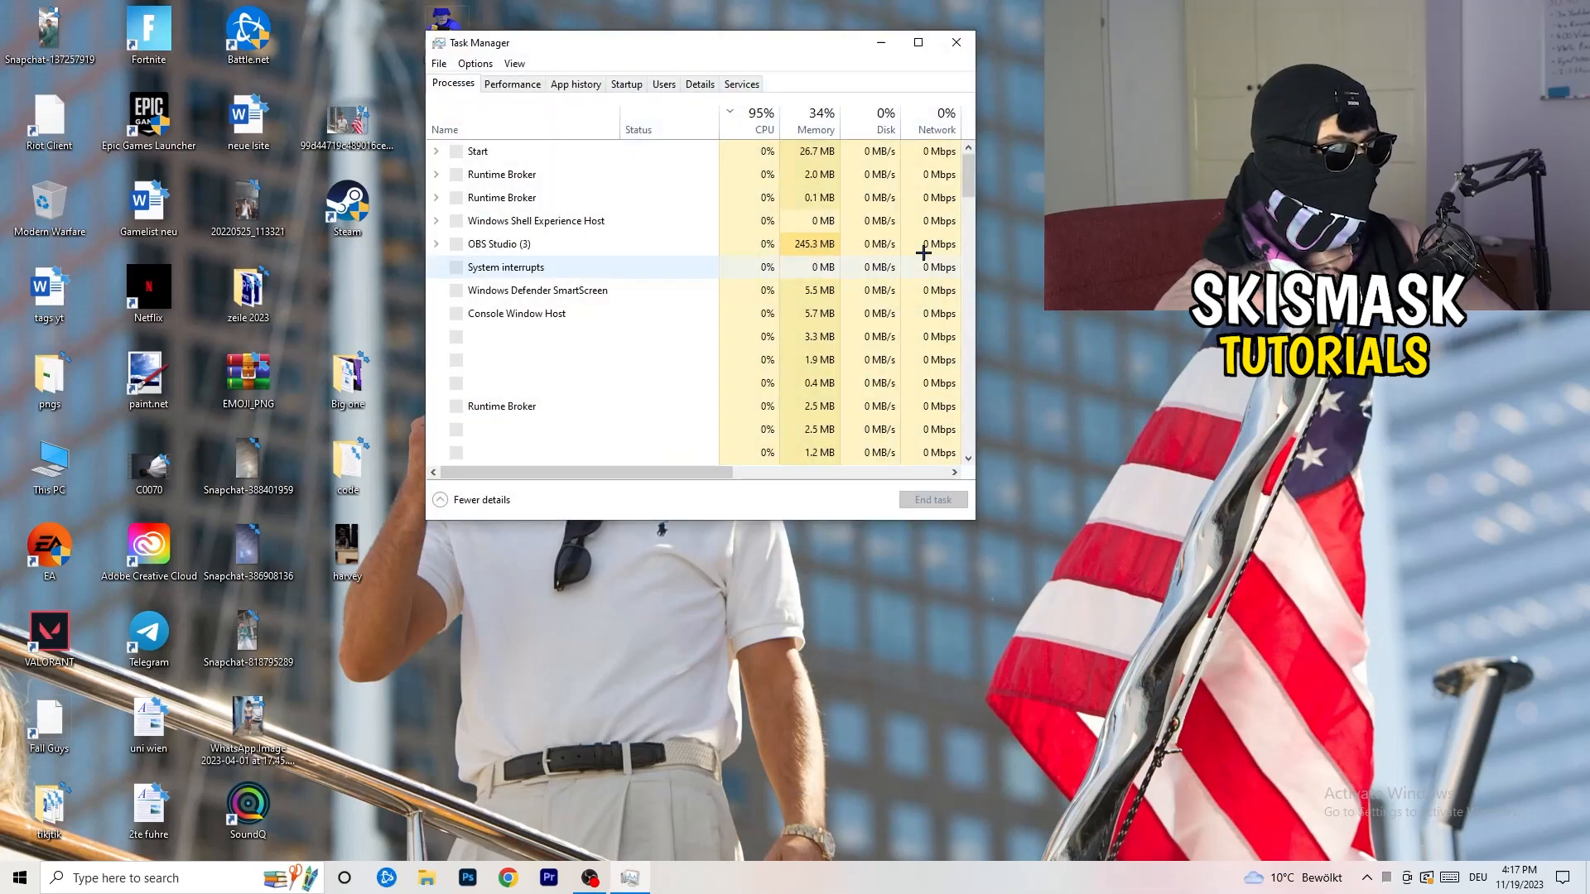
pyautogui.click(916, 43)
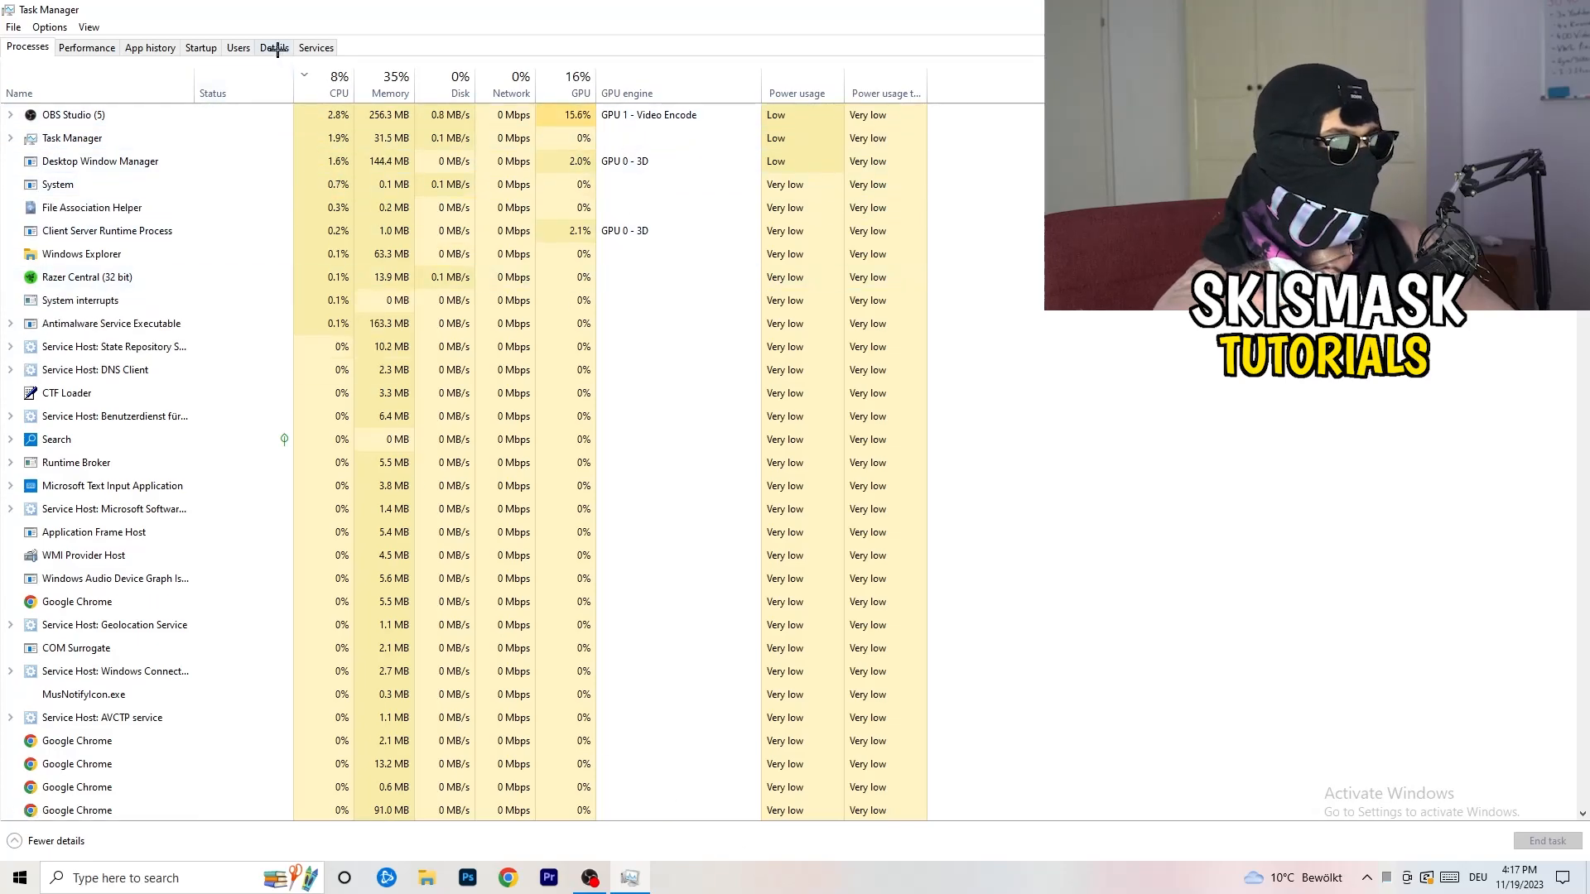
pyautogui.click(274, 46)
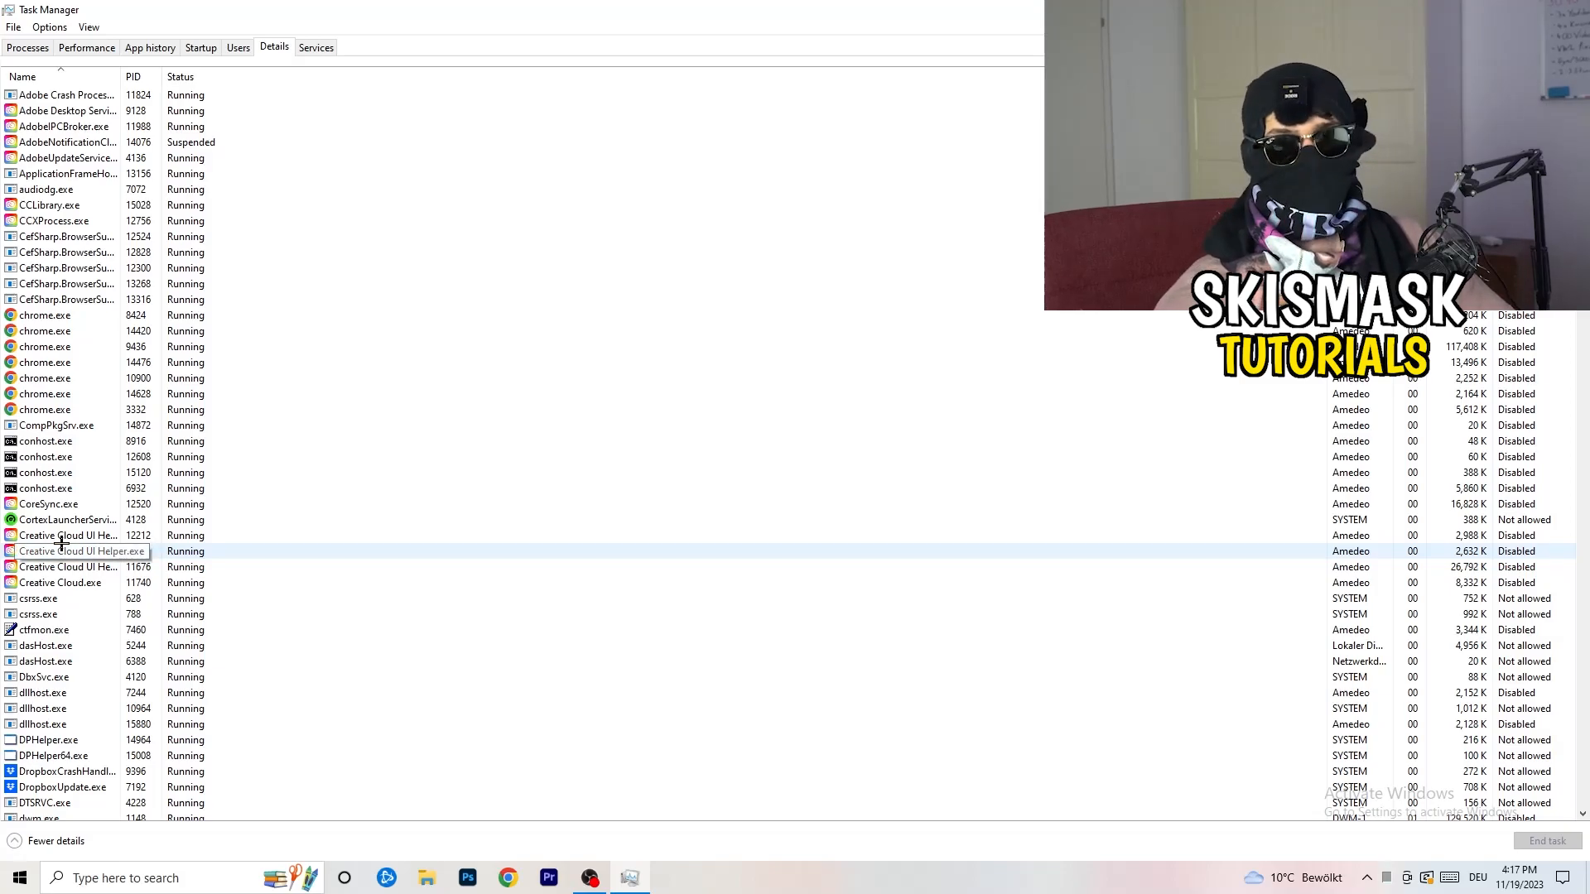
# - View Set priority levels for Creative Cloud UI Helper.exe, then move to the Startup apps list
pyautogui.rightClick(66, 535)
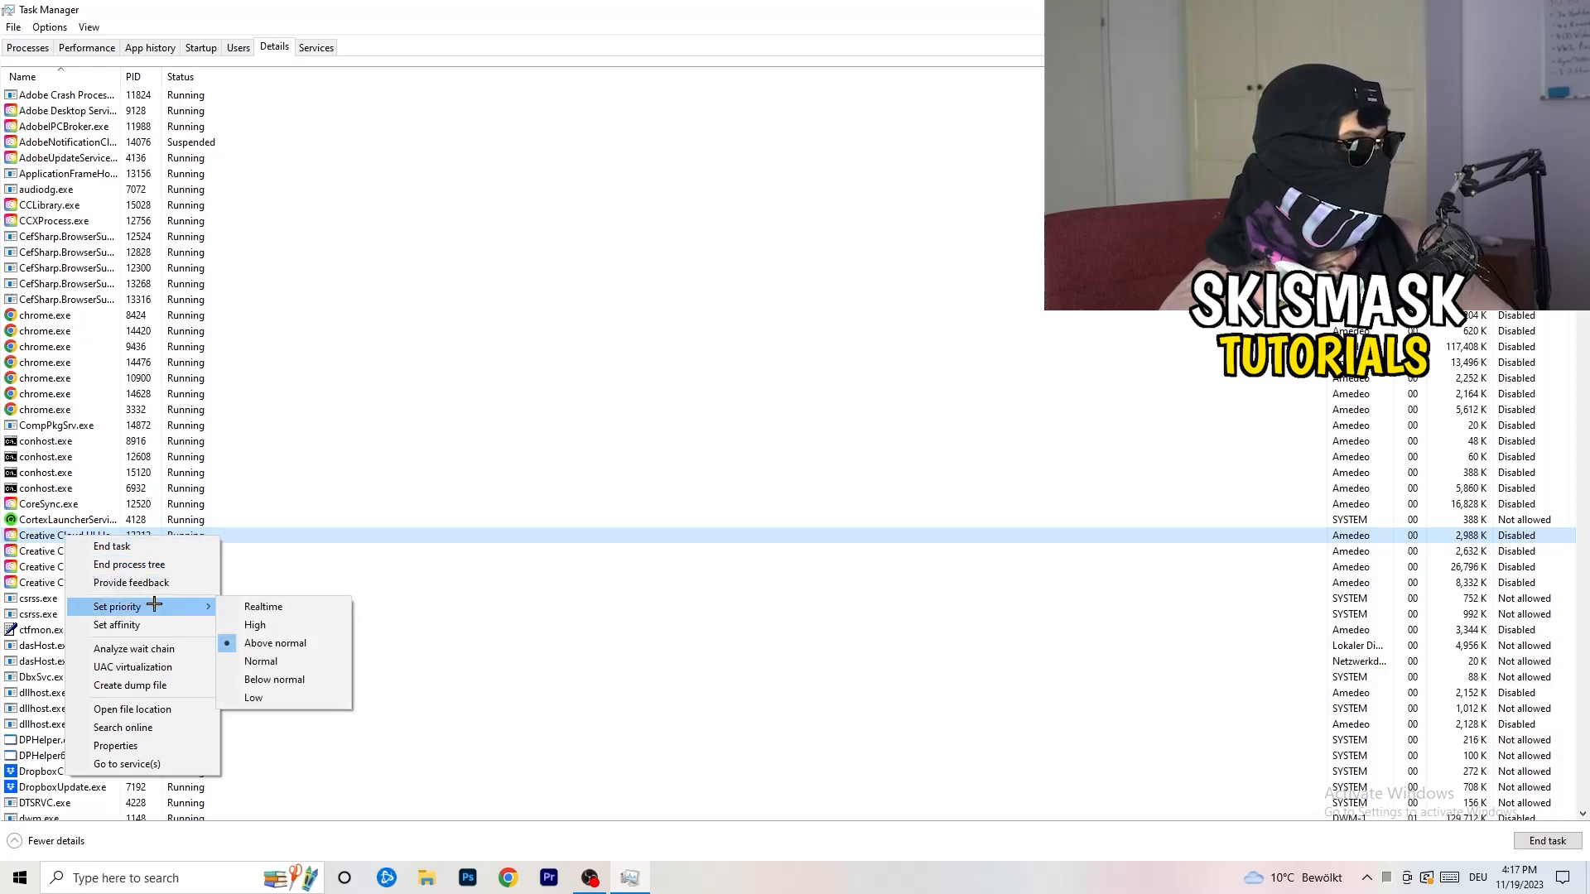
pyautogui.moveTo(260, 624)
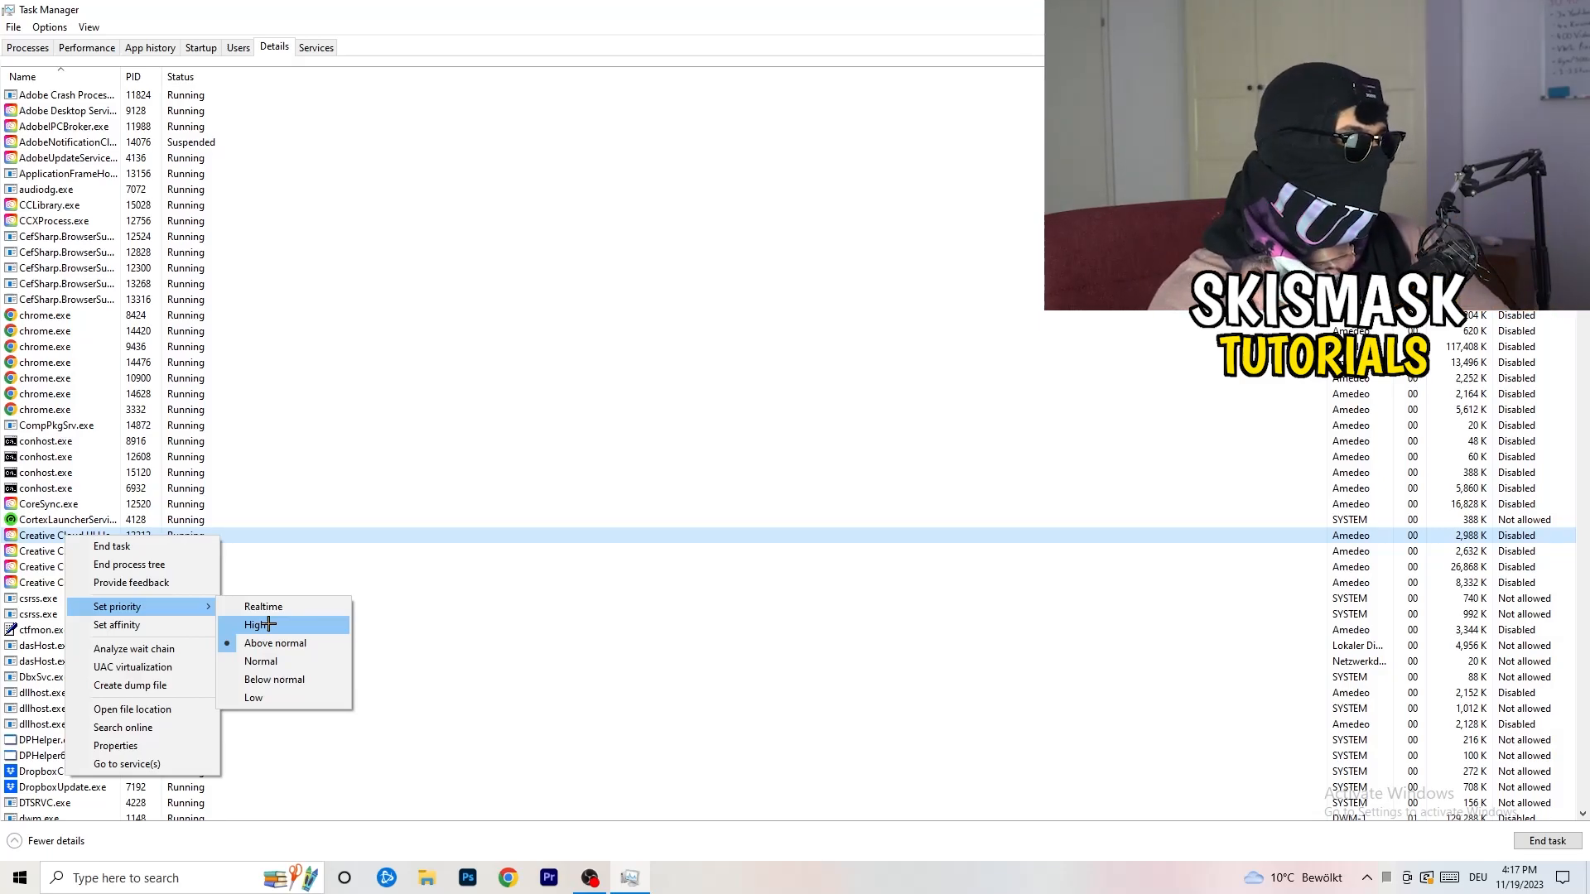
pyautogui.moveTo(273, 642)
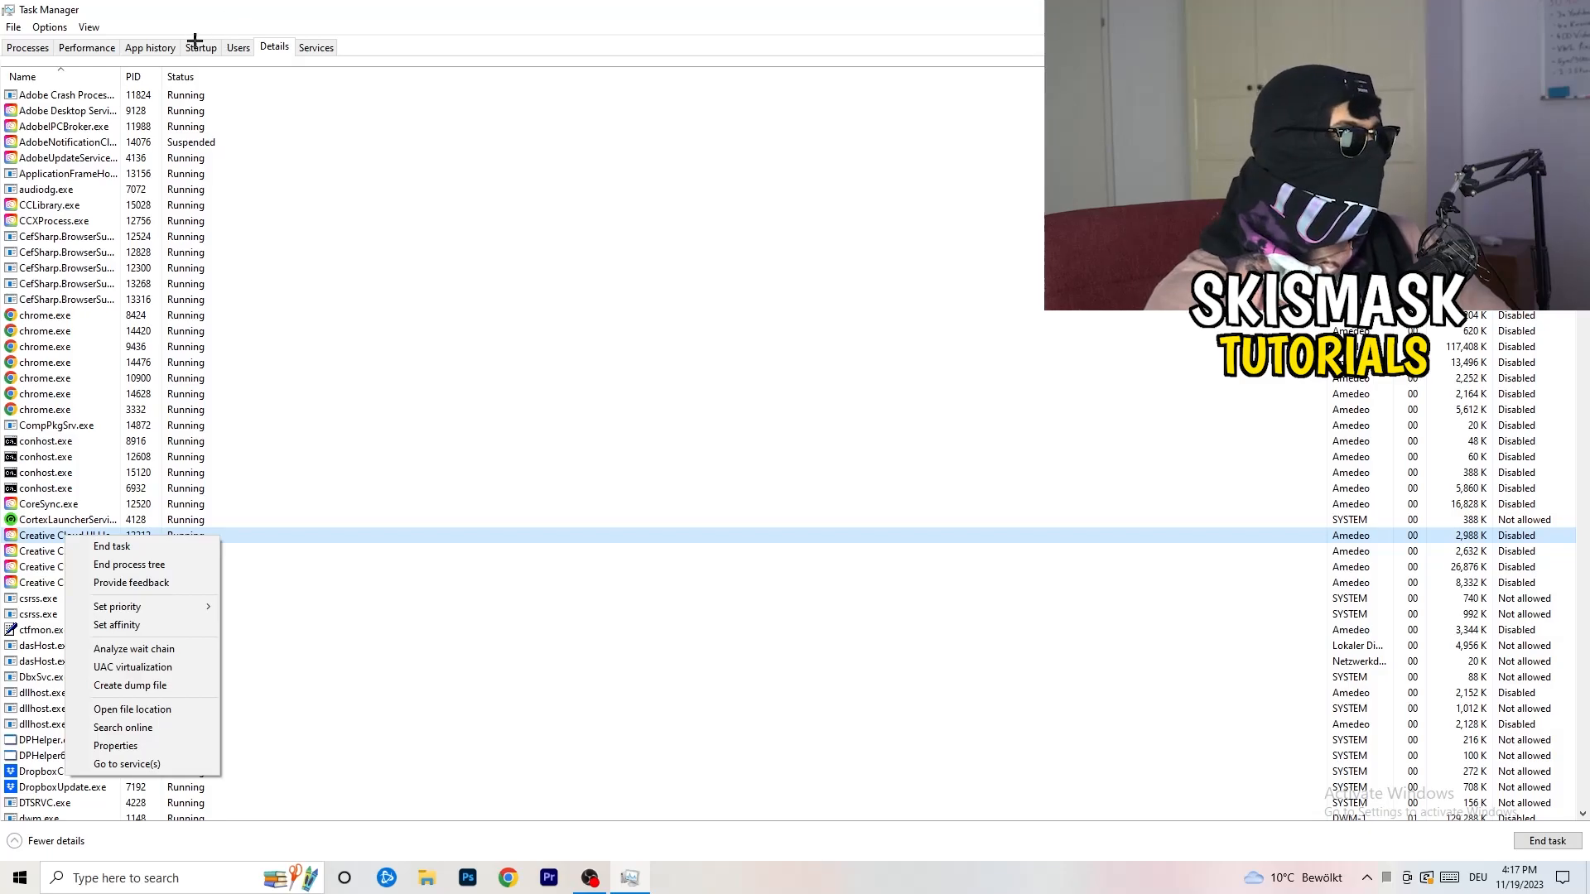
pyautogui.click(201, 46)
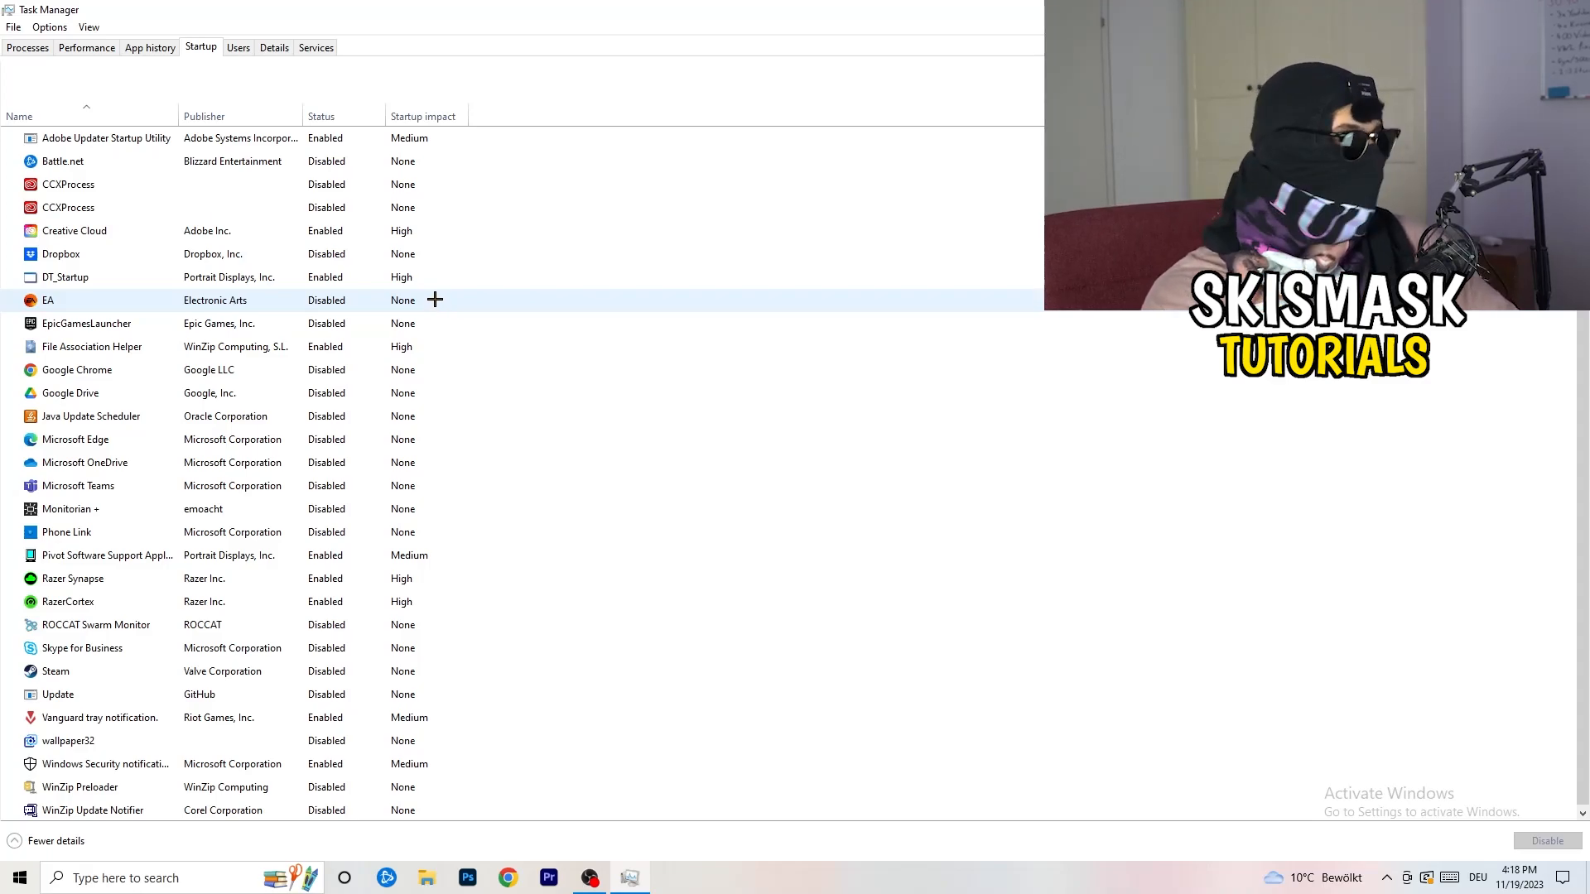
pyautogui.moveTo(286, 202)
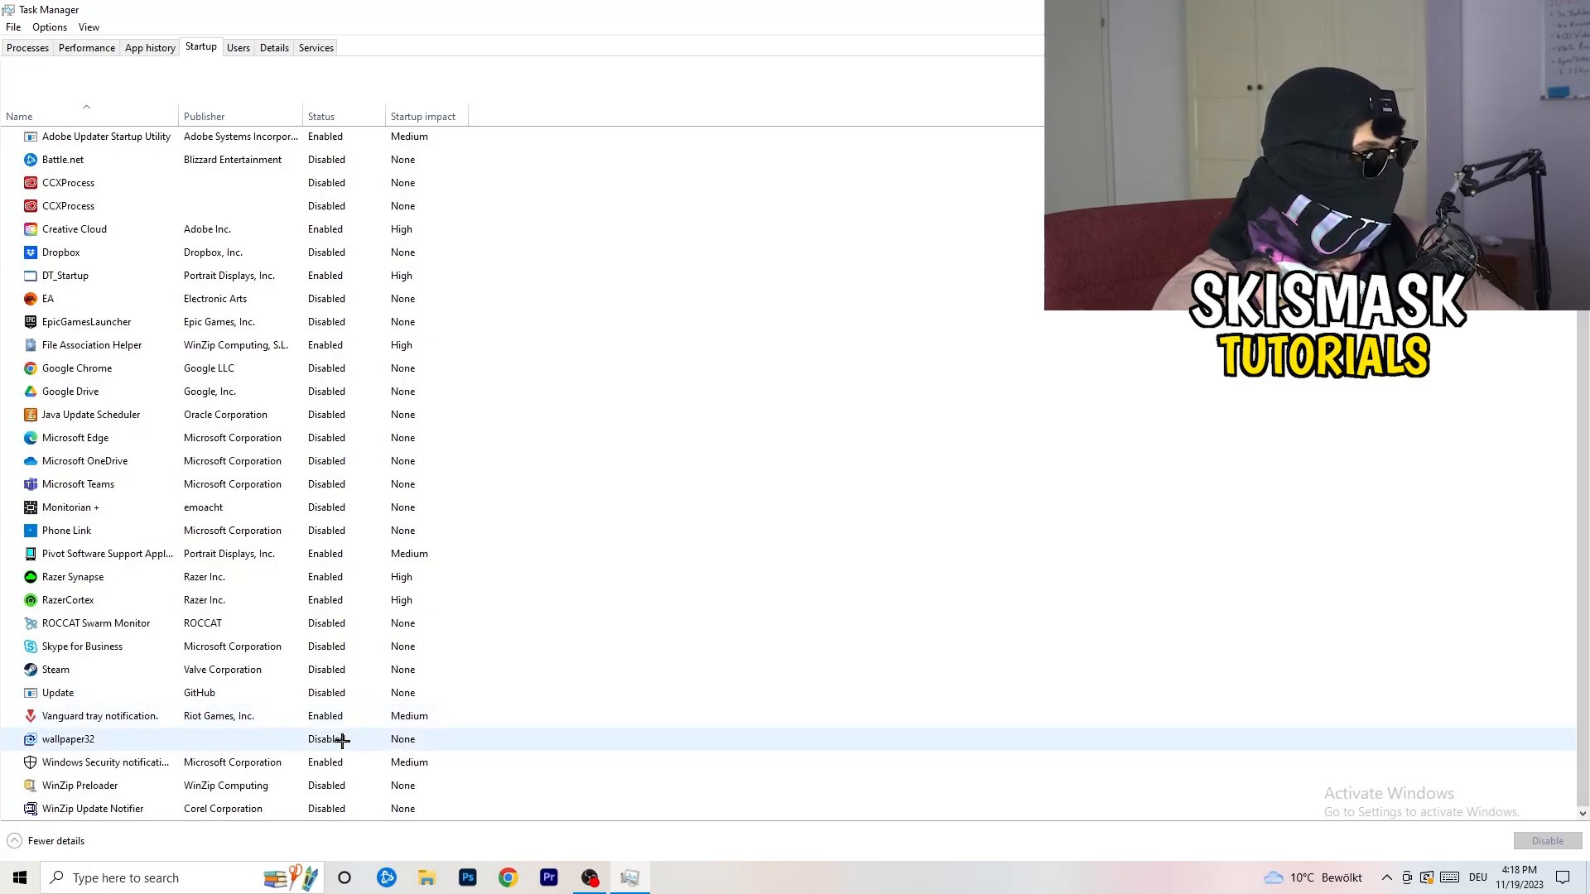
# - Check Disable for the Windows Security notification startup entry, then return to Processes sorted by GPU
pyautogui.rightClick(106, 762)
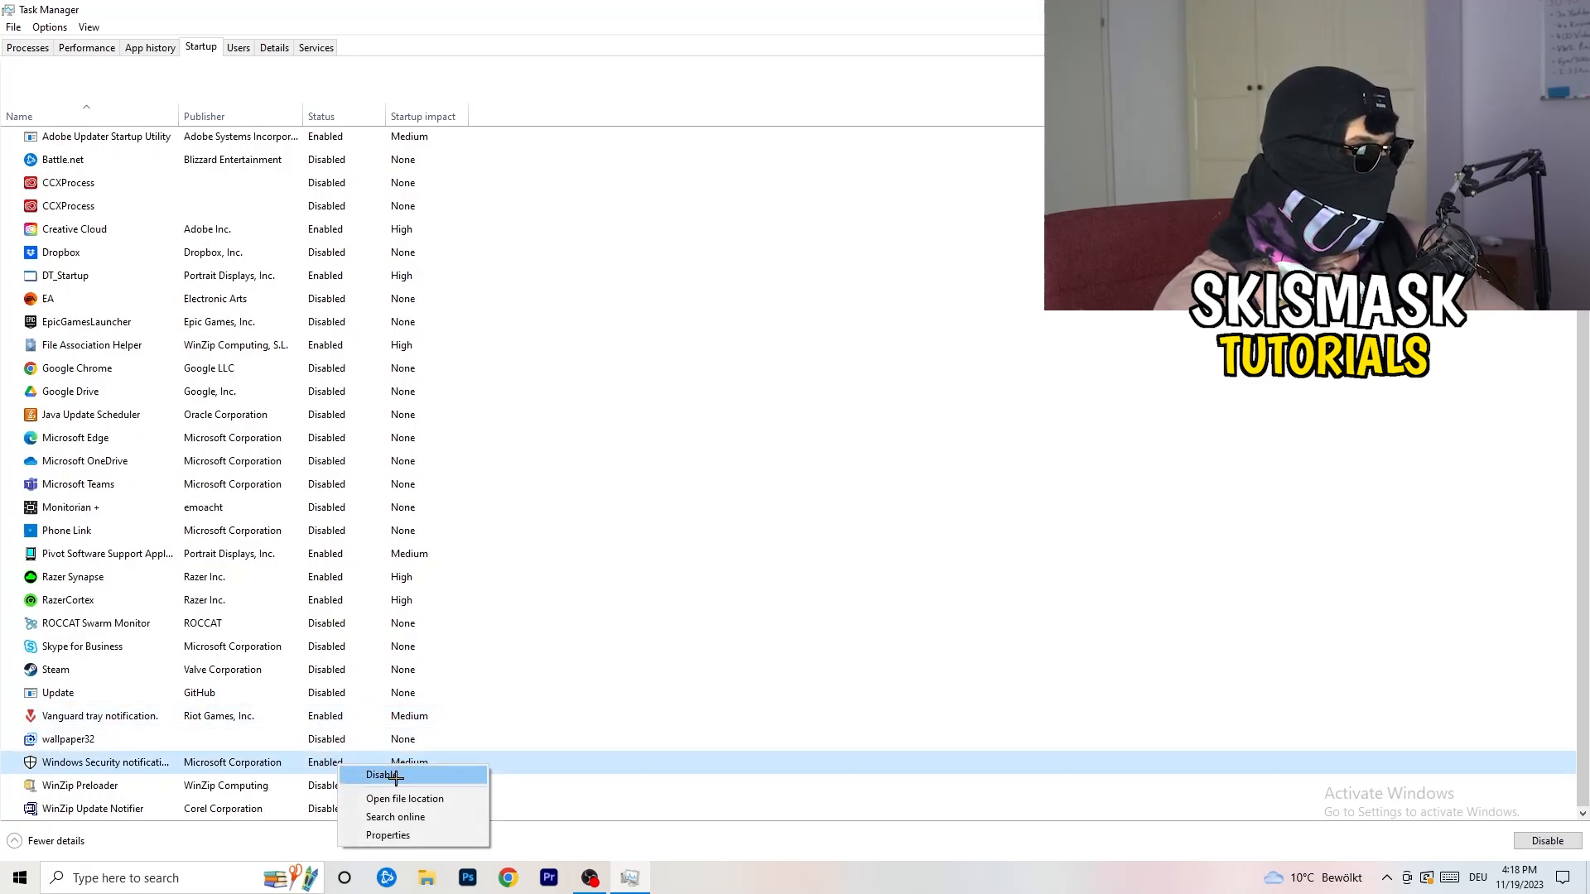
pyautogui.moveTo(1060, 504)
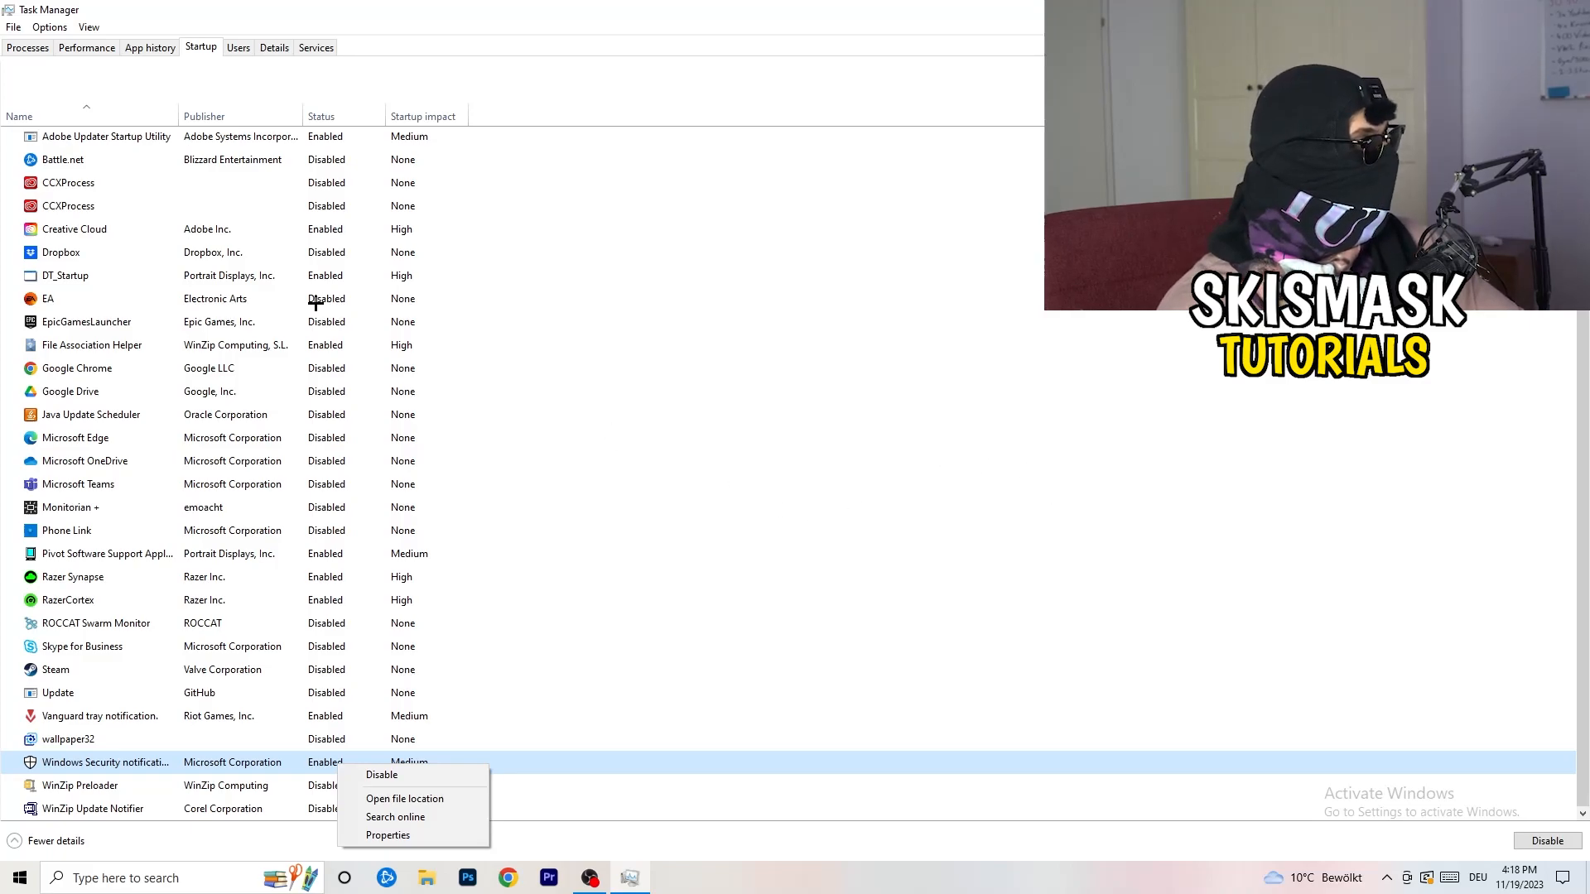
pyautogui.click(27, 46)
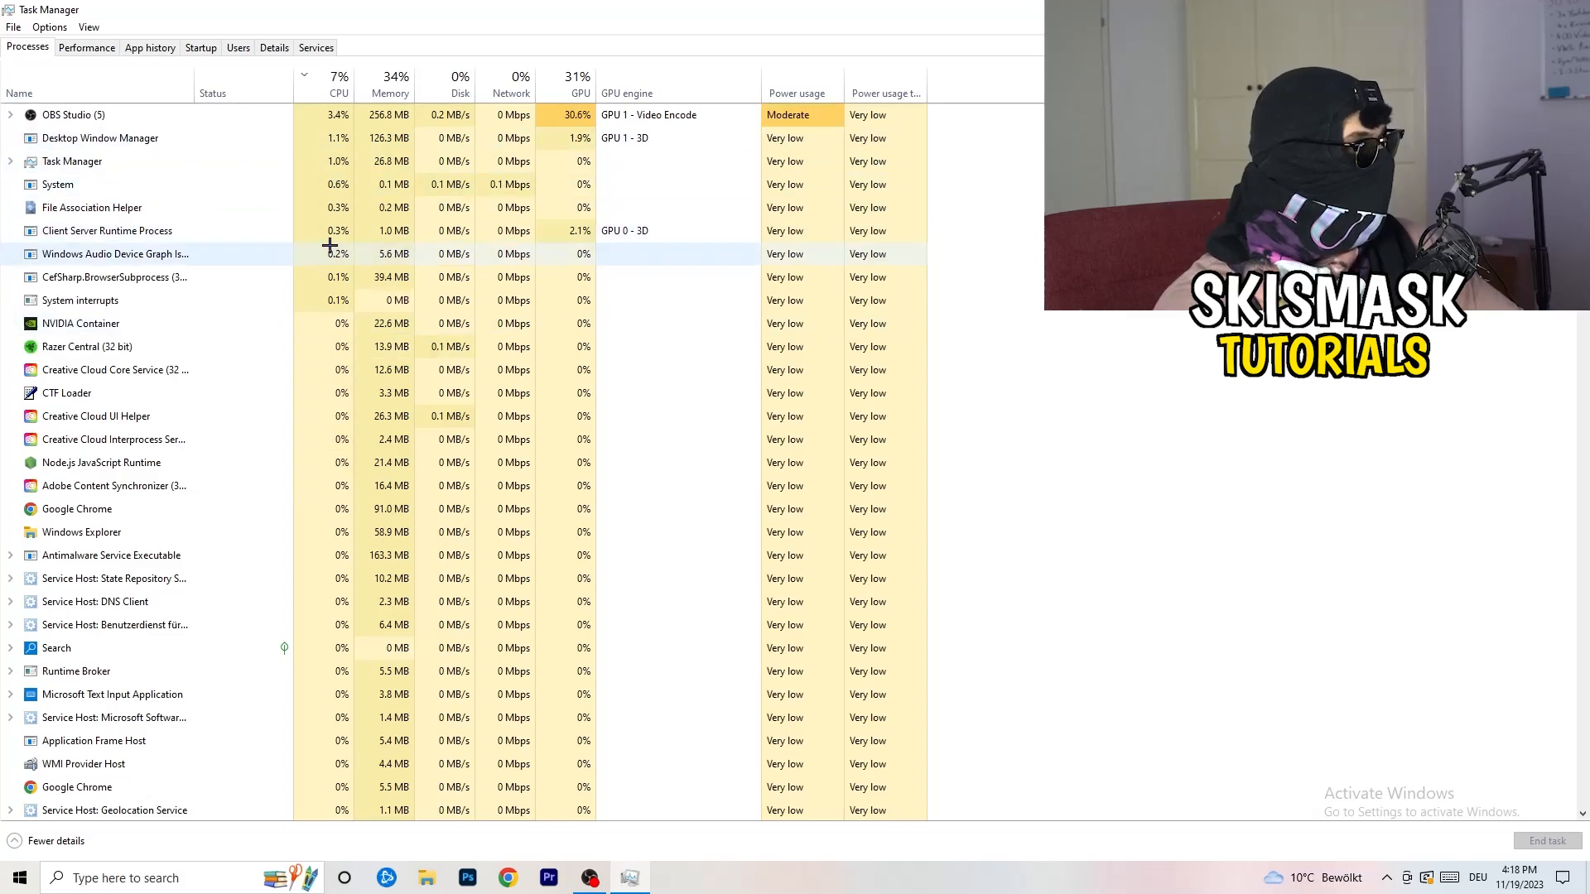
pyautogui.click(338, 83)
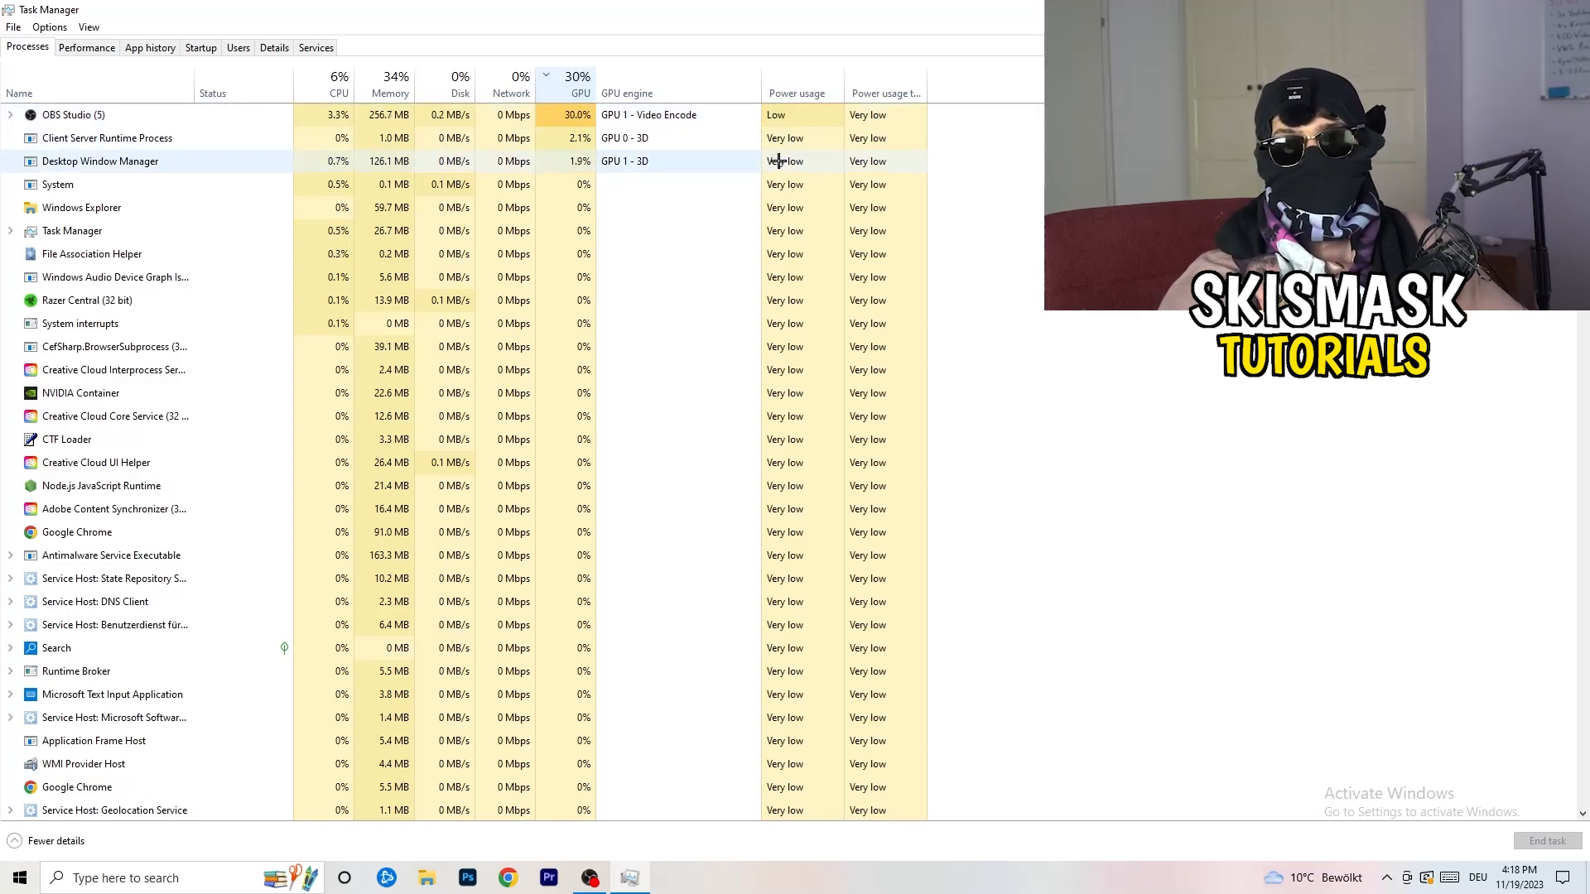
# - Show End task among the actions for OBS Studio, the top GPU consumer
pyautogui.rightClick(73, 114)
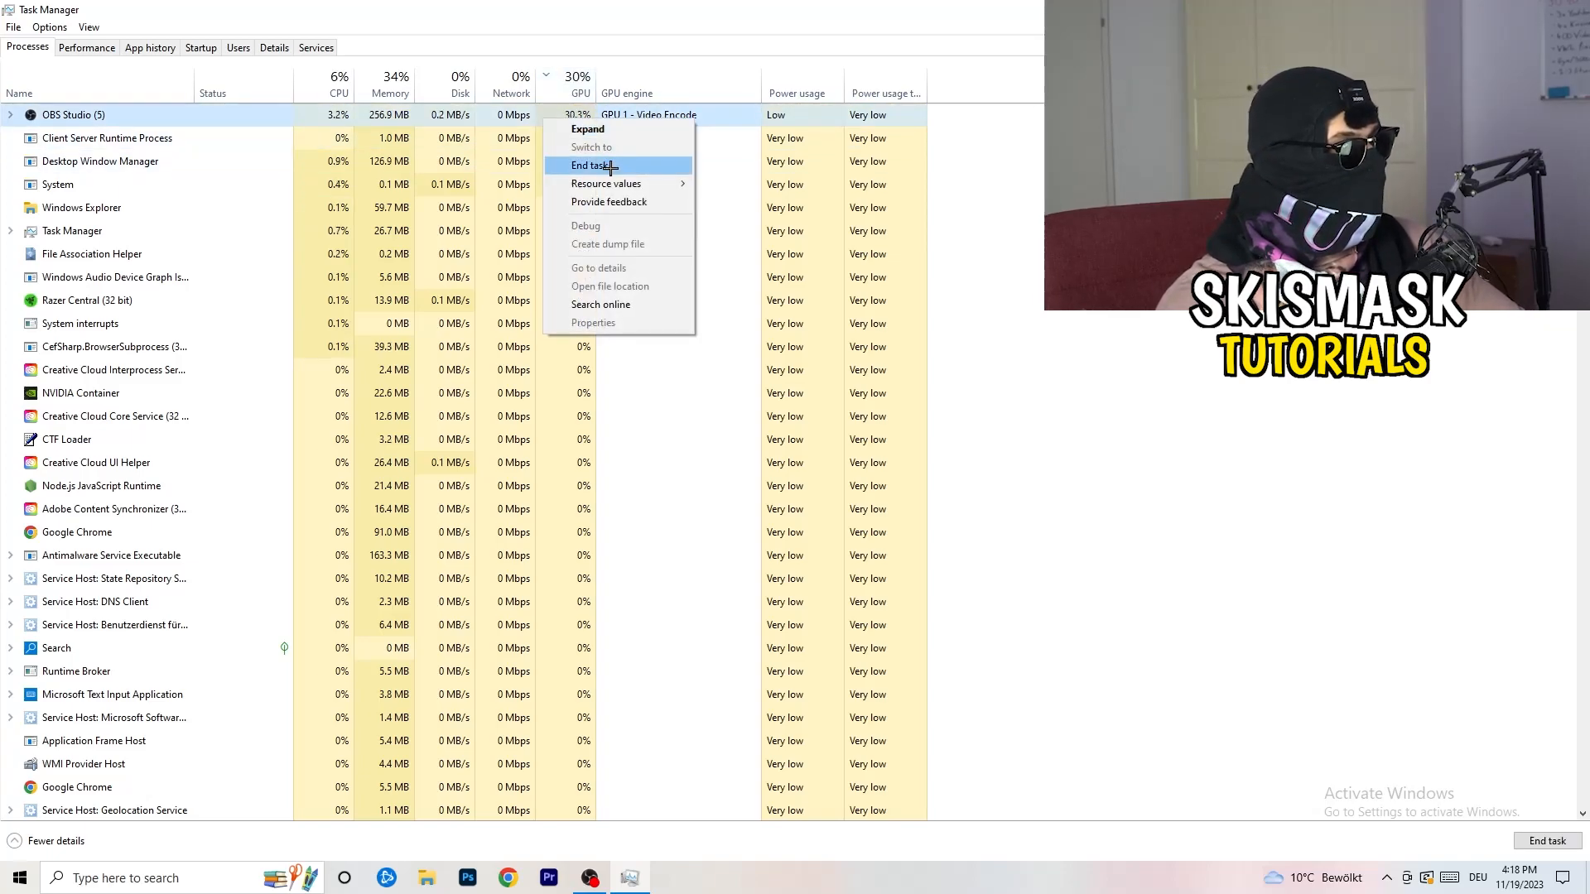